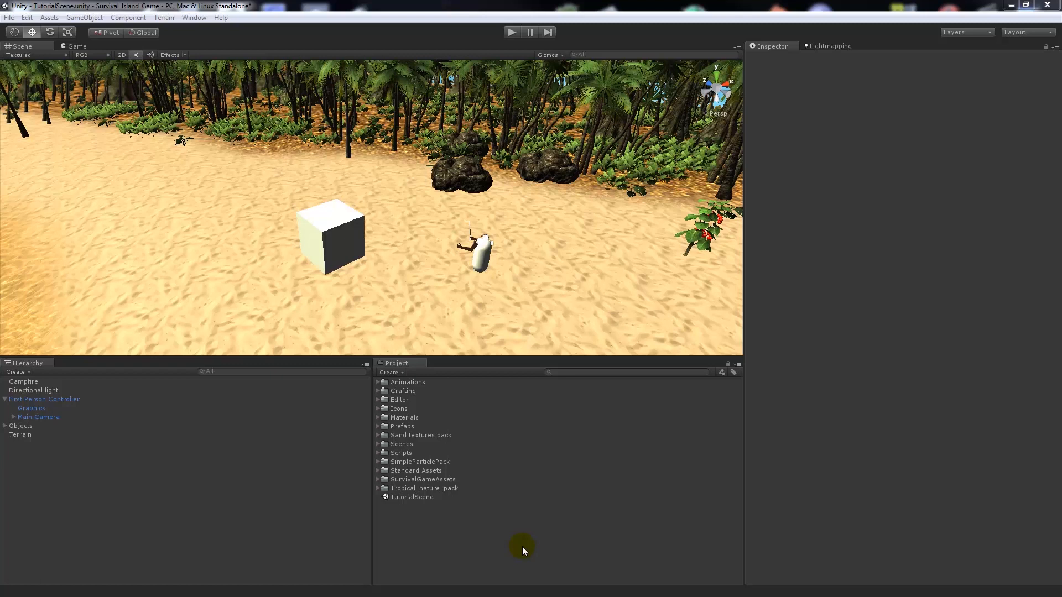
mouse_move(493, 520)
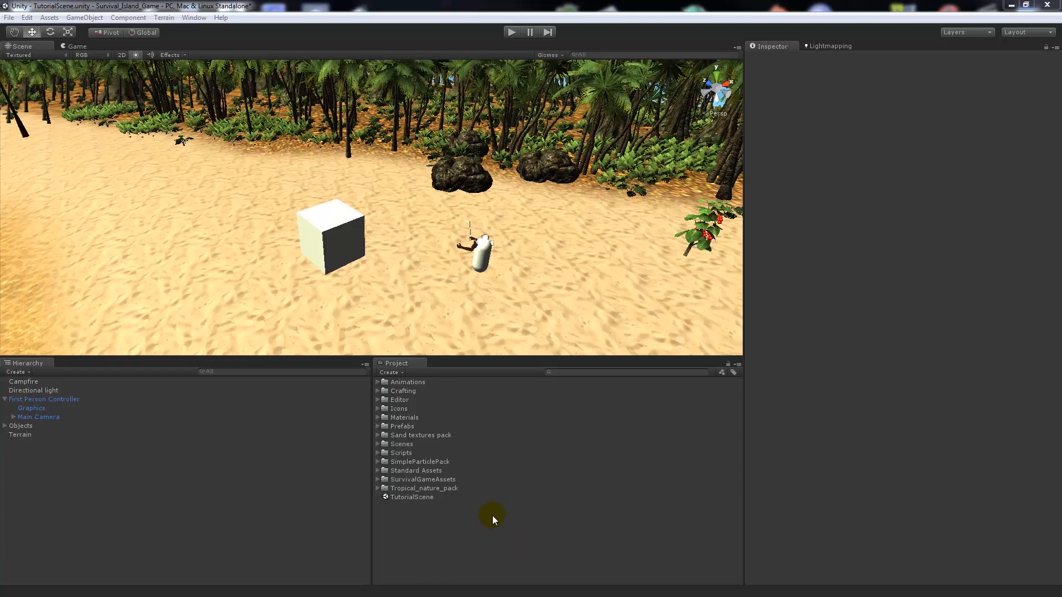
mouse_move(504, 480)
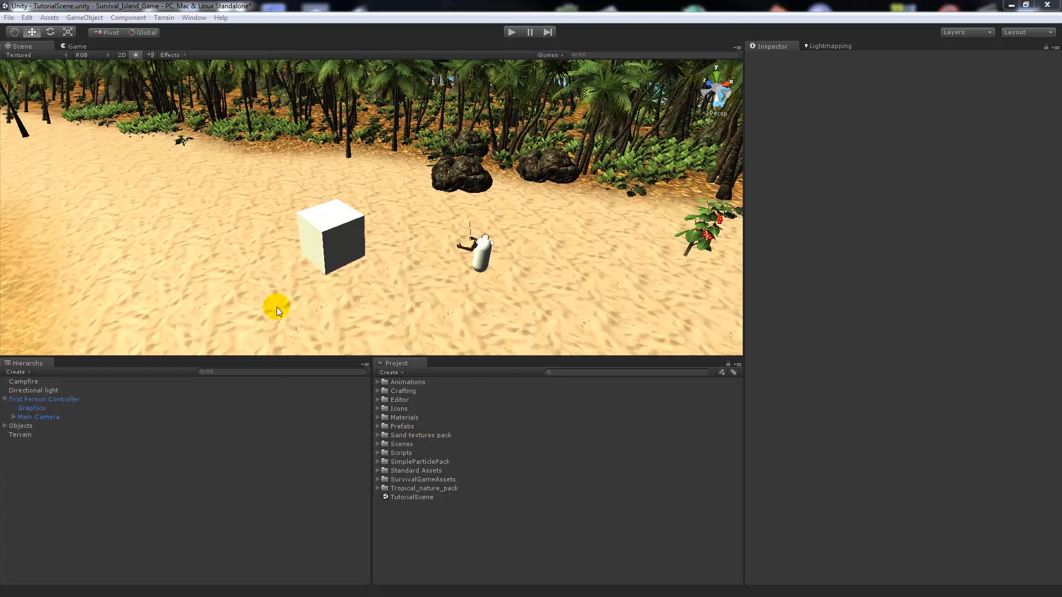
mouse_move(268, 314)
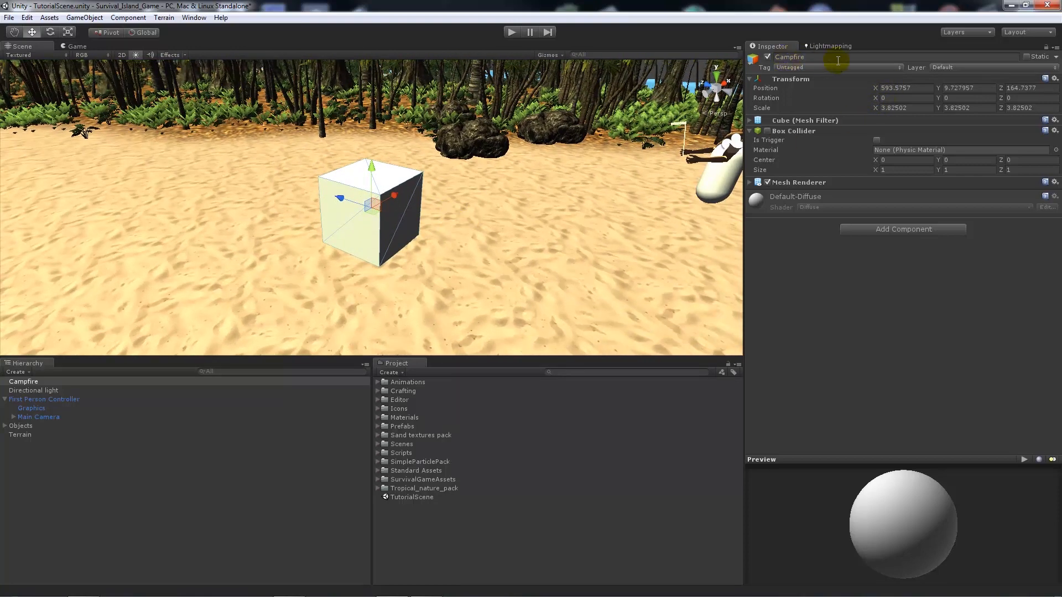
mouse_move(783, 99)
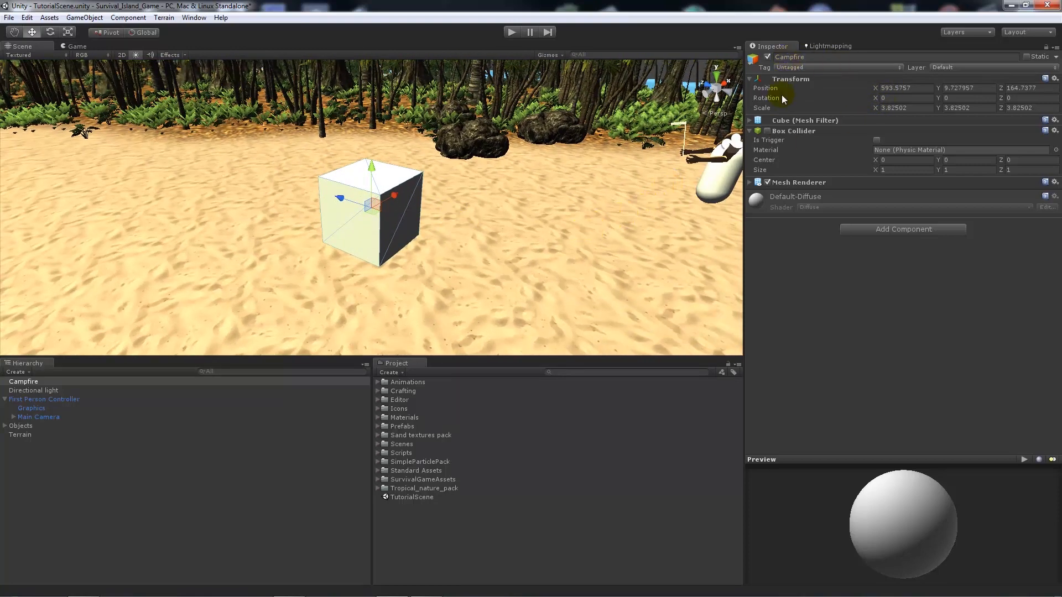
Step: Add a new CampFire tag and assign it to the Campfire cube
click(837, 67)
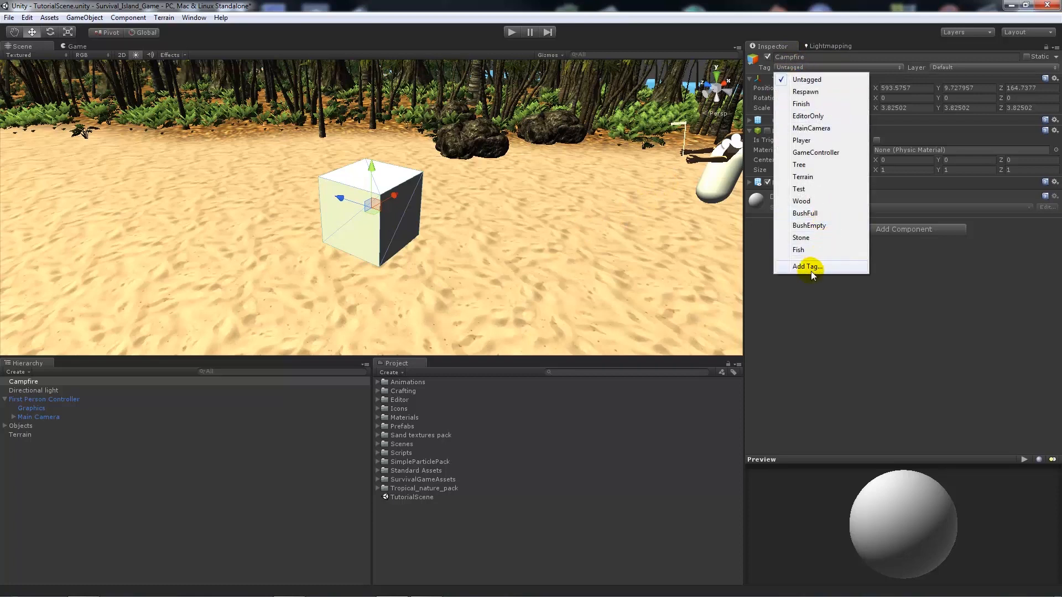
click(806, 266)
text(C)
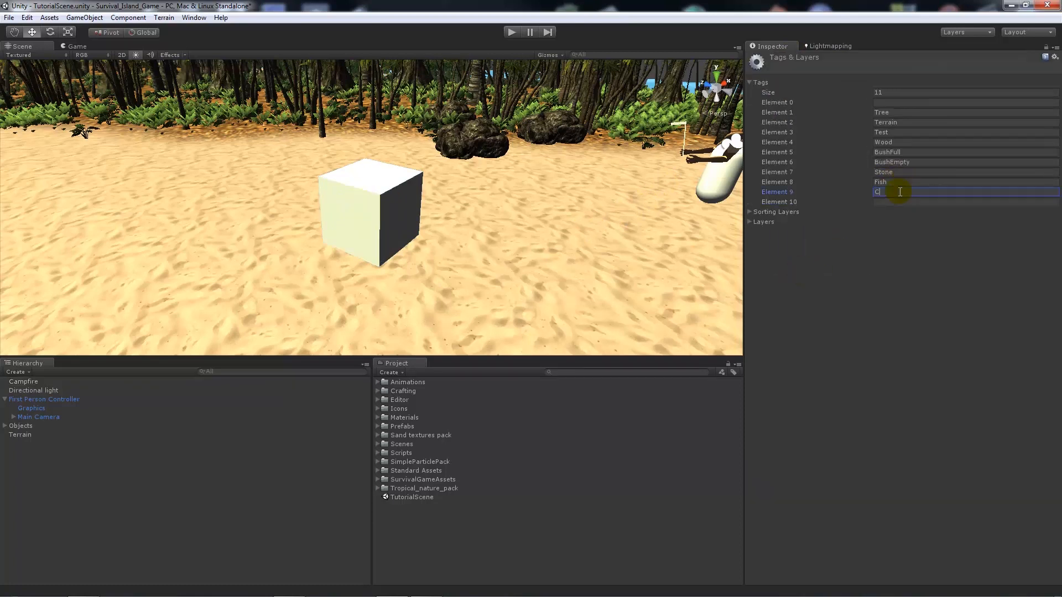
text(ampFire)
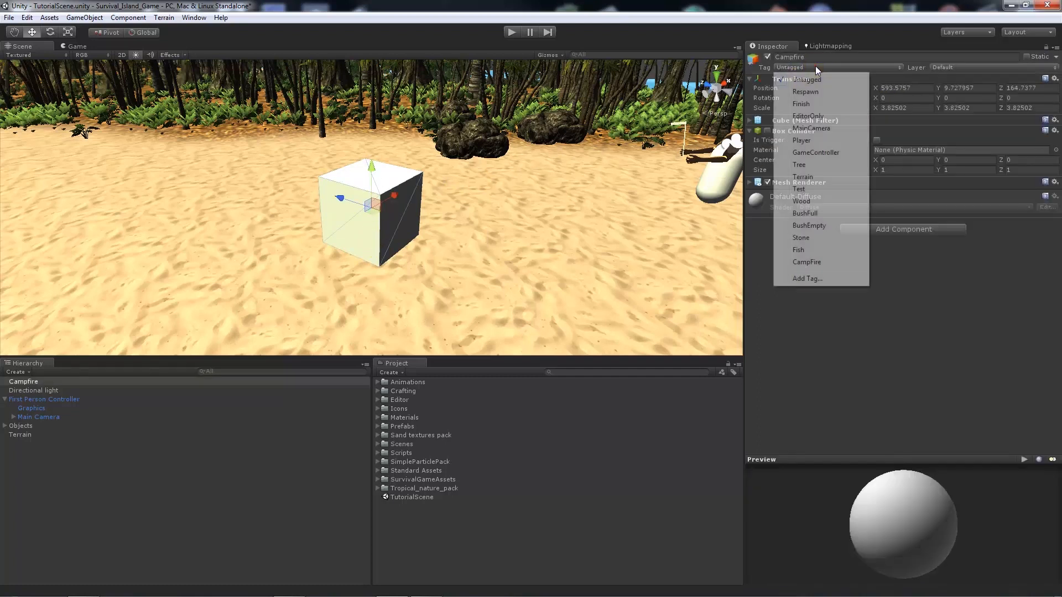
click(805, 263)
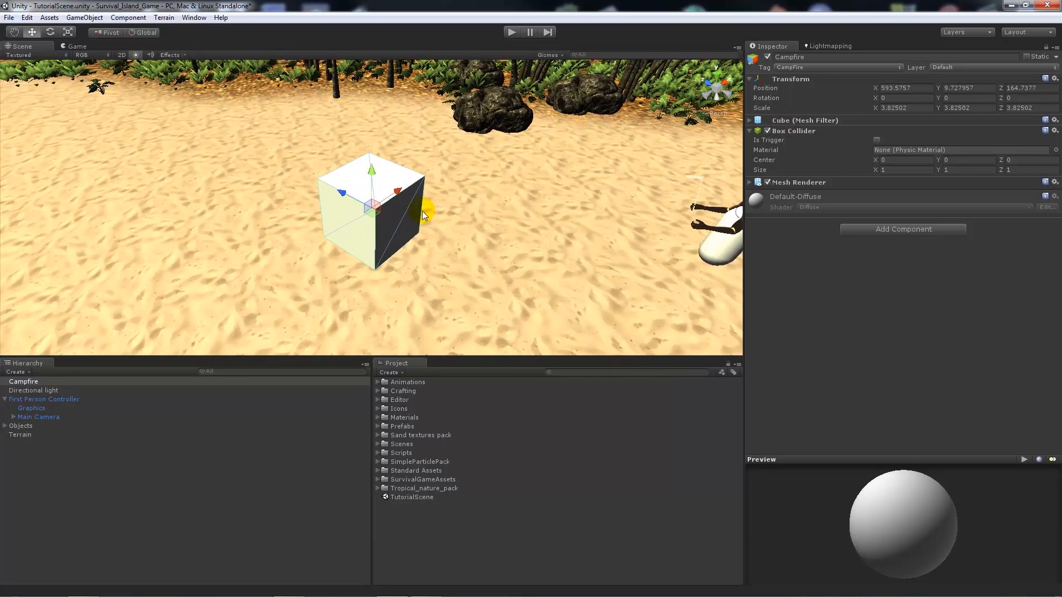
mouse_move(406, 223)
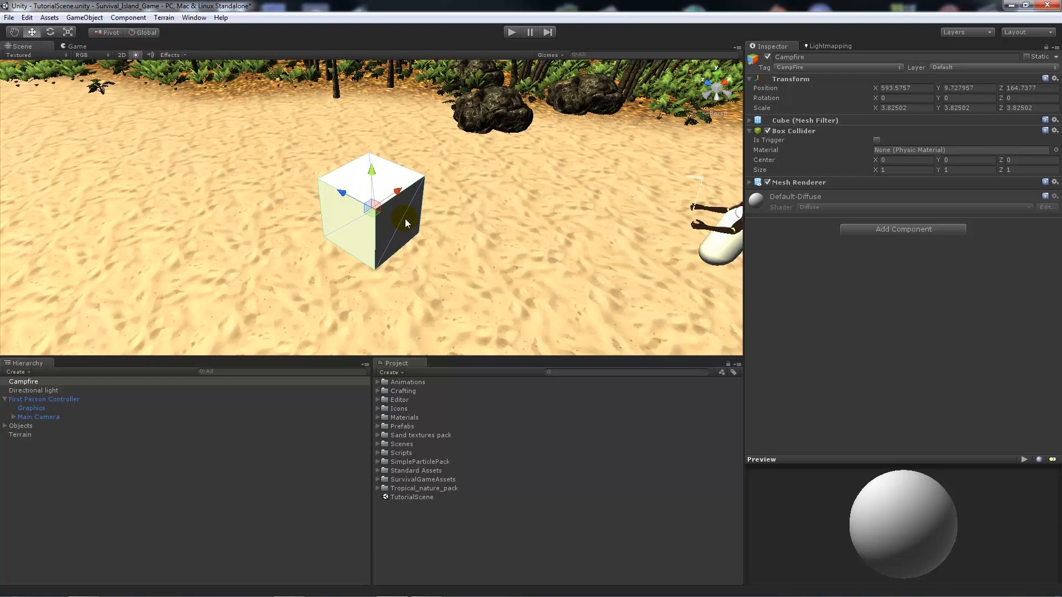
mouse_move(102, 399)
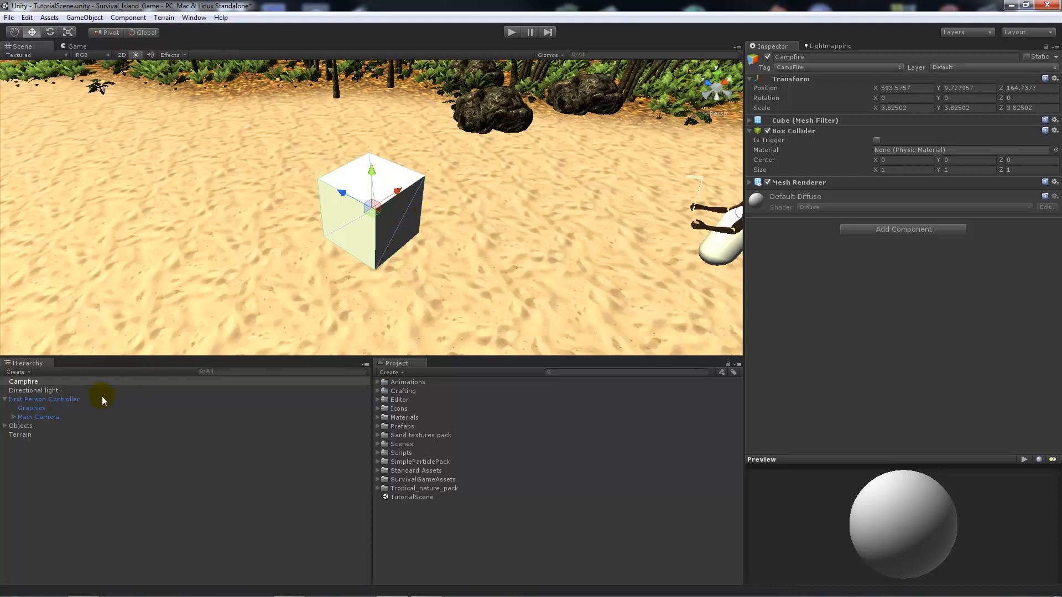
Step: Open RayCastCollect.js, review its Fish and BushFull checks, and place the cursor after BushFull
click(39, 417)
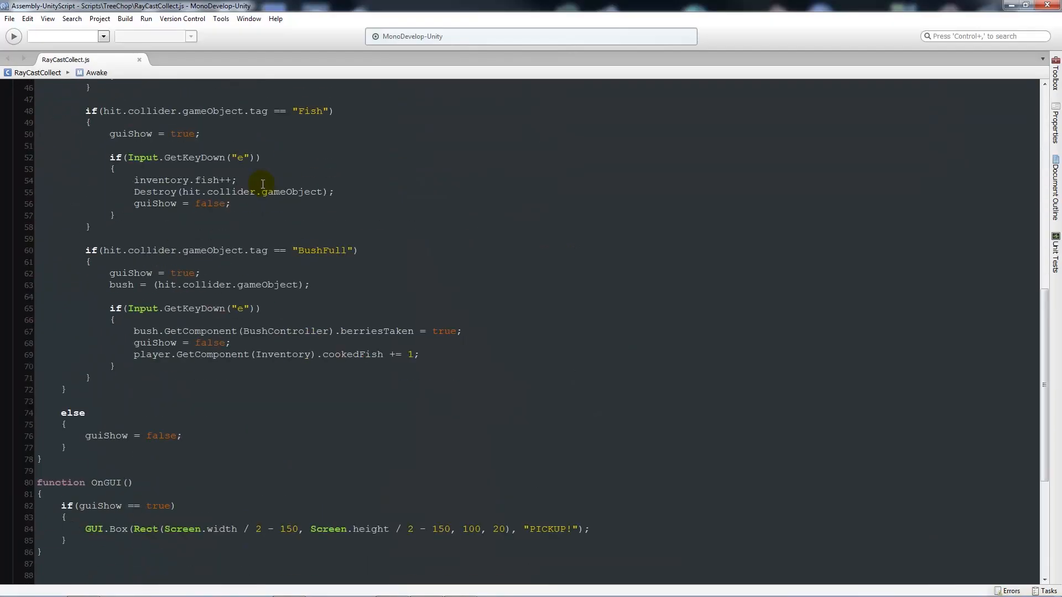
scroll(up, 3)
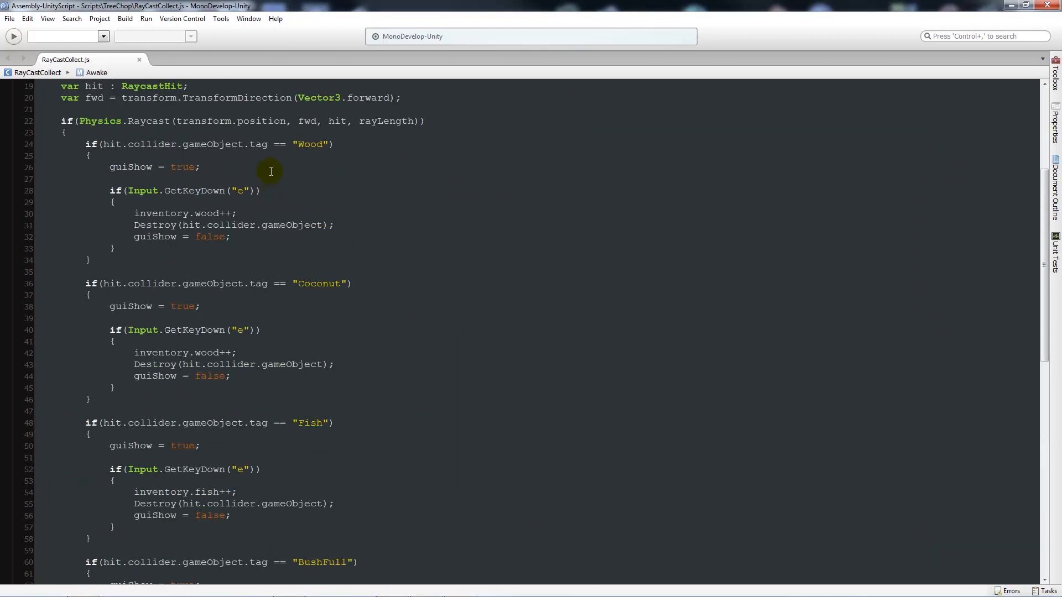
scroll(down, 3)
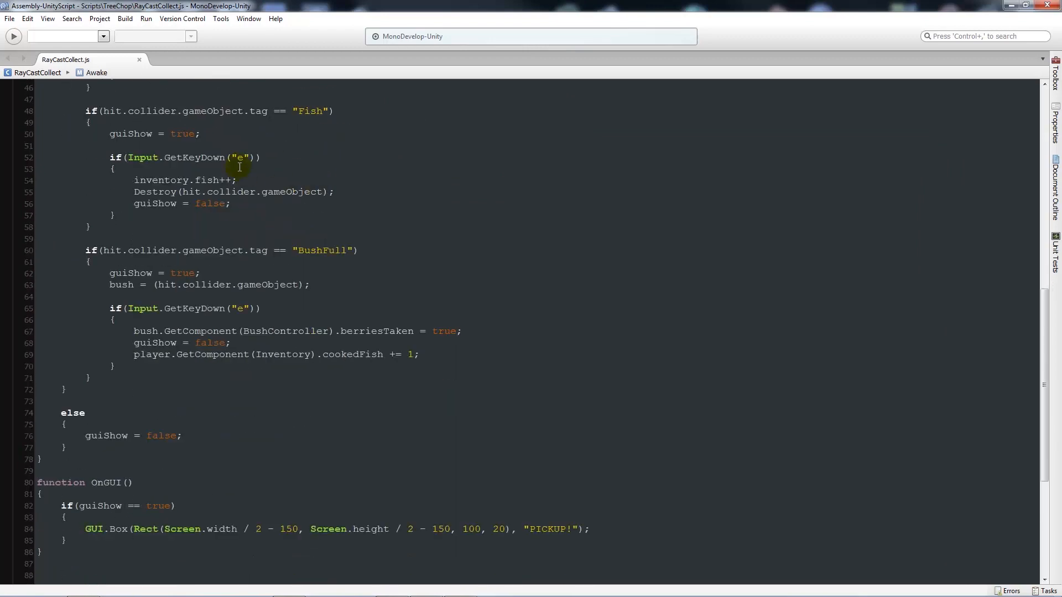
mouse_move(279, 134)
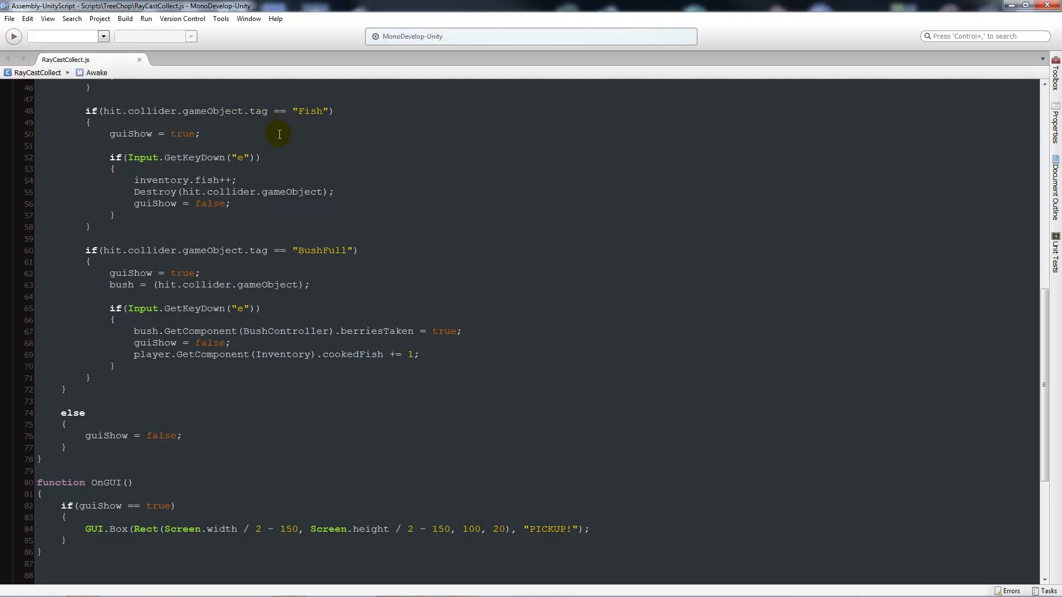
mouse_move(280, 143)
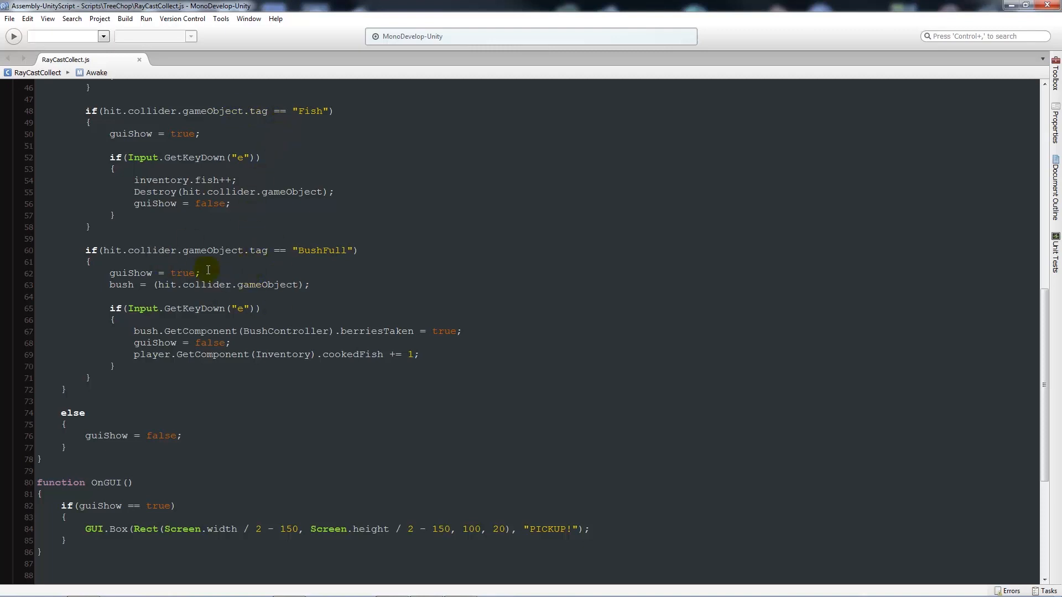
scroll(down, 3)
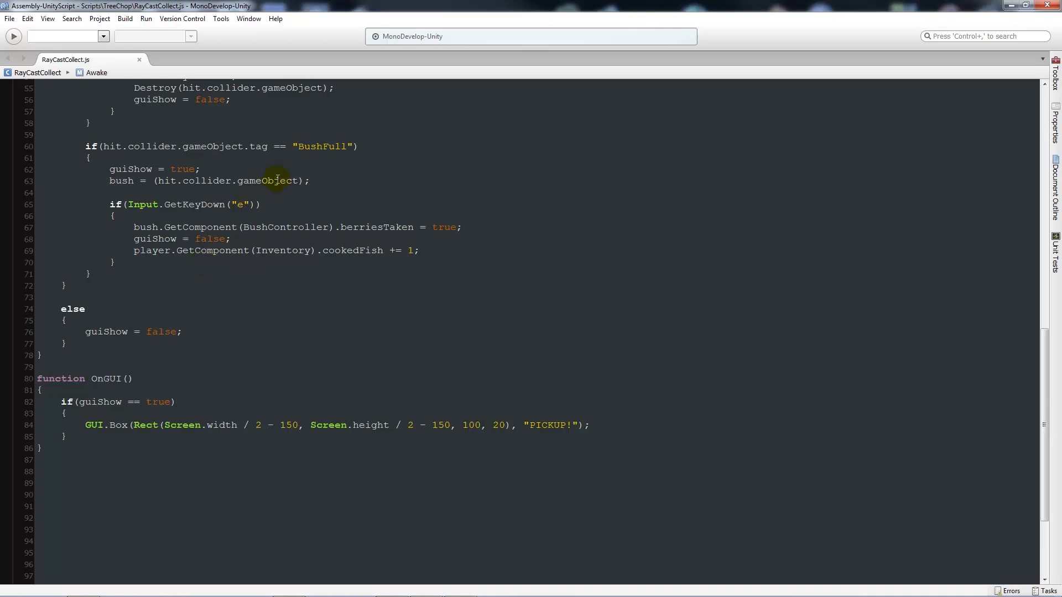
mouse_move(114, 280)
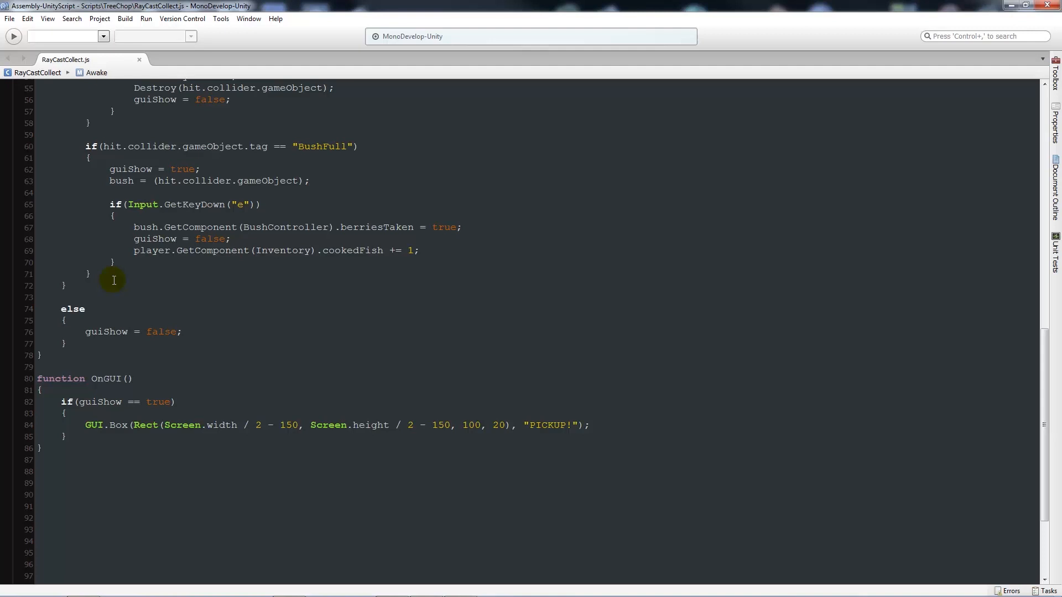
click(118, 133)
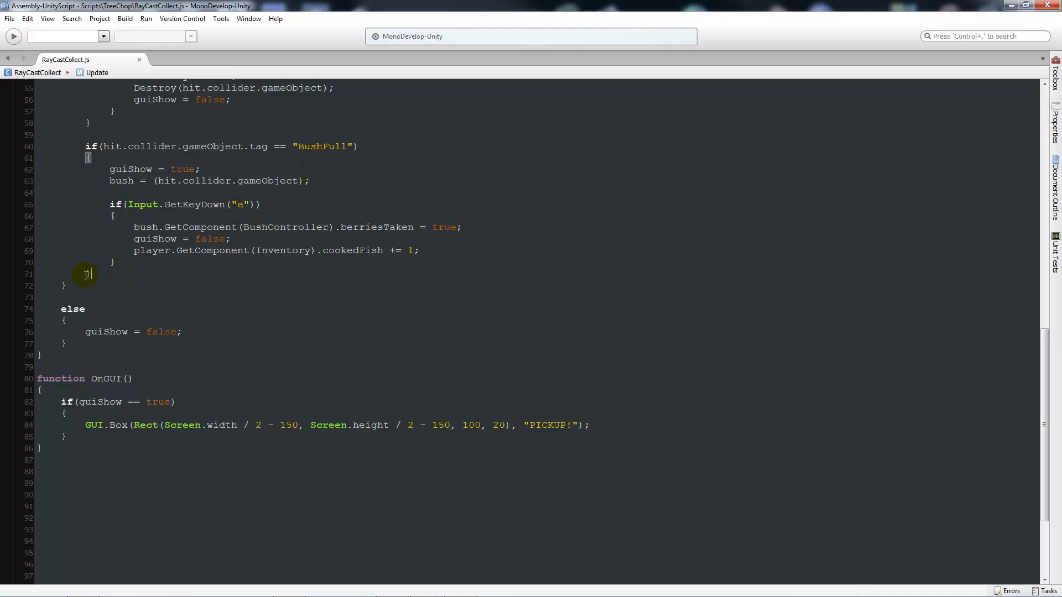
mouse_move(109, 274)
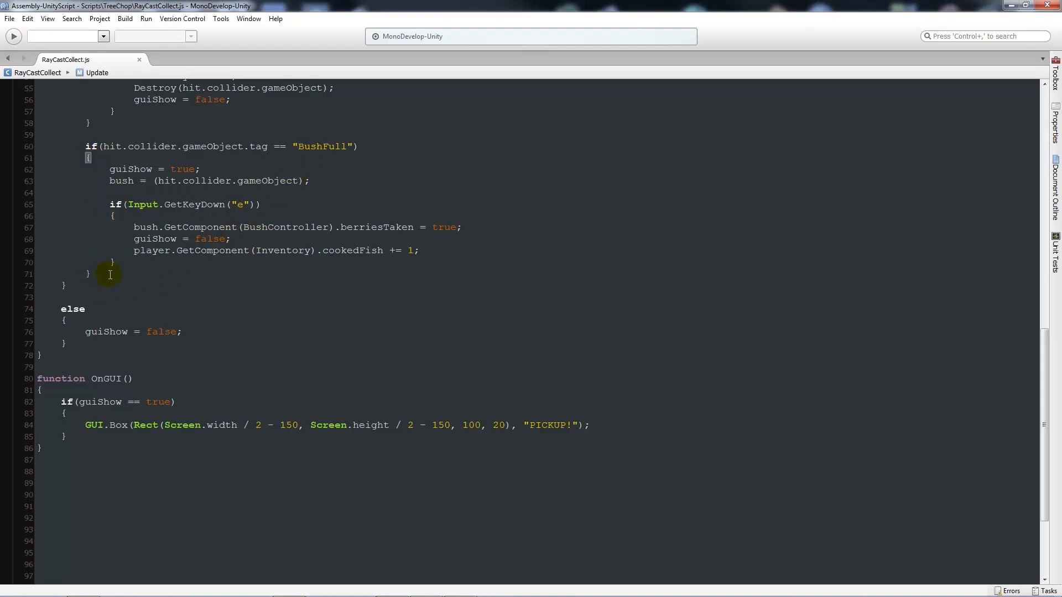
Step: Add a hit.collider.gameObject.tag == "CampFire" check that sets guiFish to true
key(Return)
text(if()
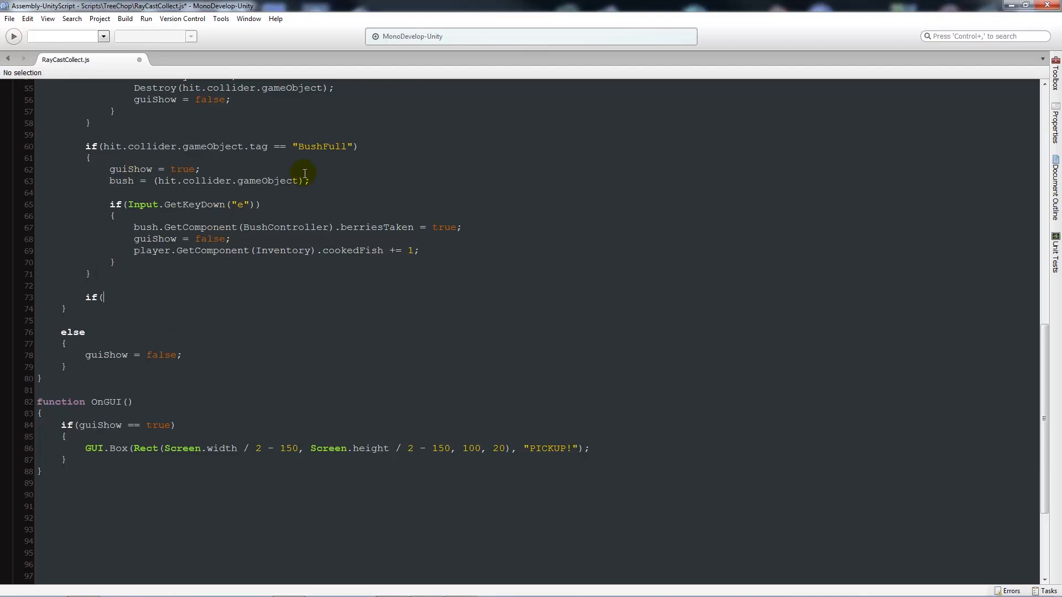
text(hit.collider)
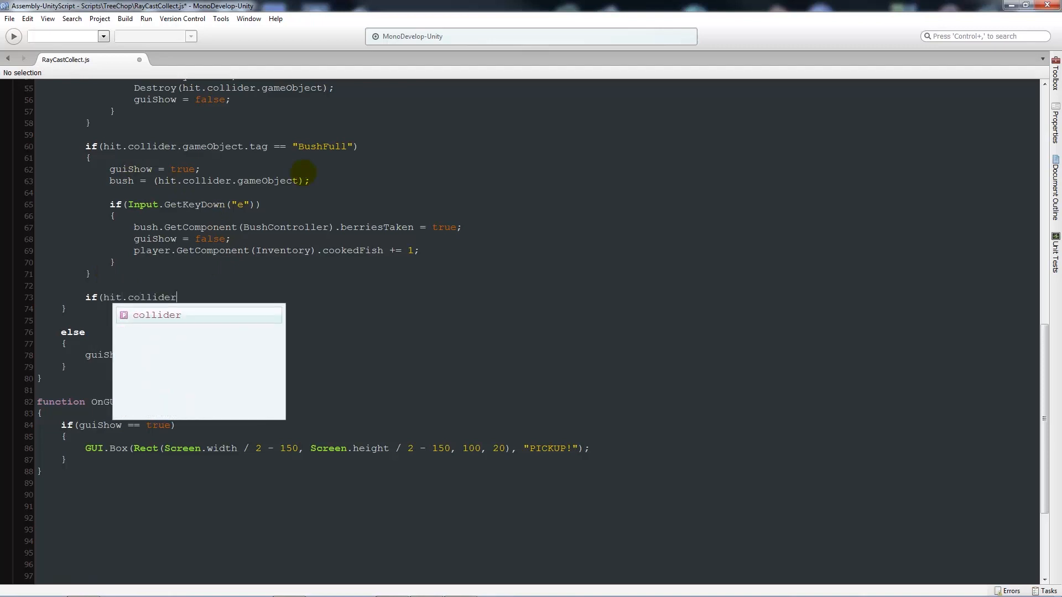
text(.gameObject.tag)
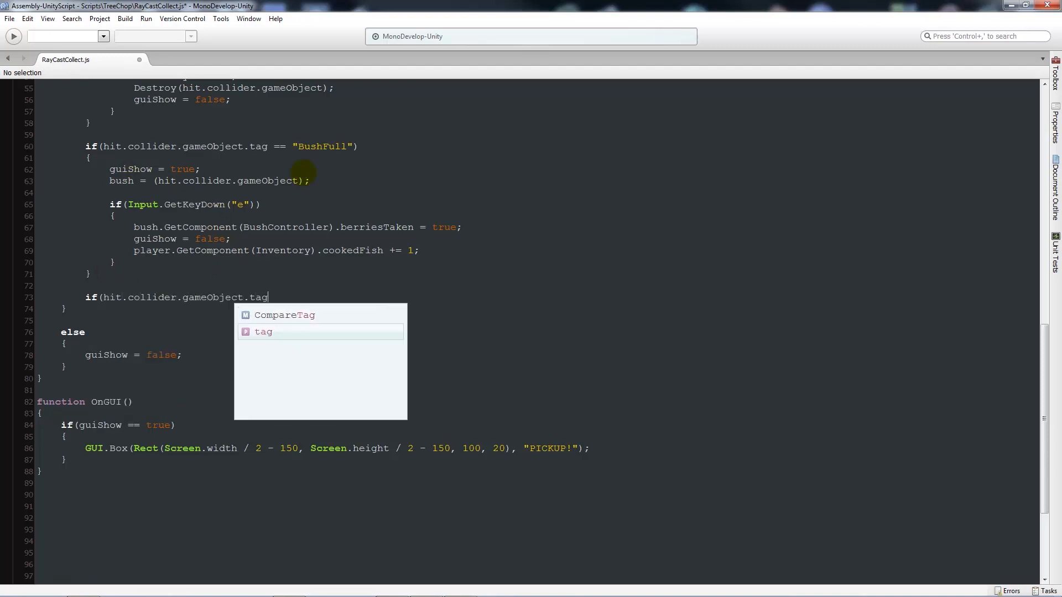
text(== "Camp)
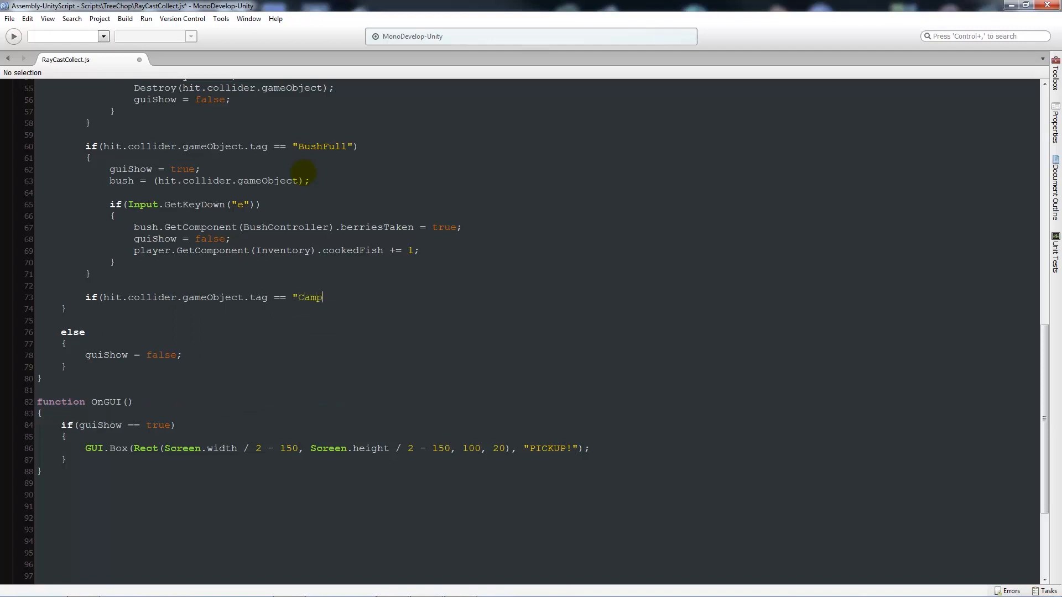
text(Fire))
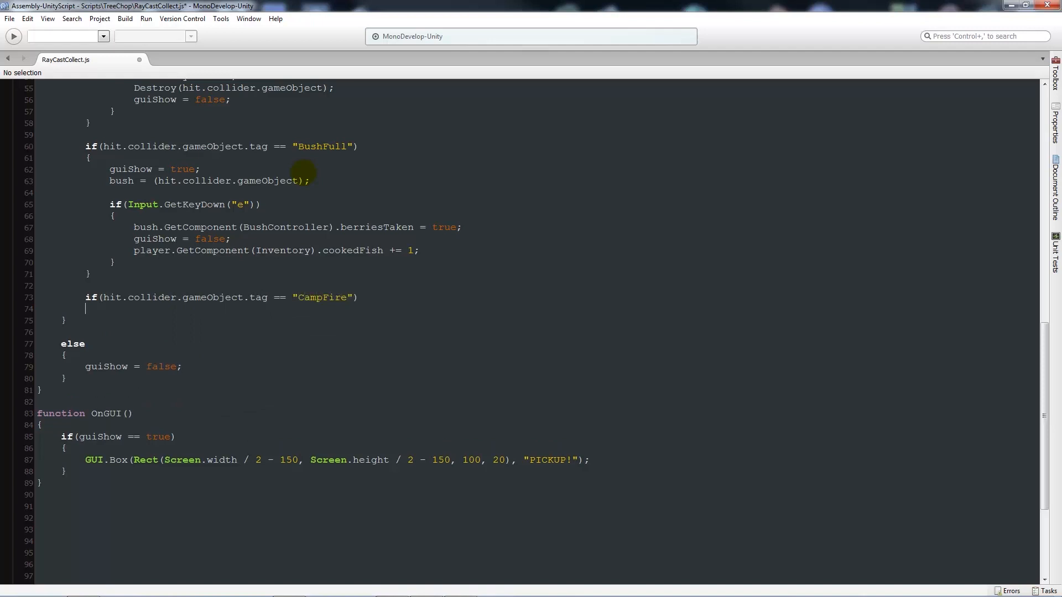
key(Return)
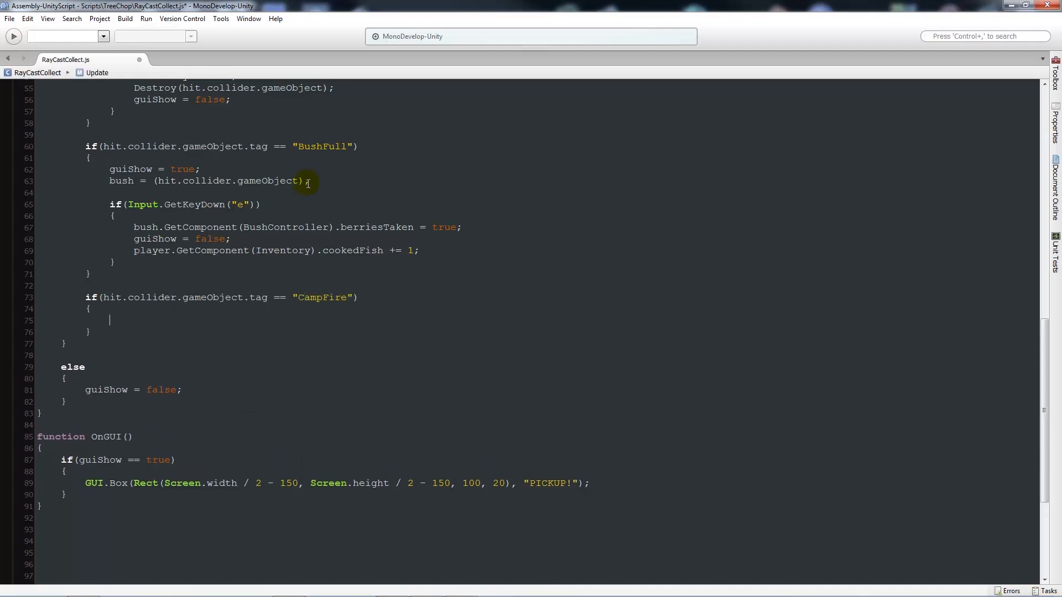
scroll(down, 3)
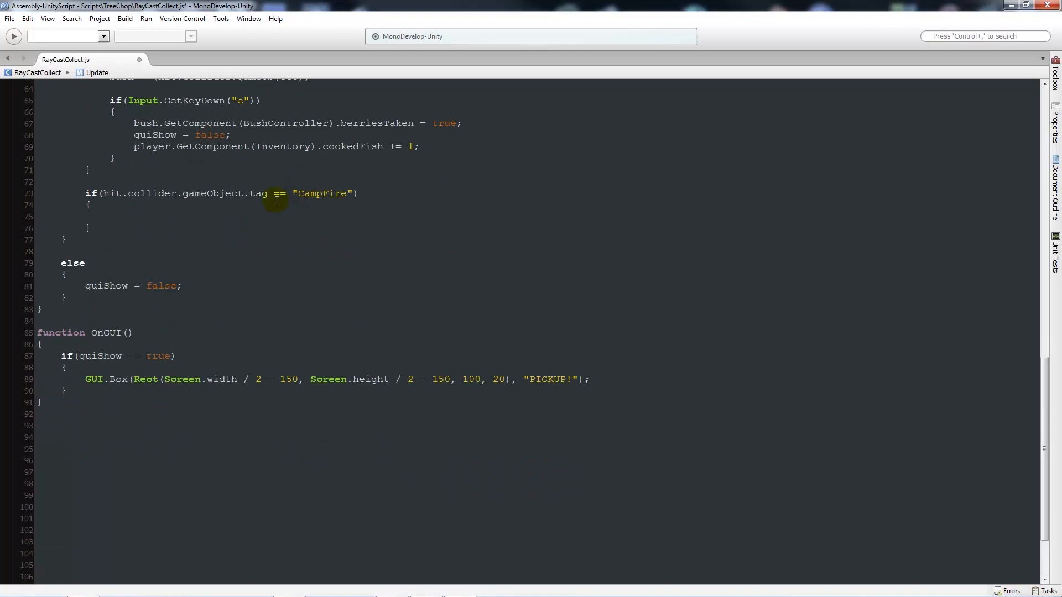
text(guiF)
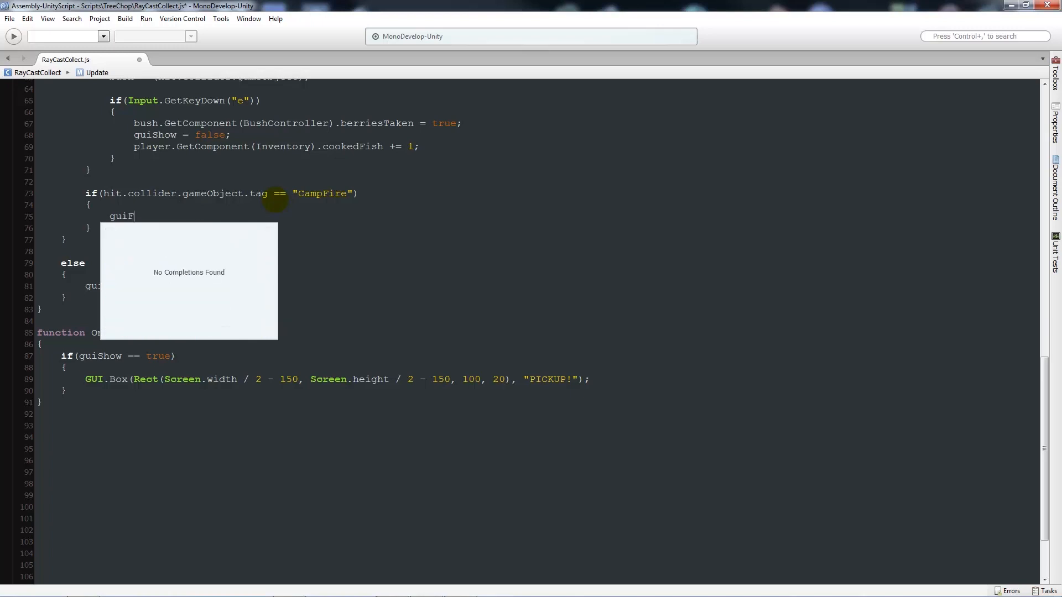
text(ish = true;)
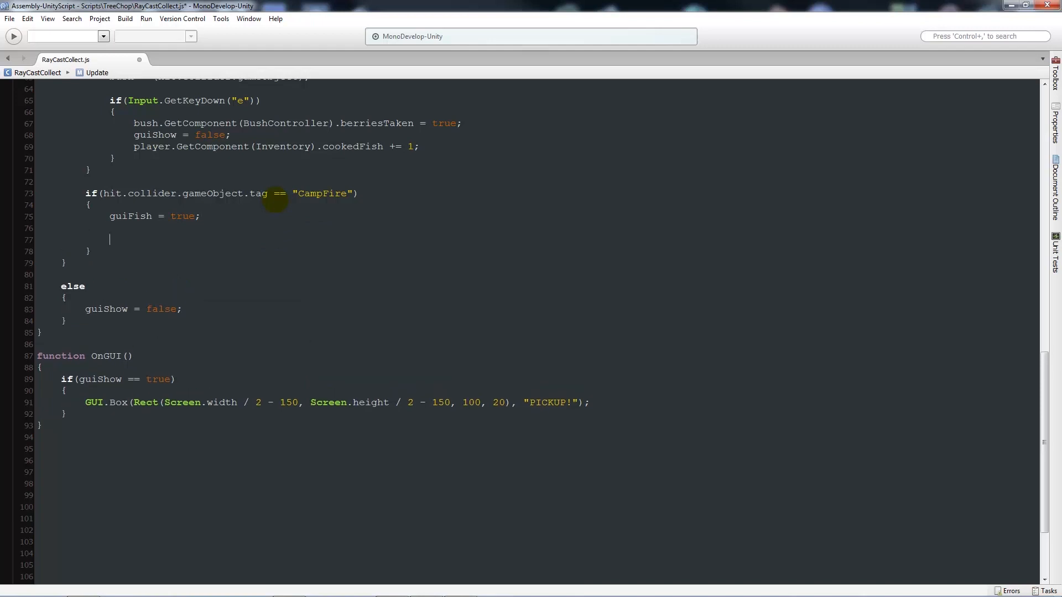
Step: Add an empty block for Input.GetKeyDown("e") && player.GetComponent(Inventory).fish >= 1
text(if(Input.GetKeyDown)
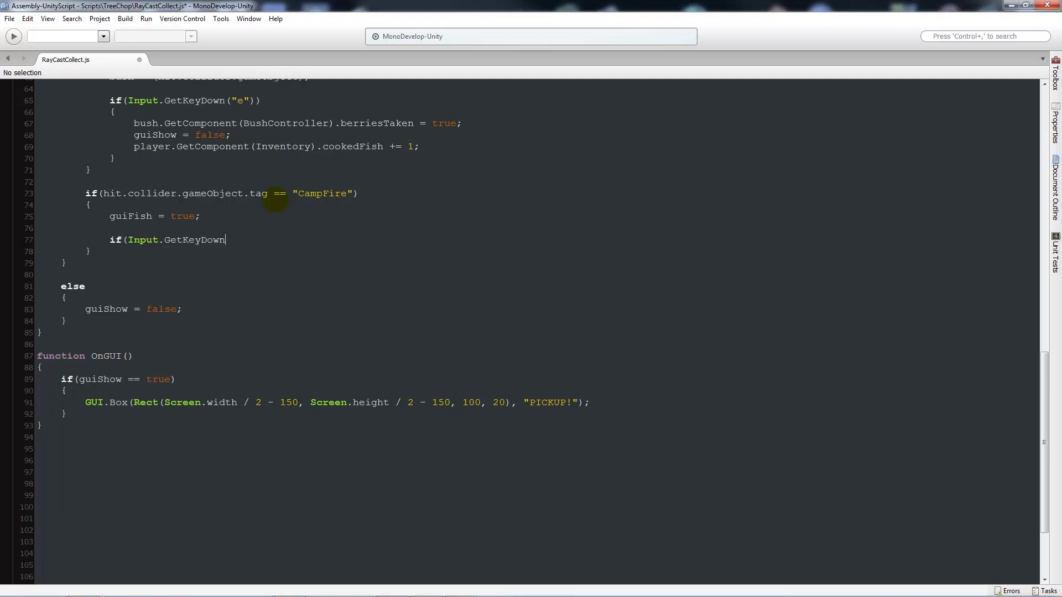
text((""))
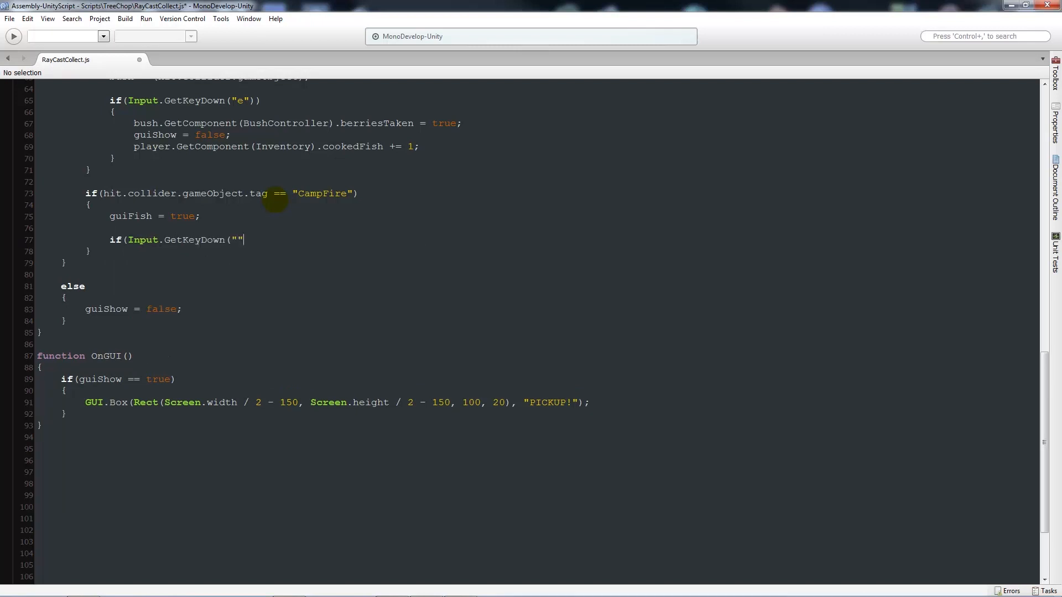
text(e)
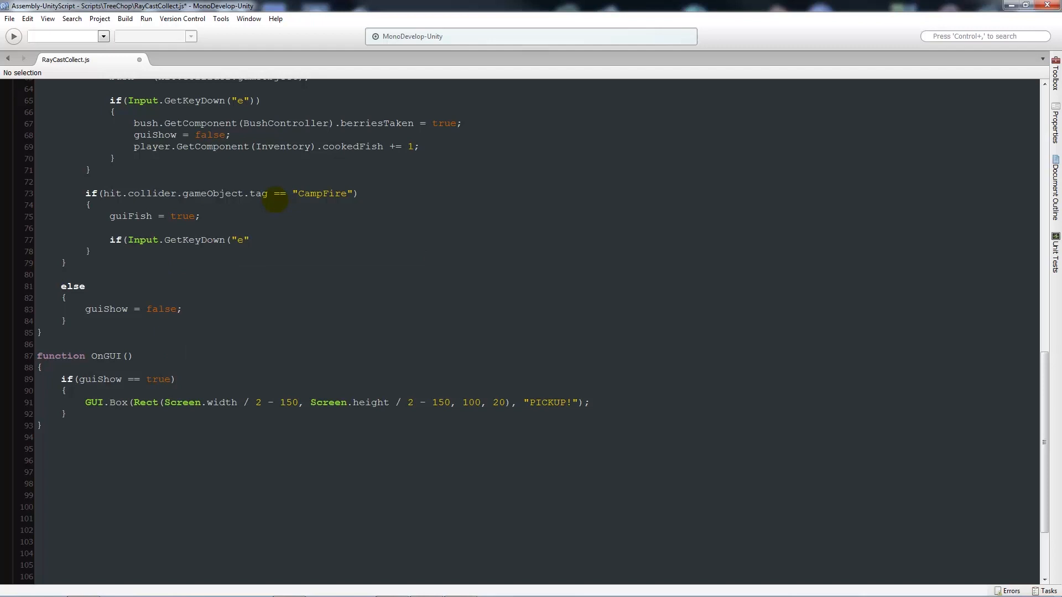
text())
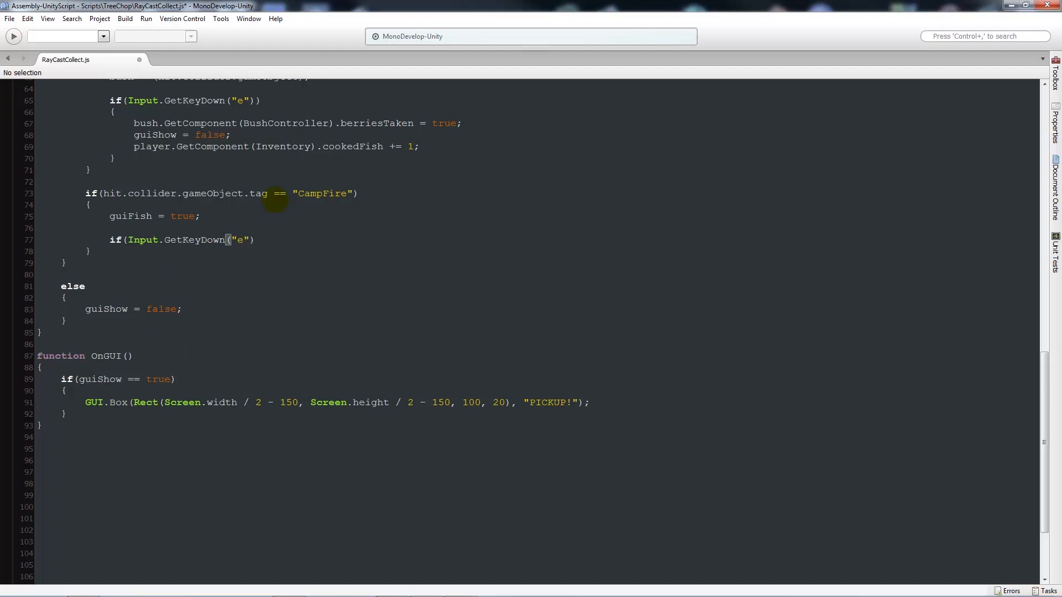
text(&&)
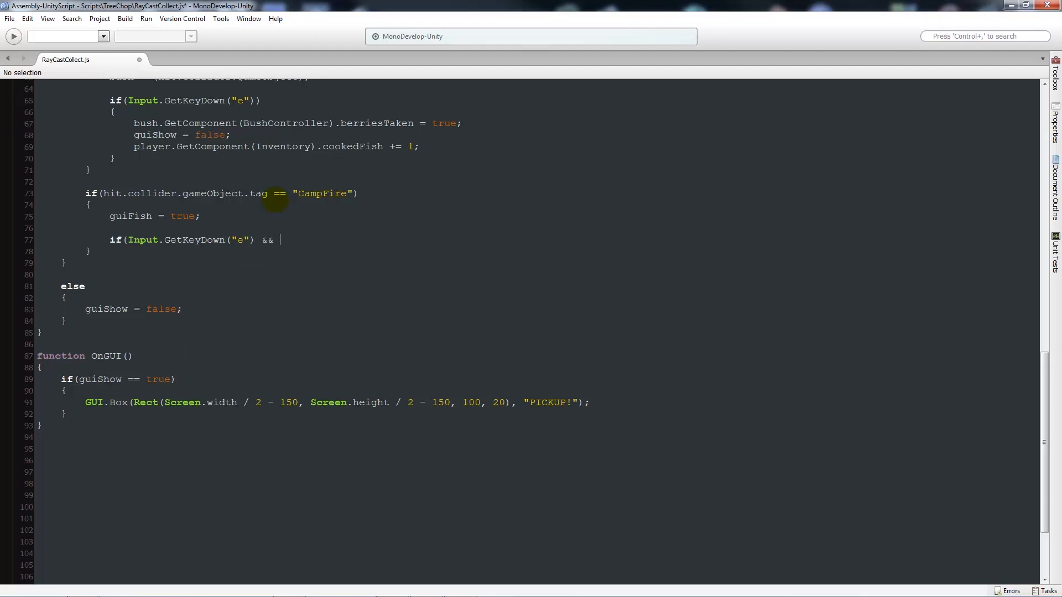
text(player.GetComponent)
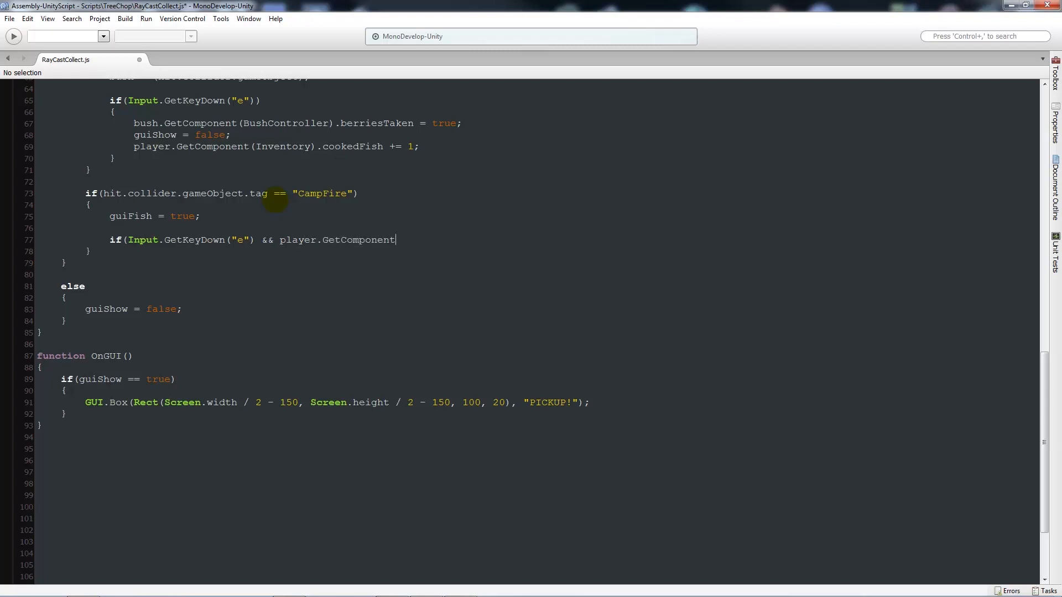
text((Inven)
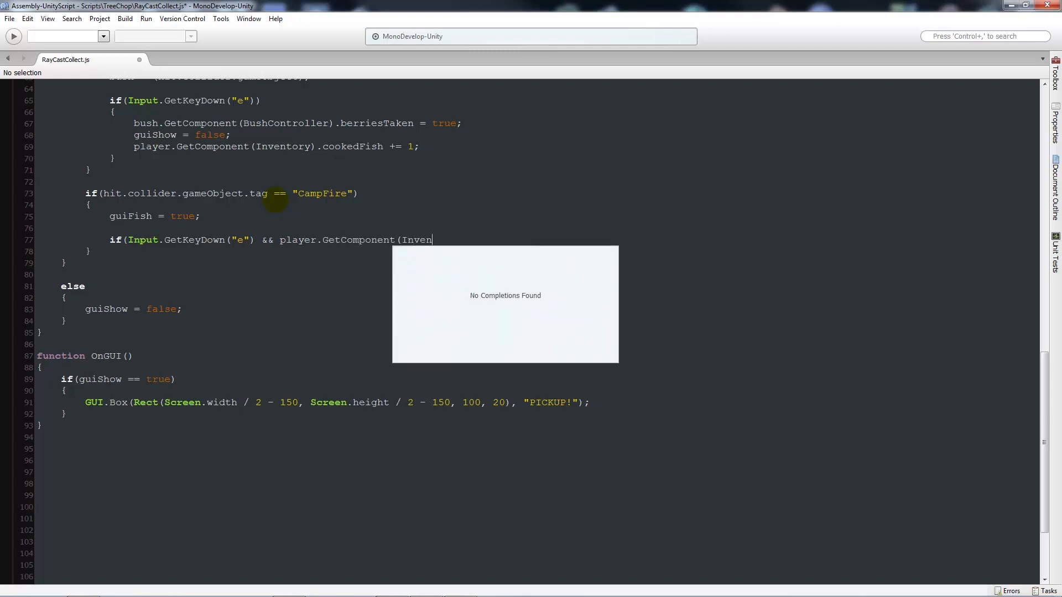
text(tory))
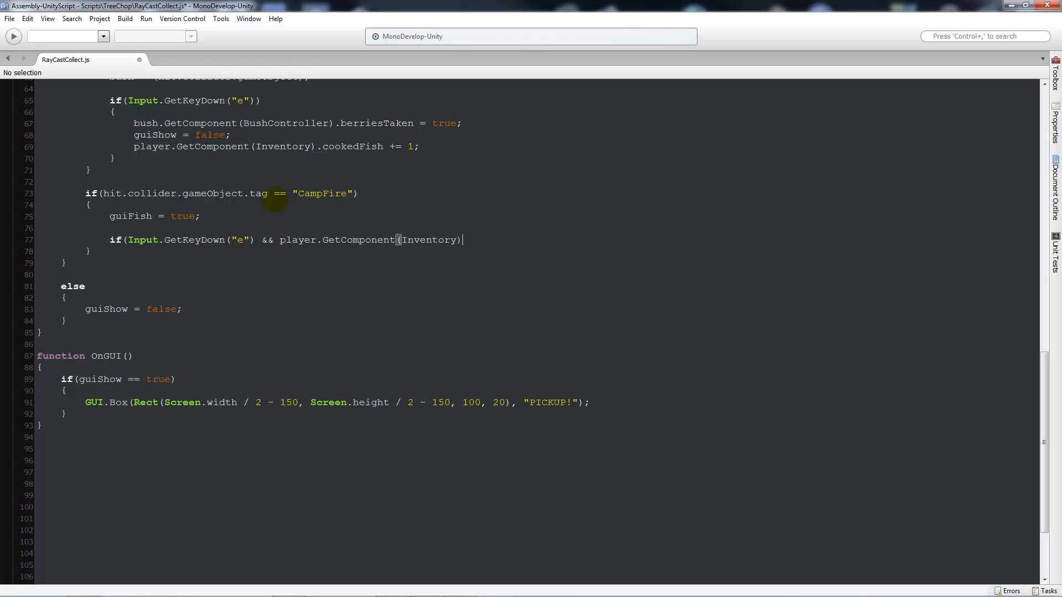
text(.fish)
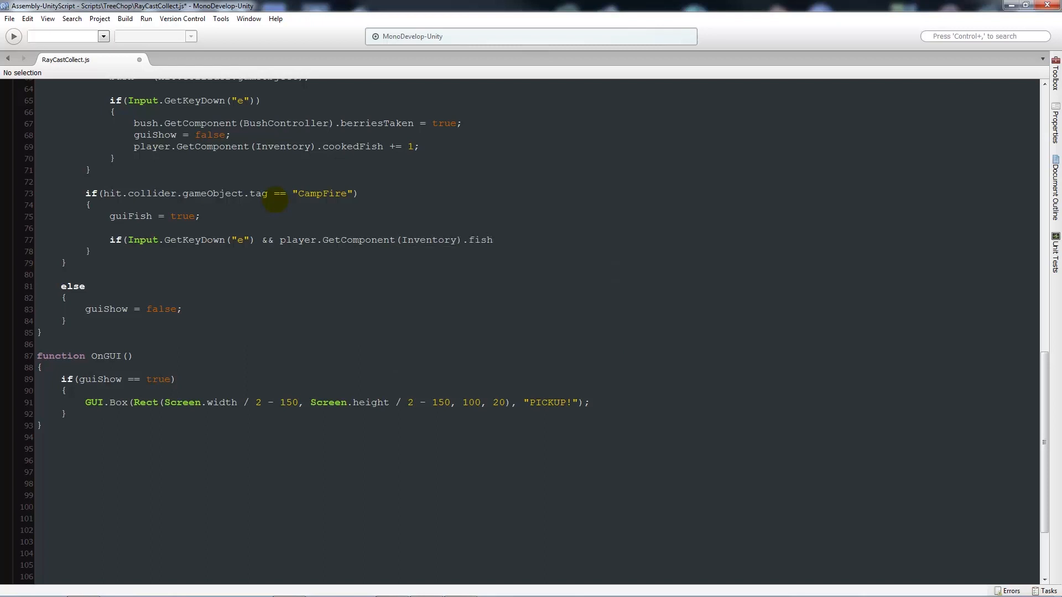
text(>=)
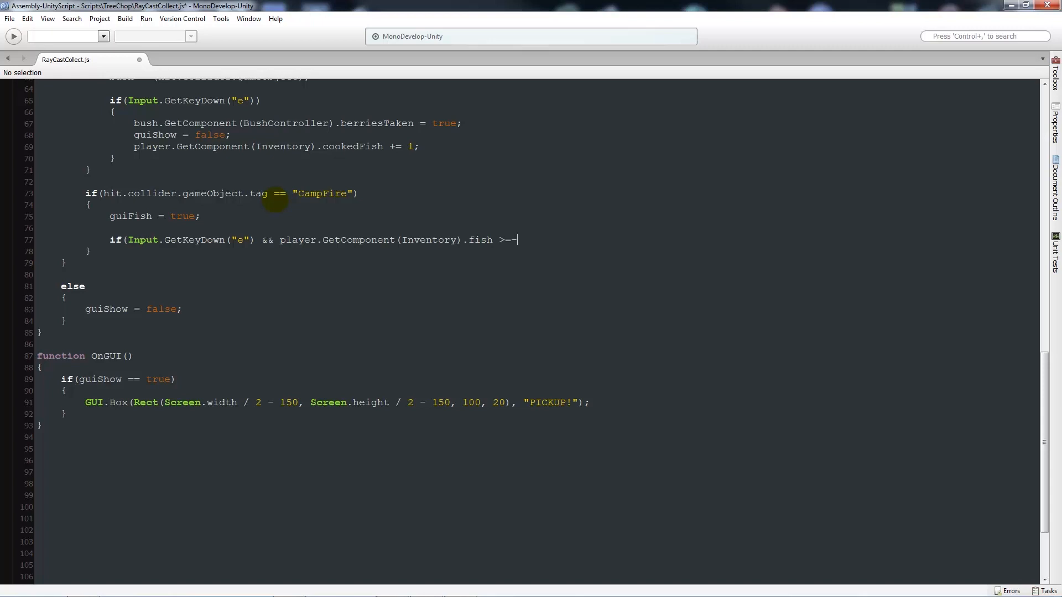
text(1))
text({)
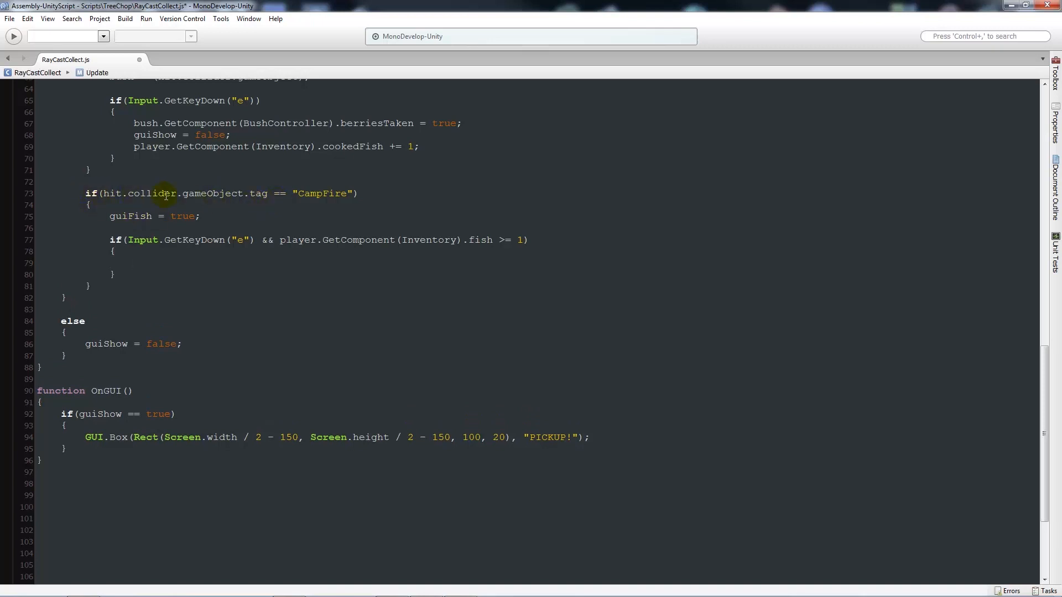
mouse_move(328, 205)
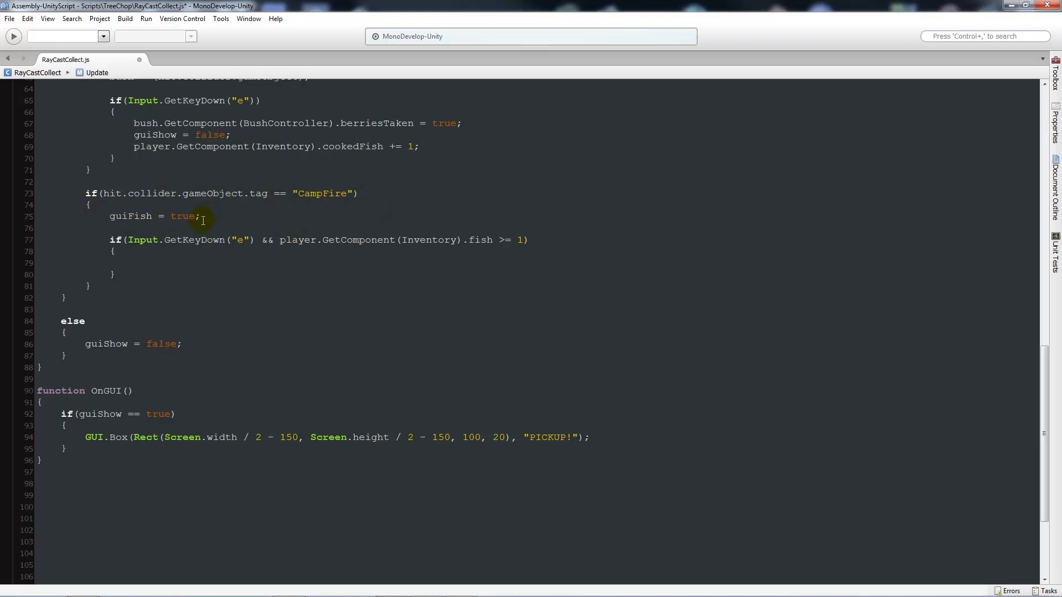
click(136, 263)
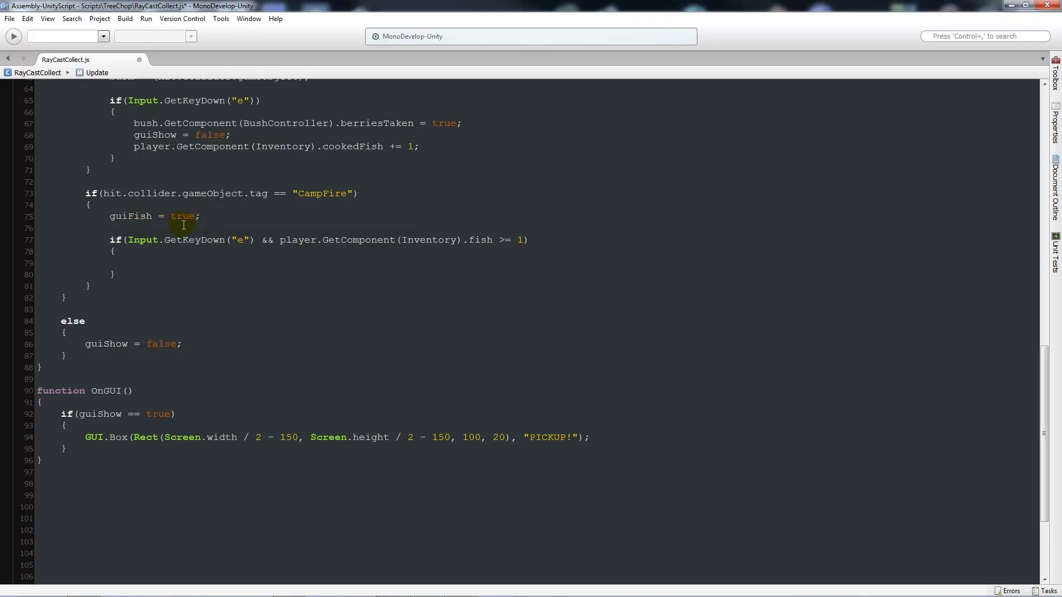
click(134, 263)
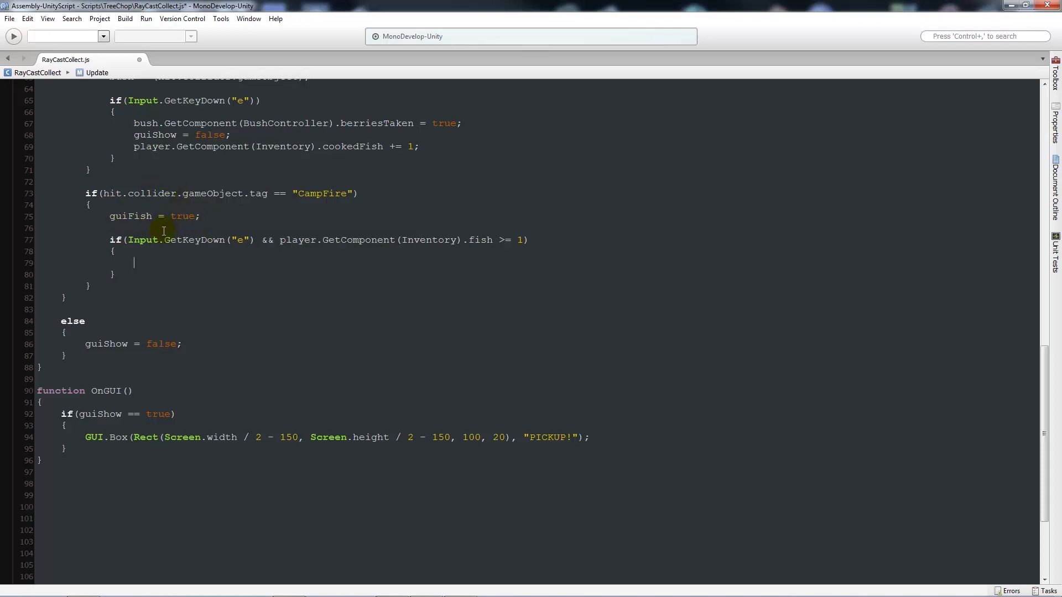
mouse_move(306, 206)
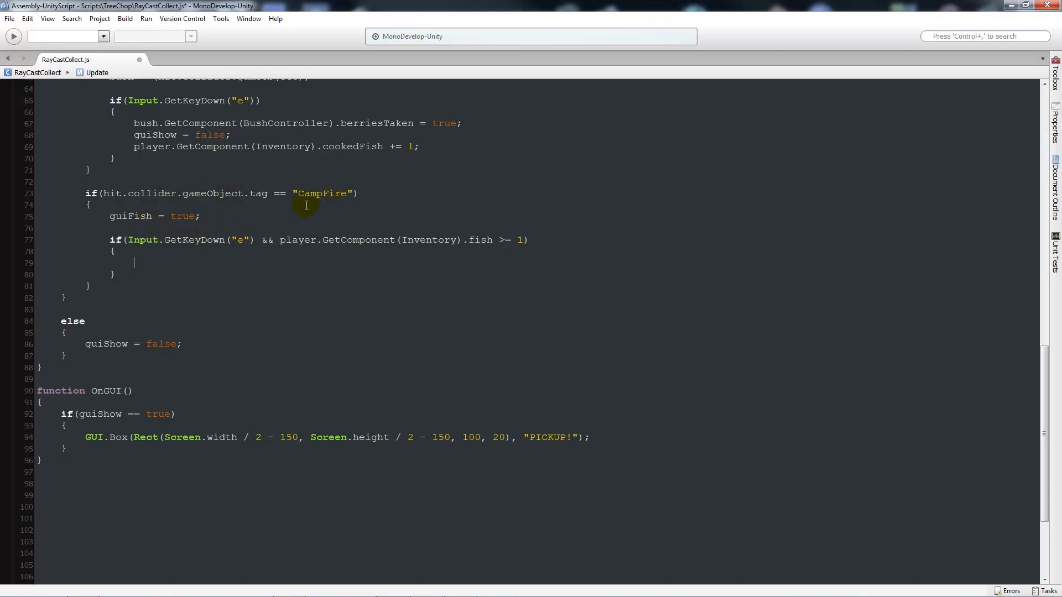
click(380, 196)
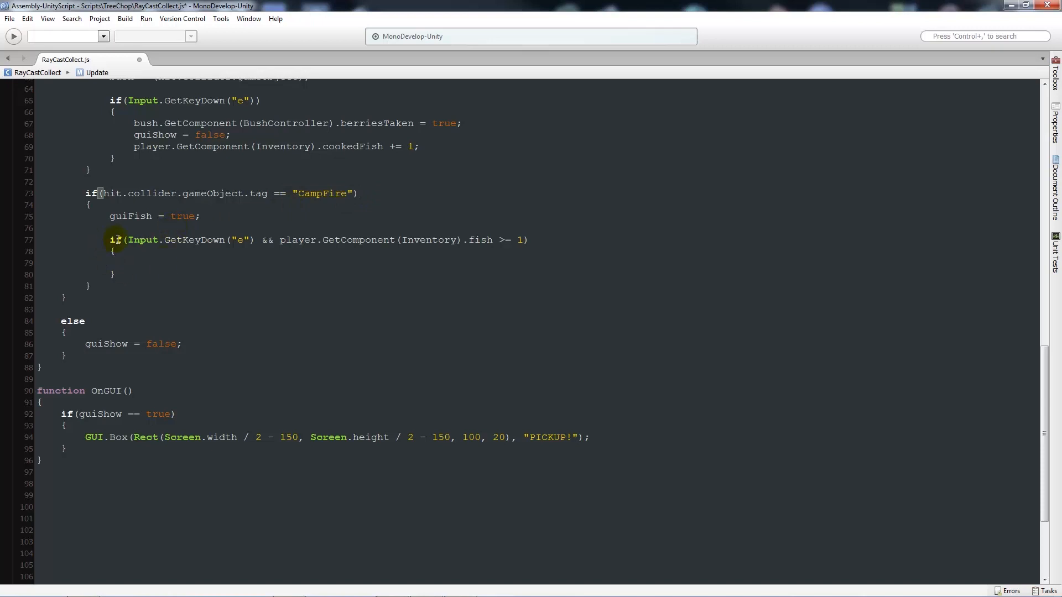
click(359, 193)
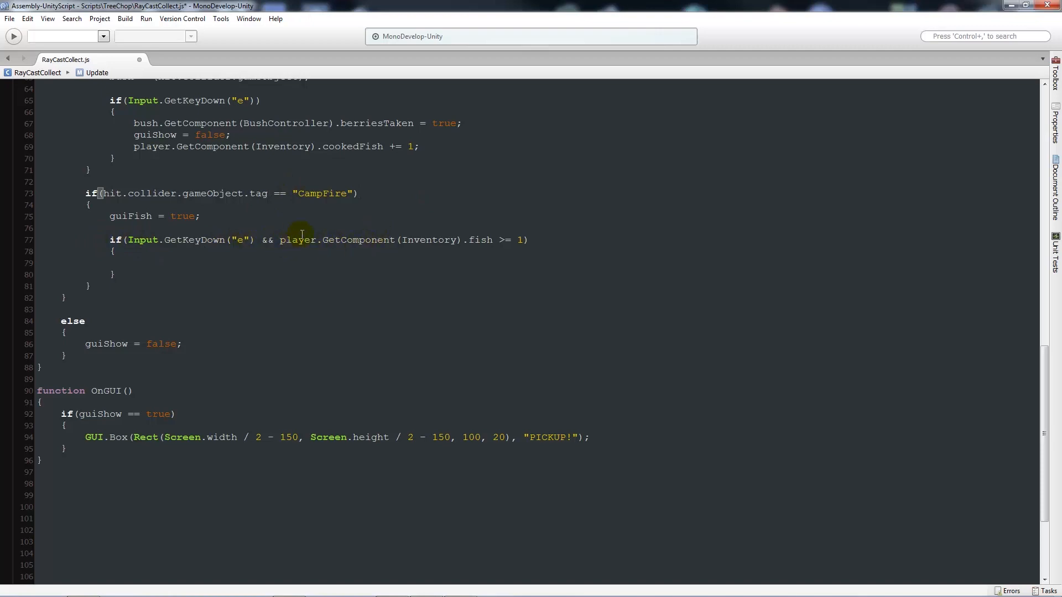
Step: Declare private var guiFish : boolean = false beneath the guiShow variable
scroll(up, 3)
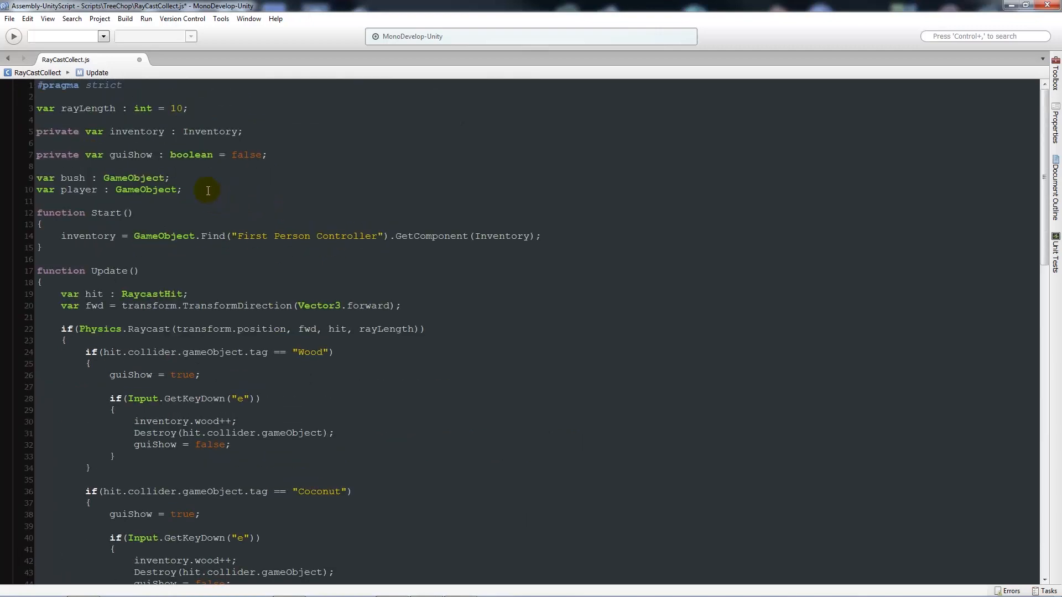
click(74, 190)
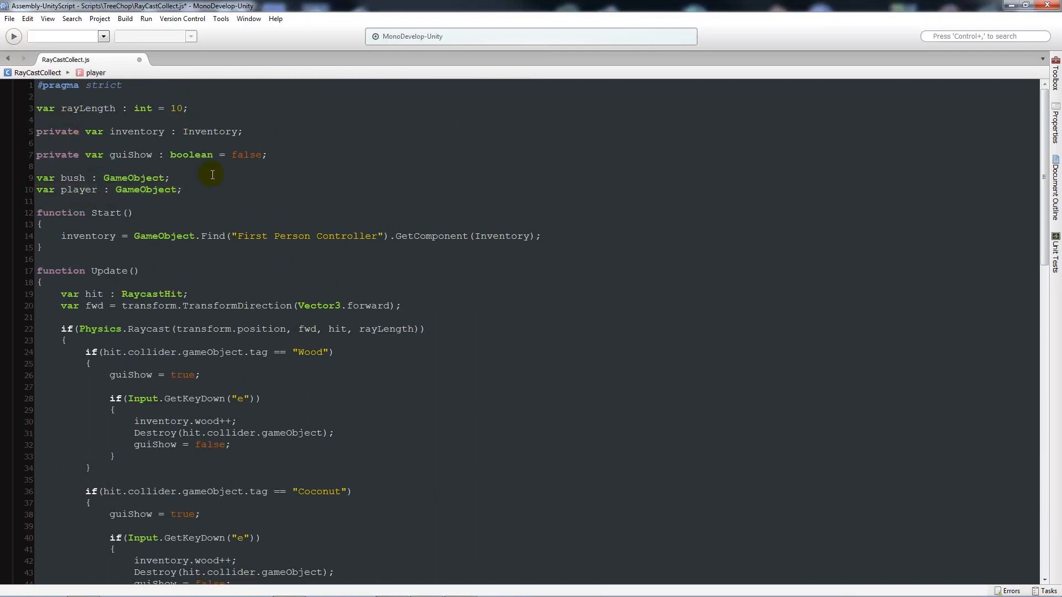
click(286, 154)
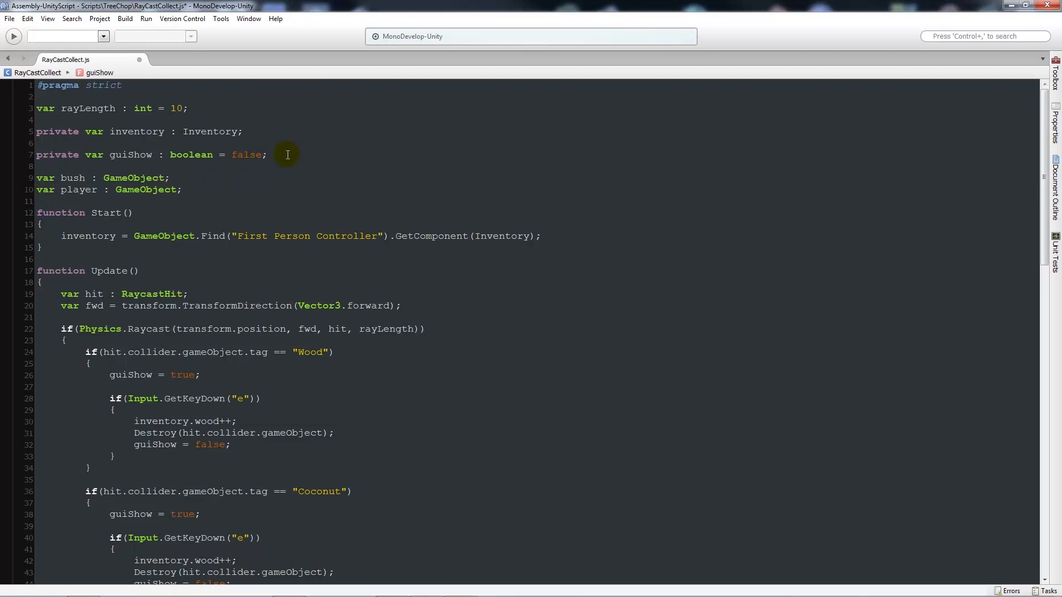
text(p)
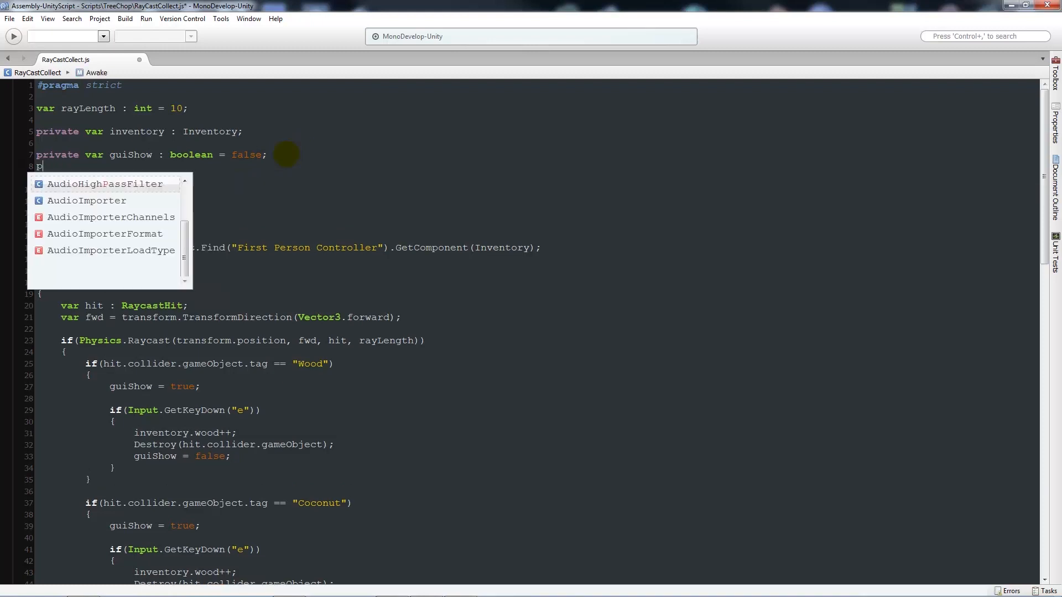
text(ui)
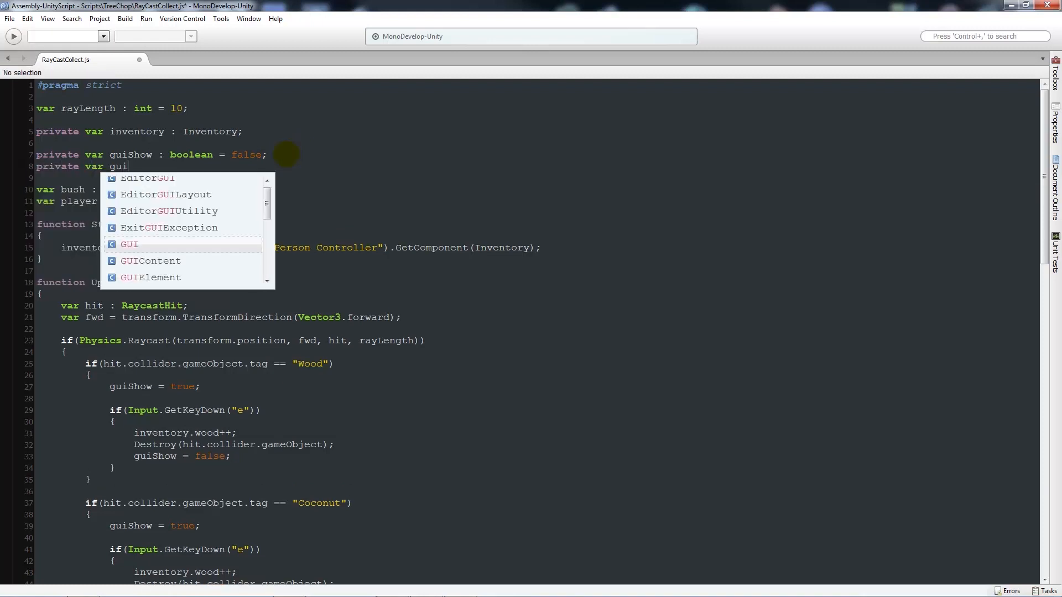
text(Fish : boolean)
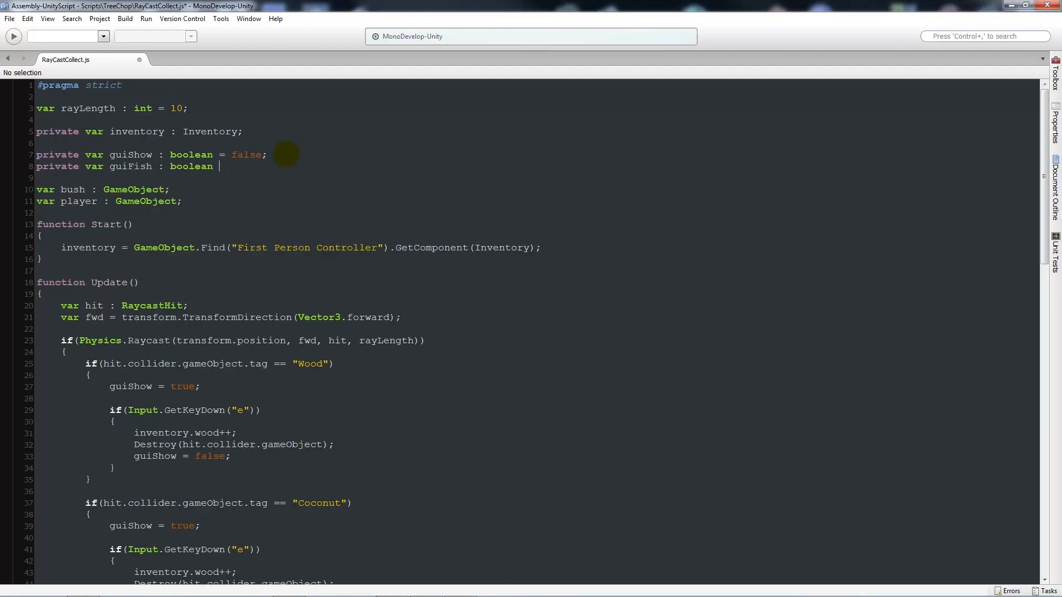
text(= False;)
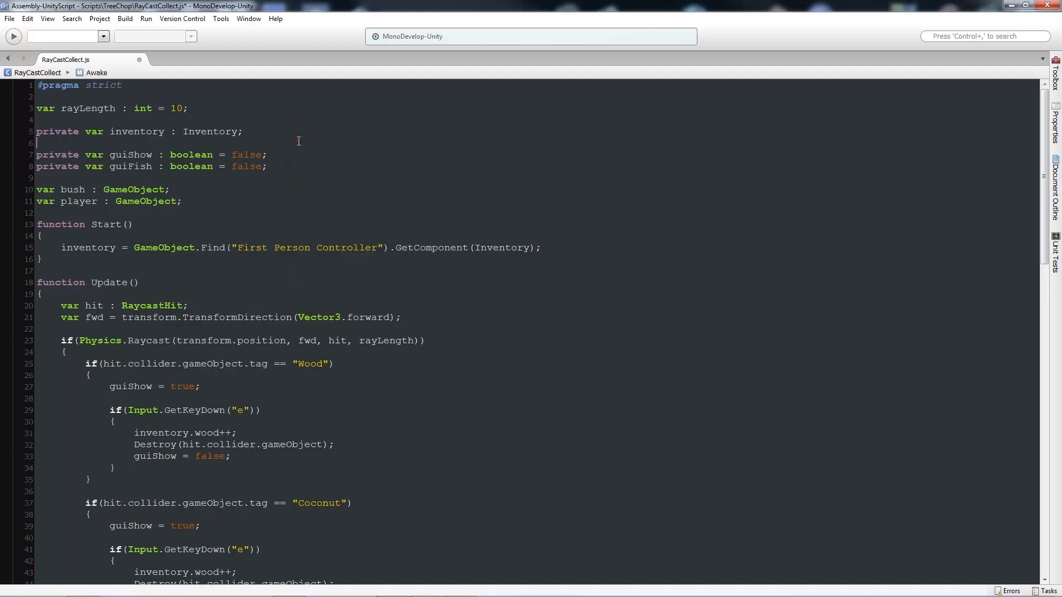
Step: Add player.GetComponent(Inventory).cookedFish++ inside the E-key cooking block
scroll(down, 3)
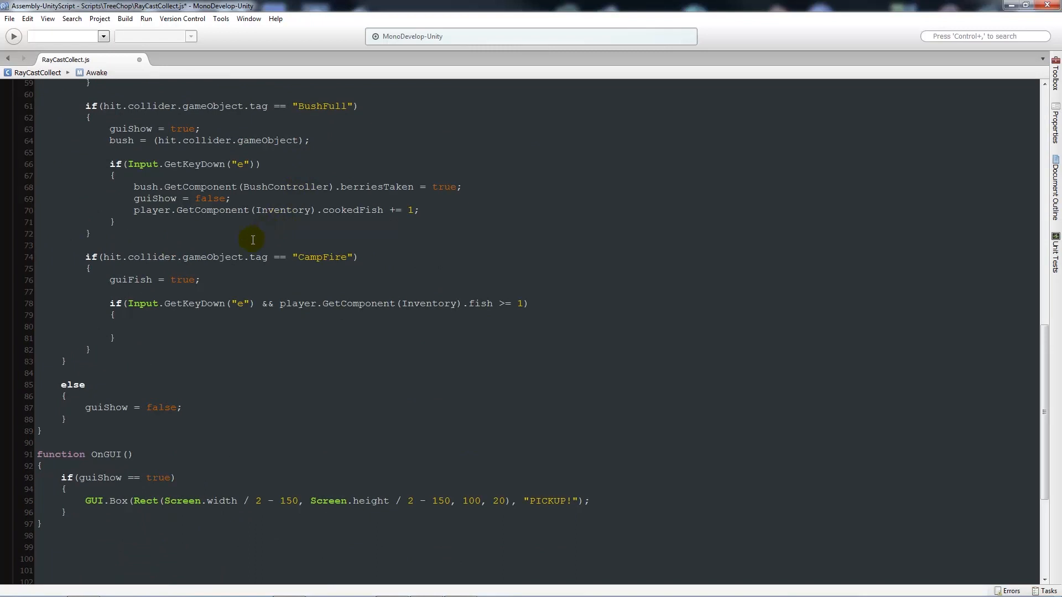
scroll(down, 3)
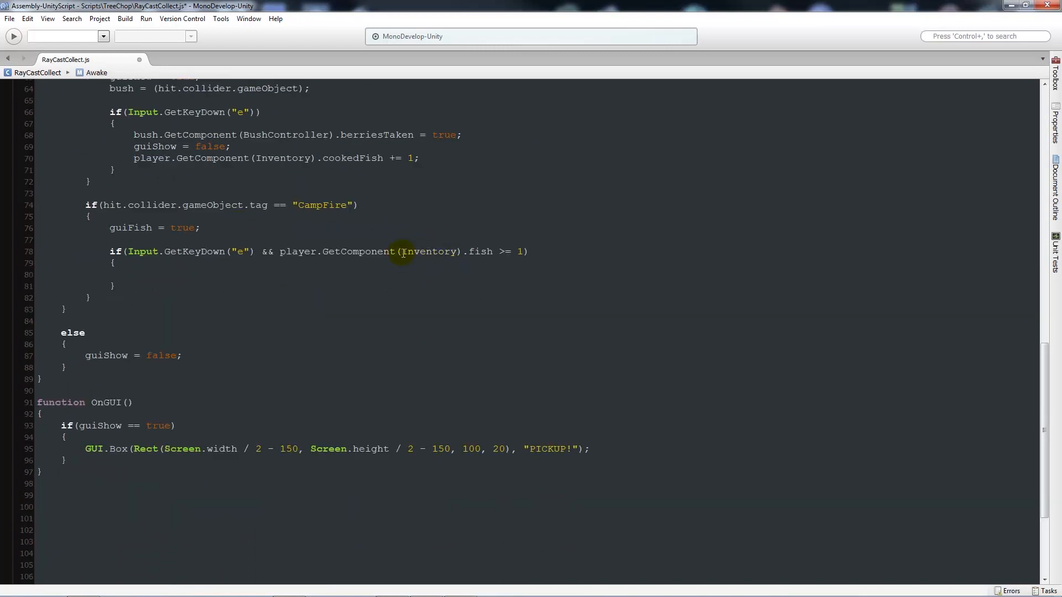
mouse_move(493, 251)
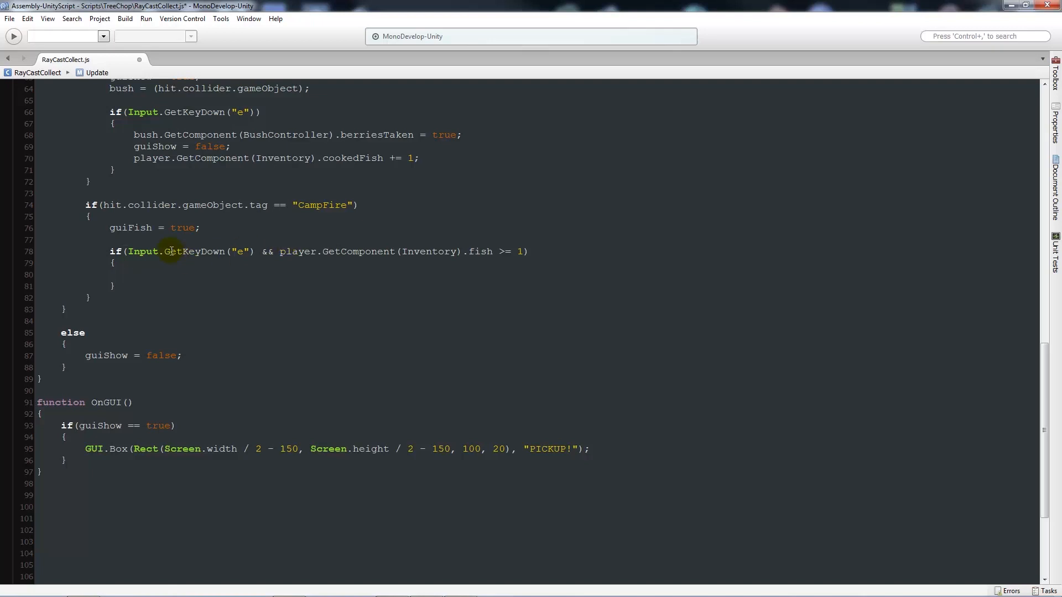
mouse_move(501, 256)
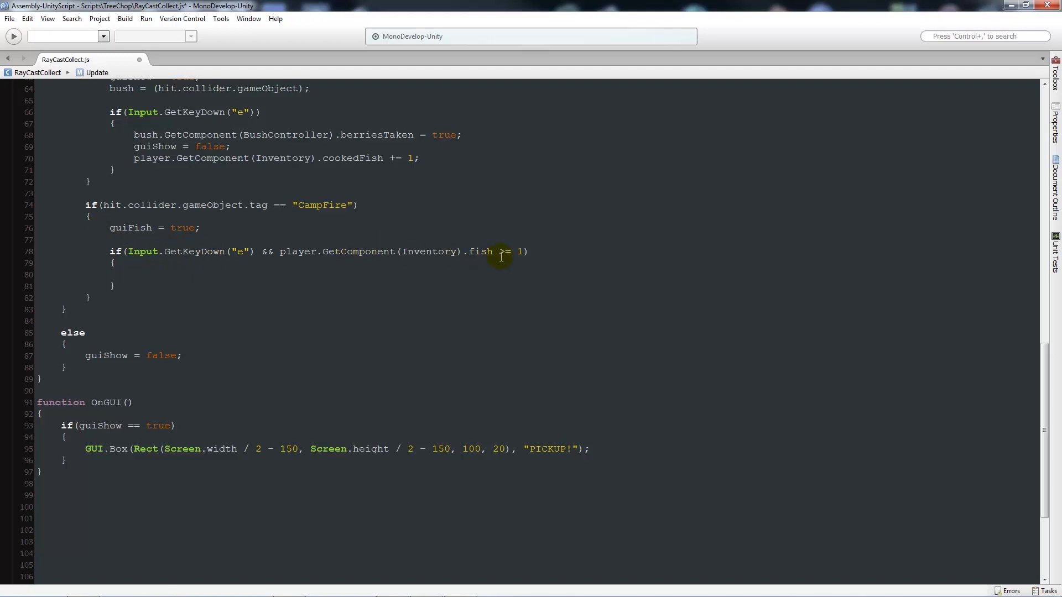
text(player.GetComponent)
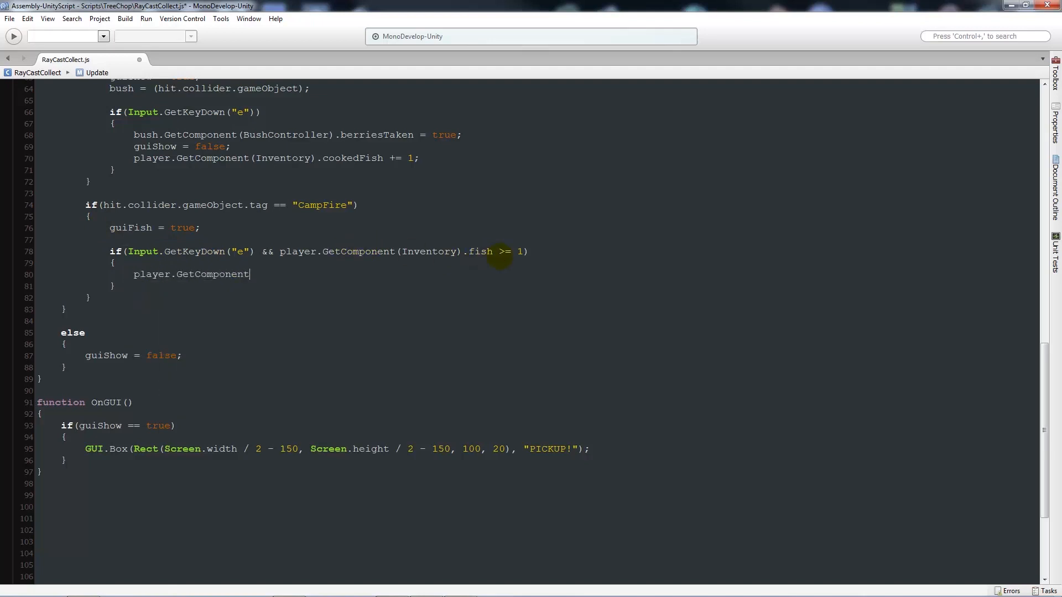
text((Inventory)
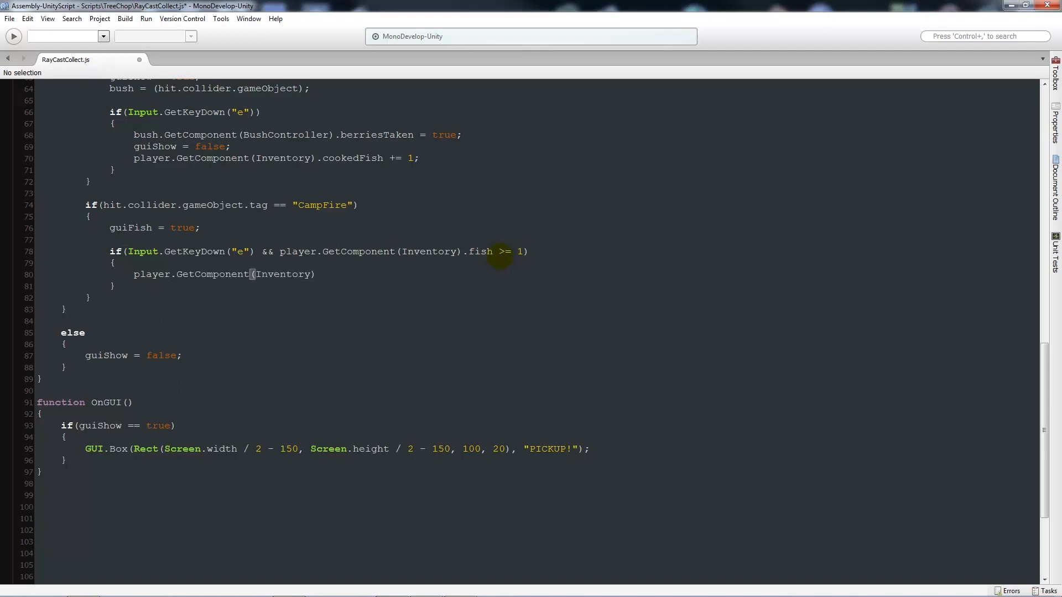
text(.cook)
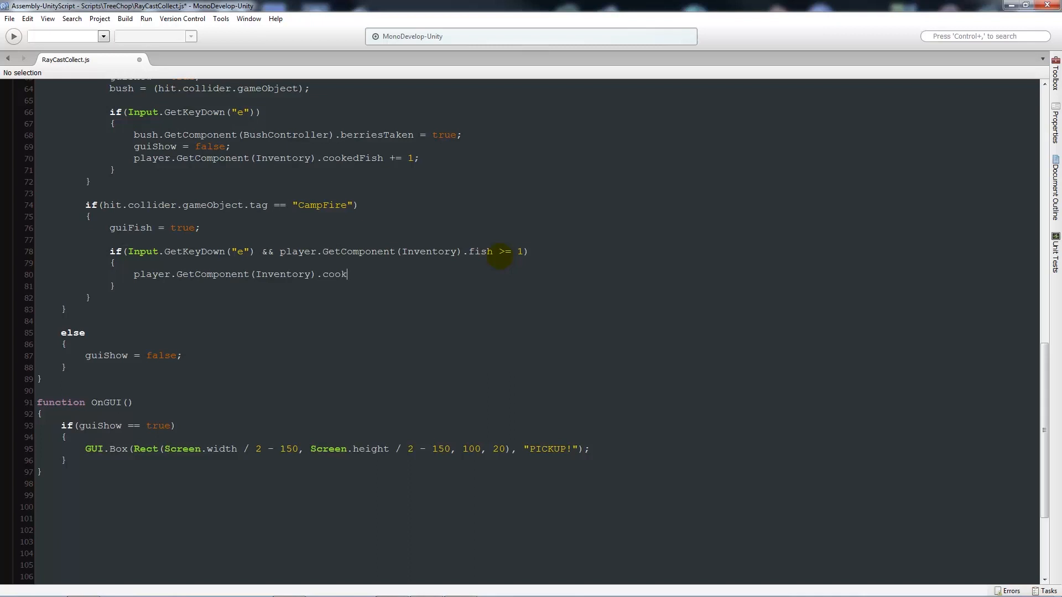
text(edFish++;)
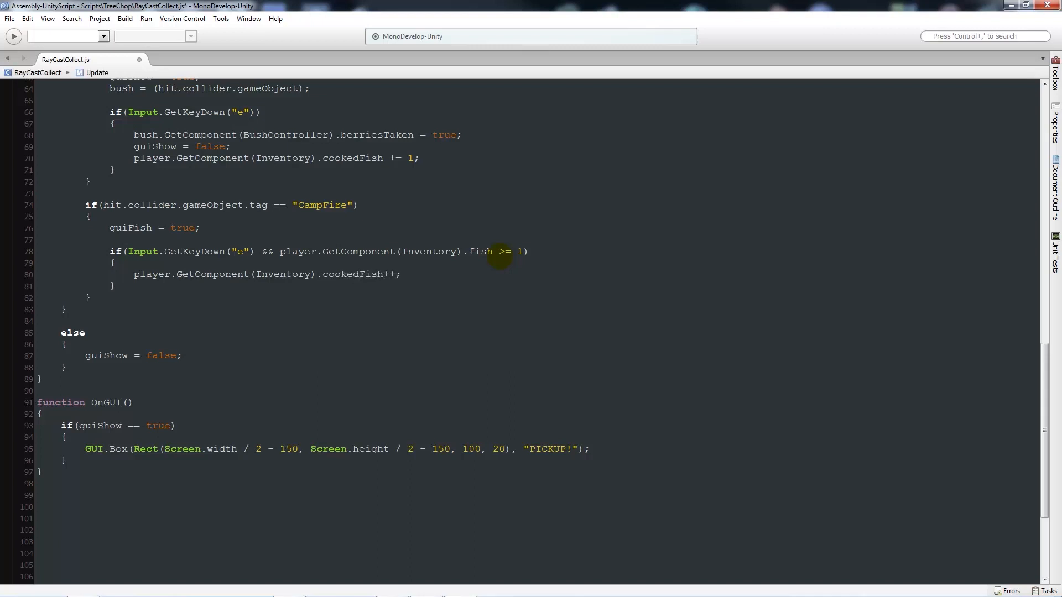
Step: Add player.GetComponent(Inventory).fish--; on the next line
click(402, 274)
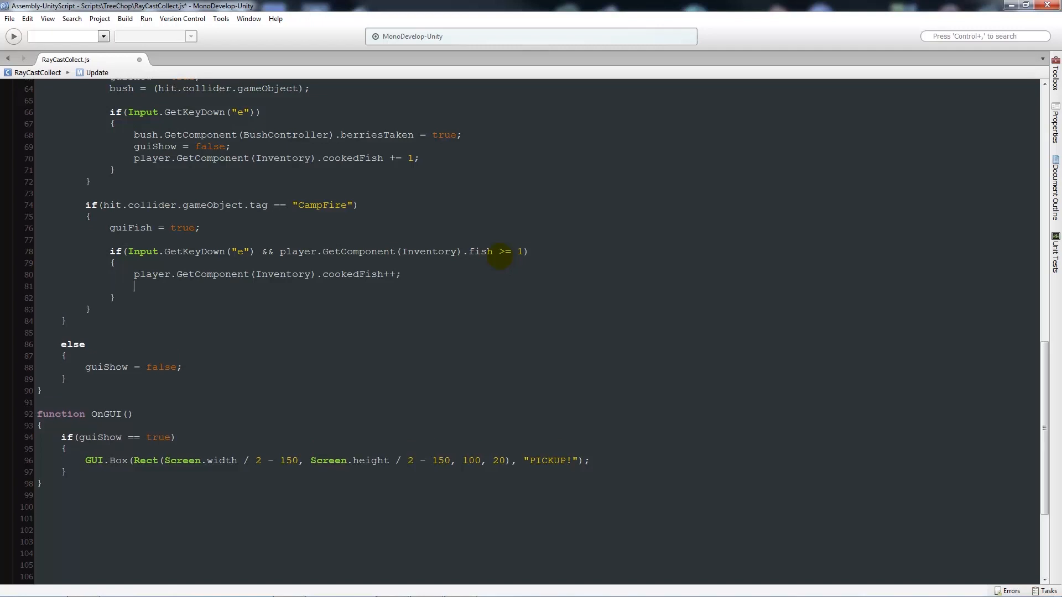
text(player)
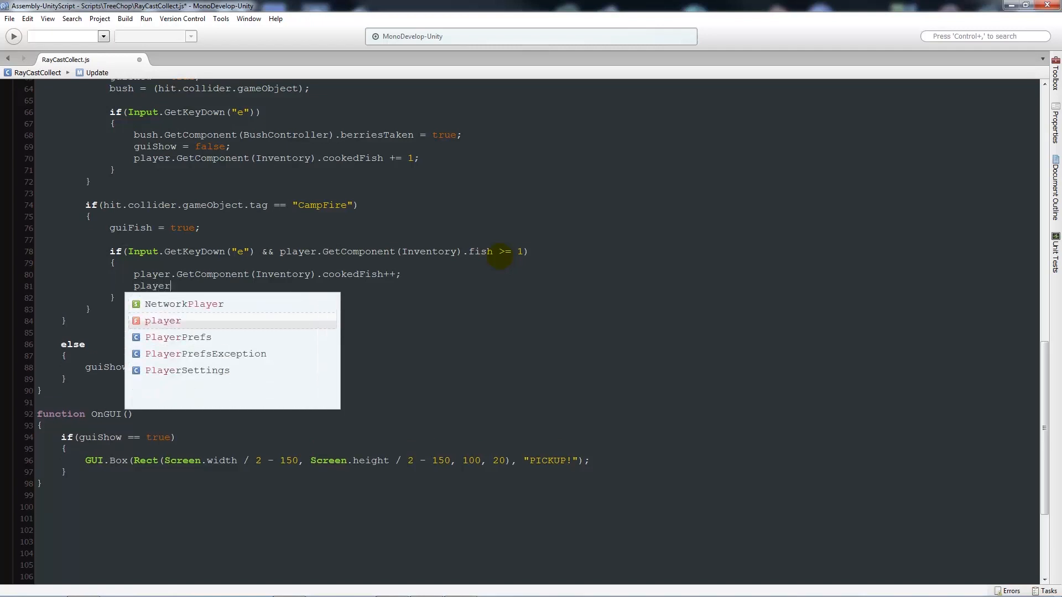
text(.Getcomponent(Inventory).)
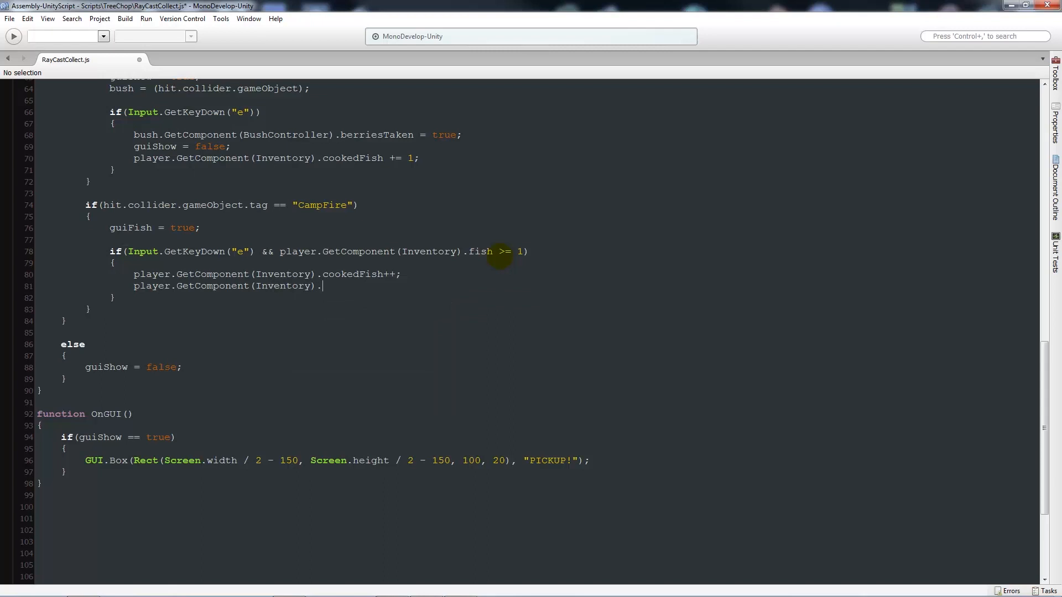
text(fish--)
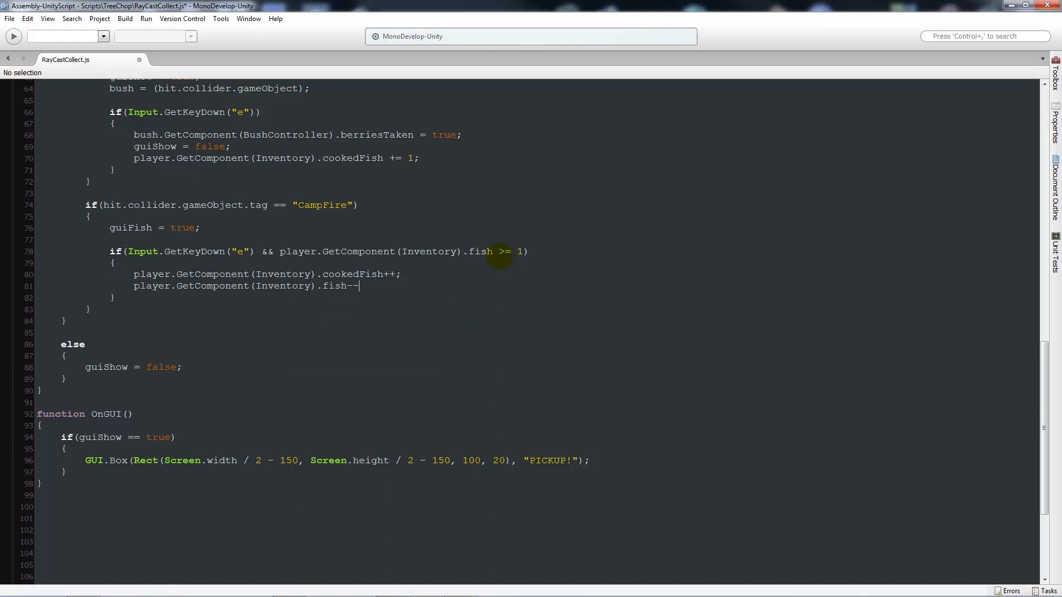
text(;)
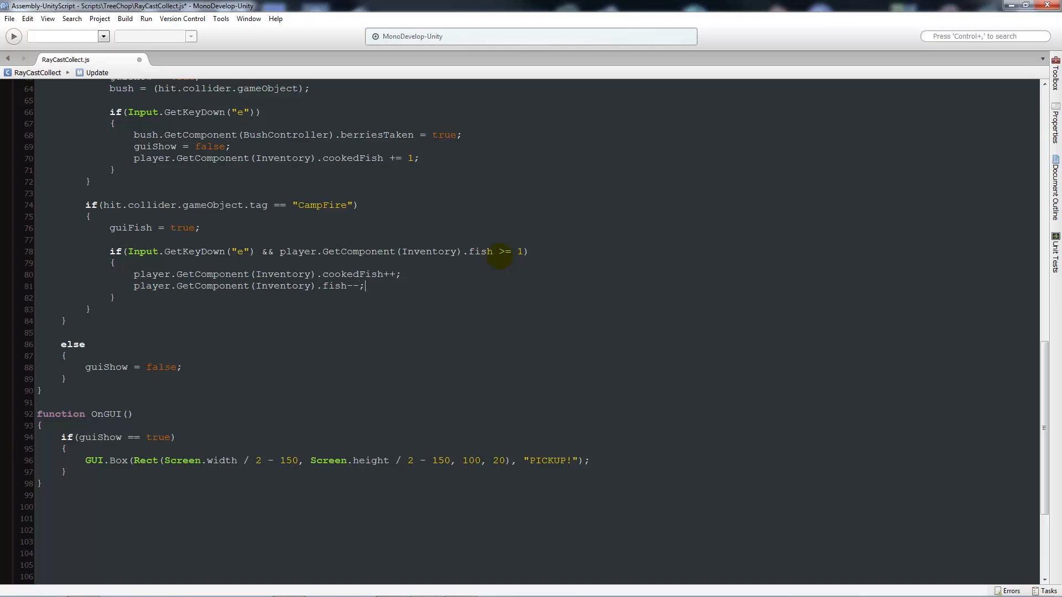
mouse_move(339, 332)
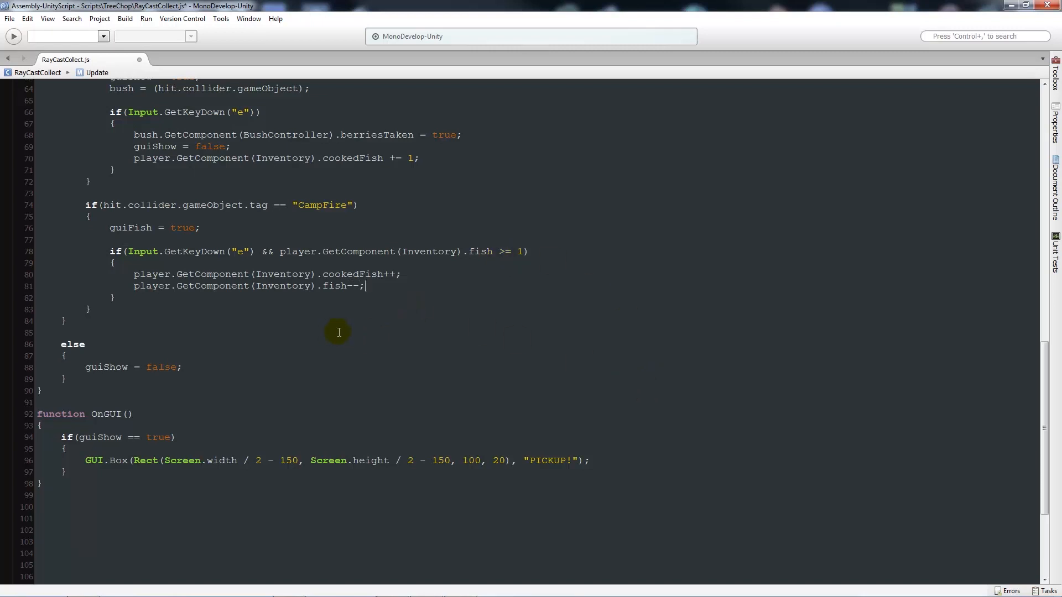
mouse_move(357, 288)
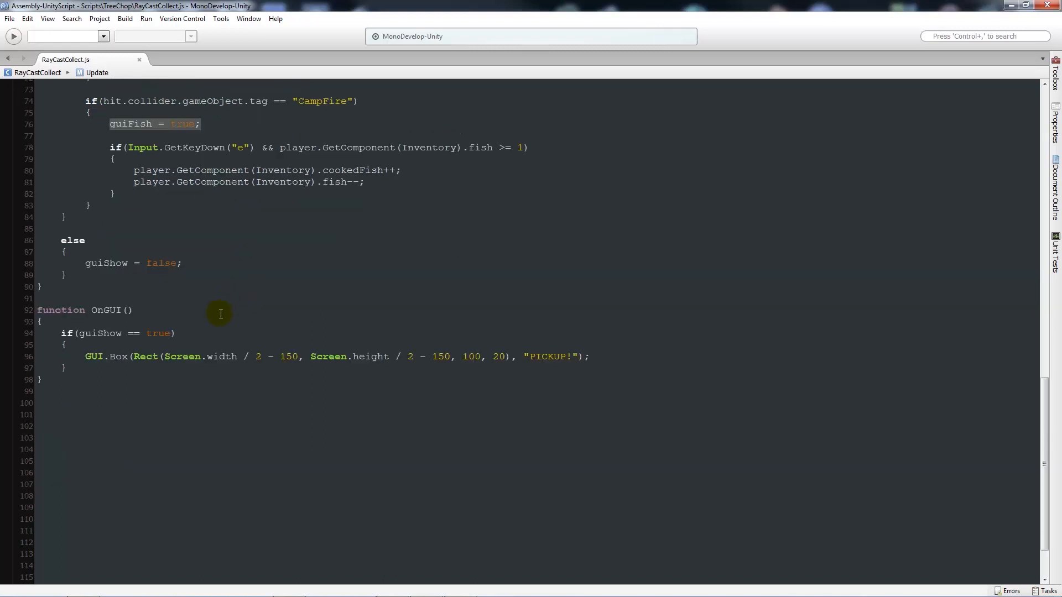
Step: Add a guiFish = false; line to the outer else block
text(guiFish = true;)
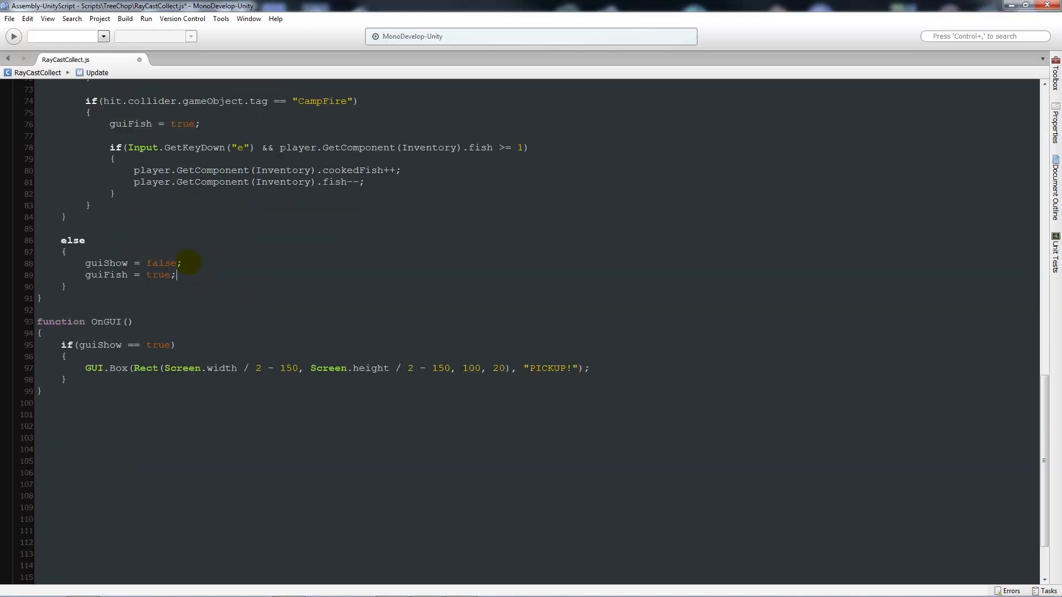
double_click(159, 274)
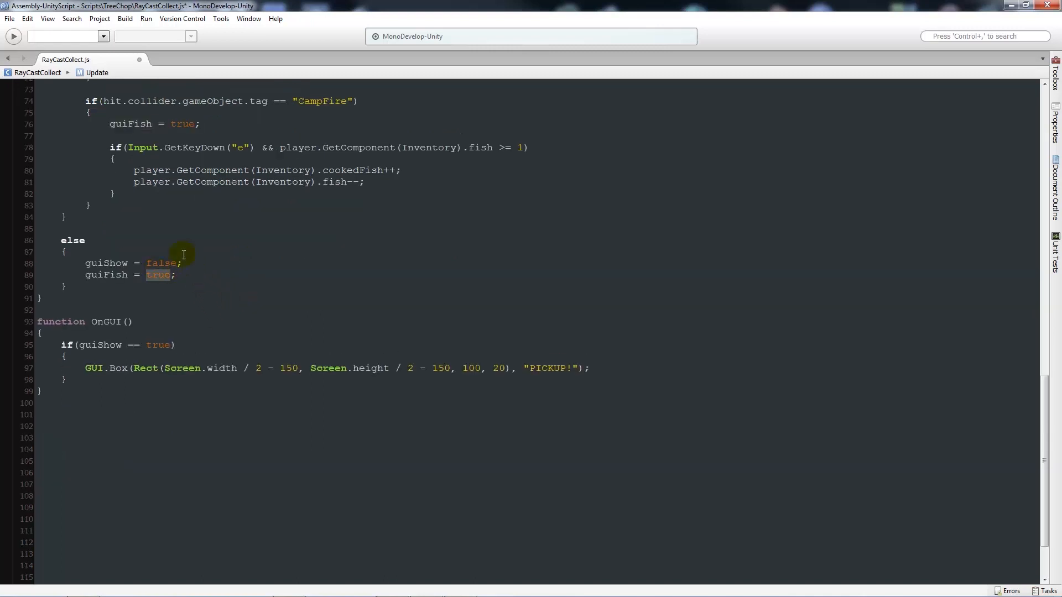
text(false)
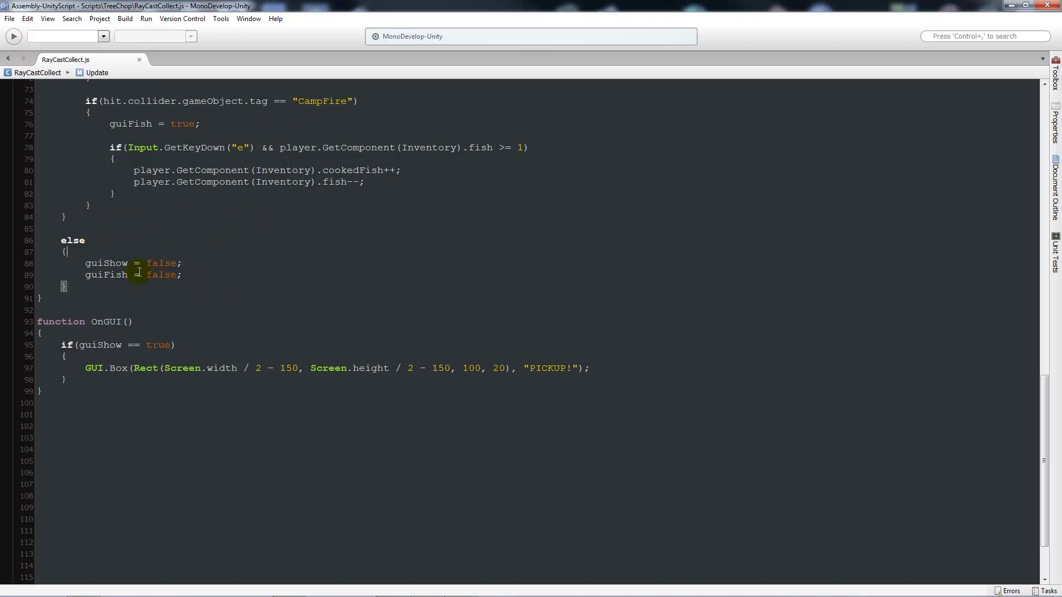
scroll(down, 3)
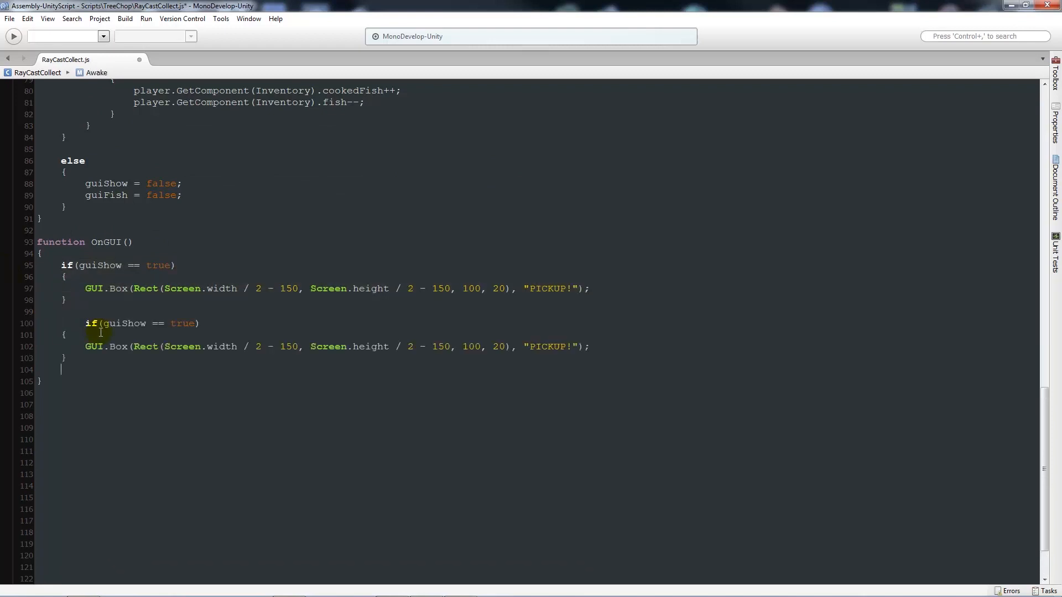
Step: Change the copied OnGUI block's condition to guiFish and its label to "Cook Fish!"
click(73, 323)
text(F)
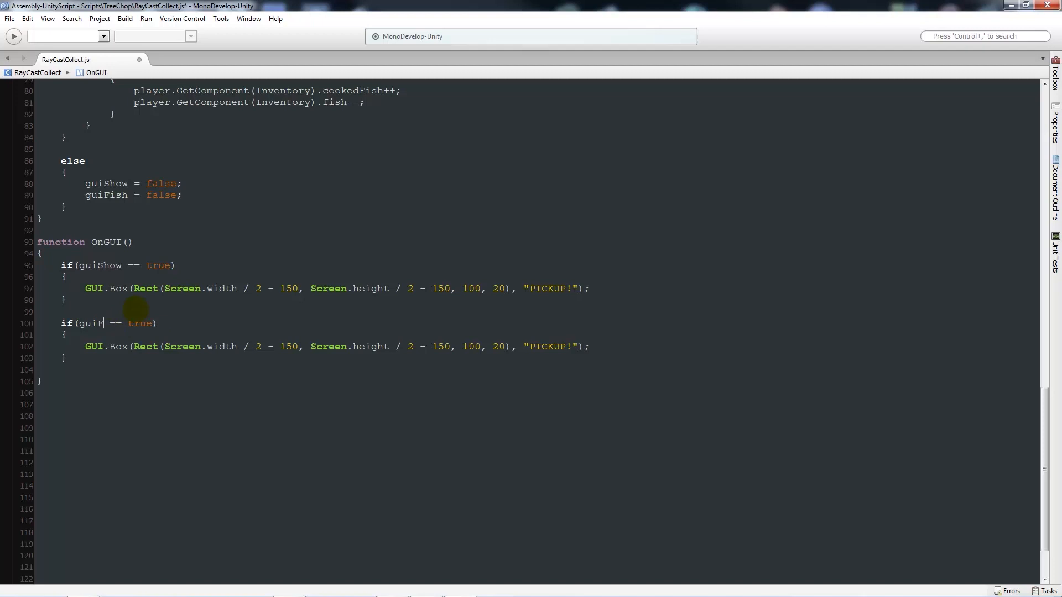
text(ish)
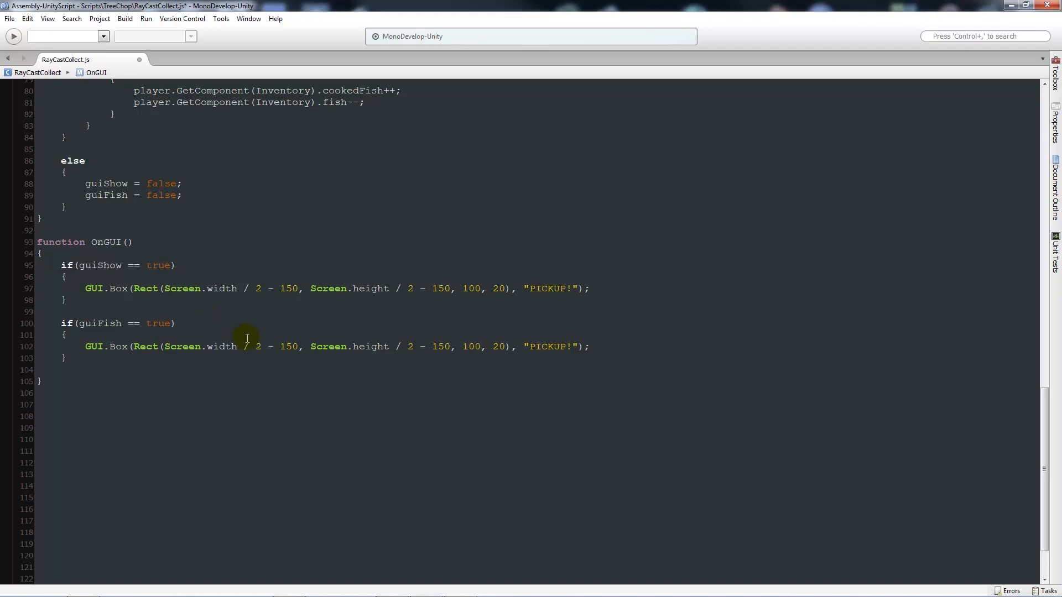
double_click(547, 346)
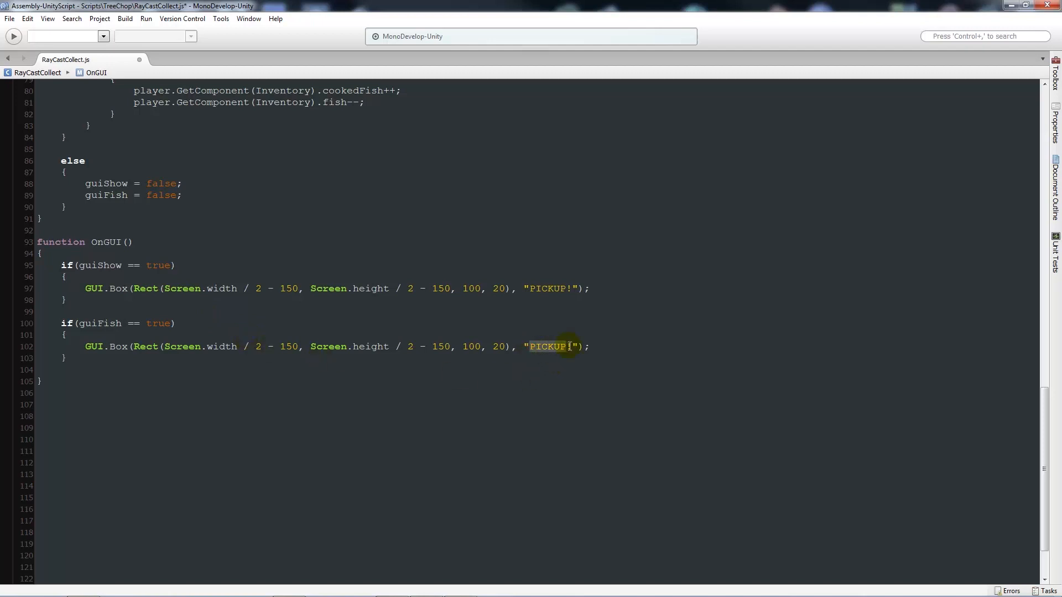
text(Co)
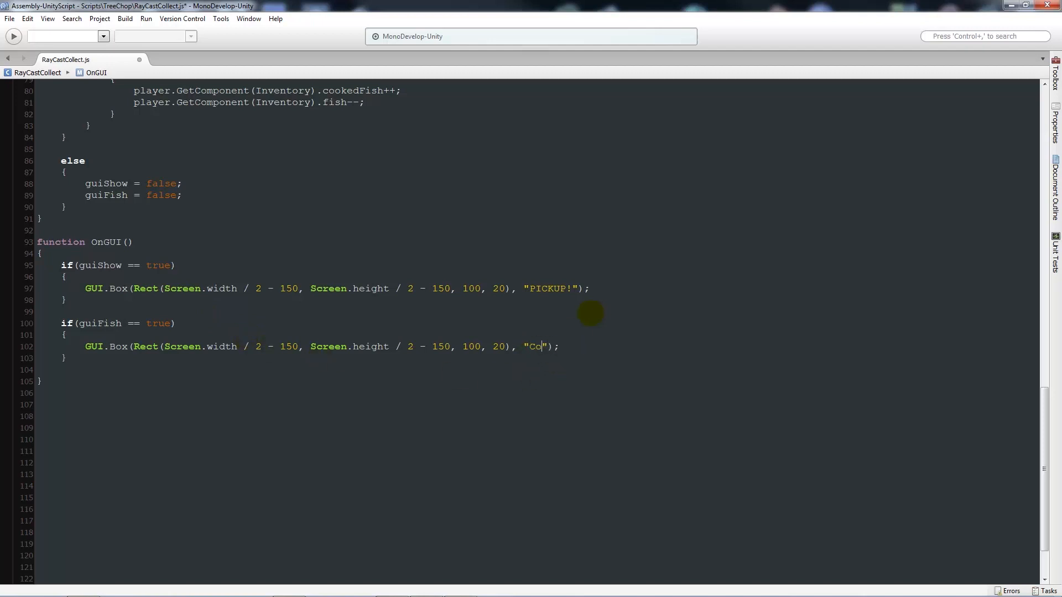
text(ok Fish!)
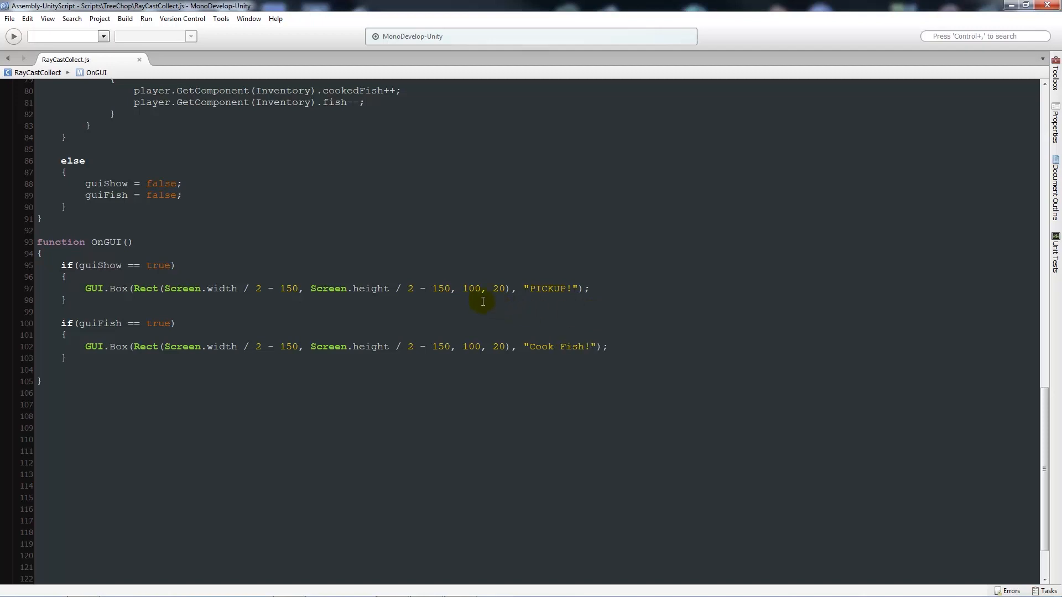
Step: Add an else branch after the cooking if block with a //NOT ENOUGH FISH comment
scroll(up, 3)
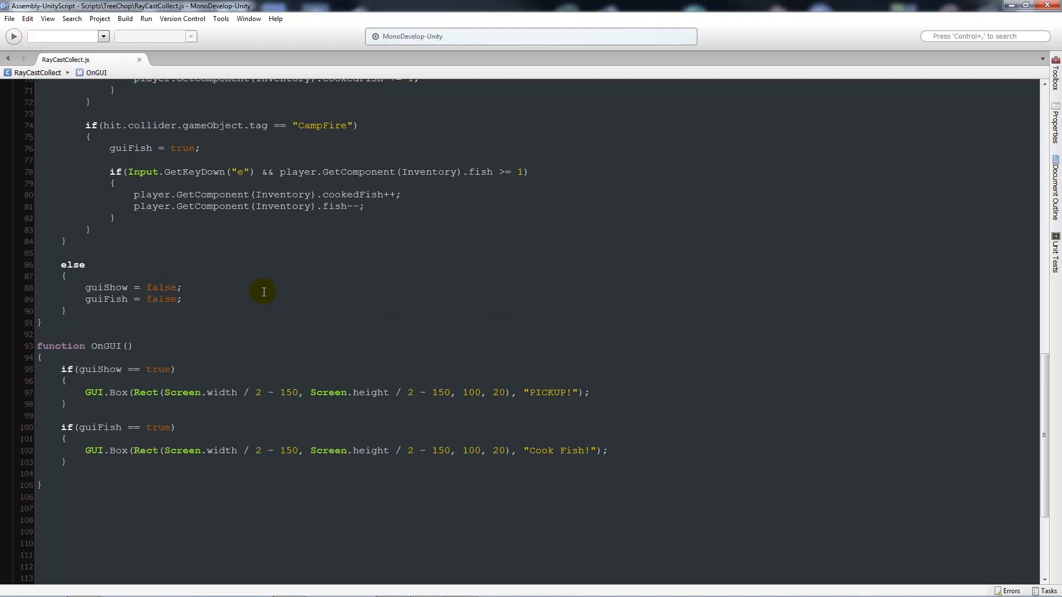
mouse_move(210, 256)
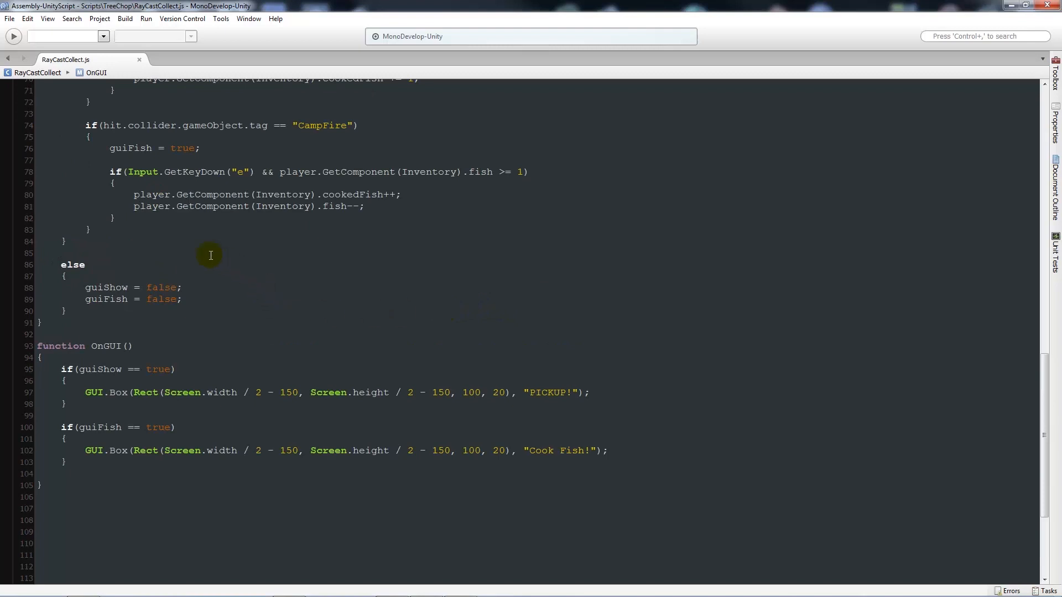
click(115, 217)
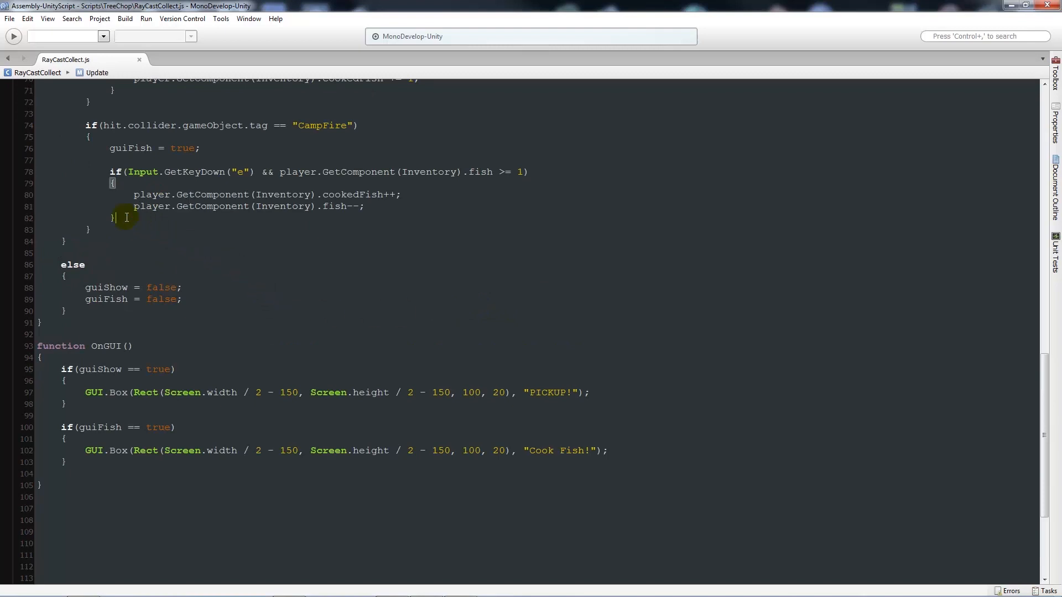
text(el)
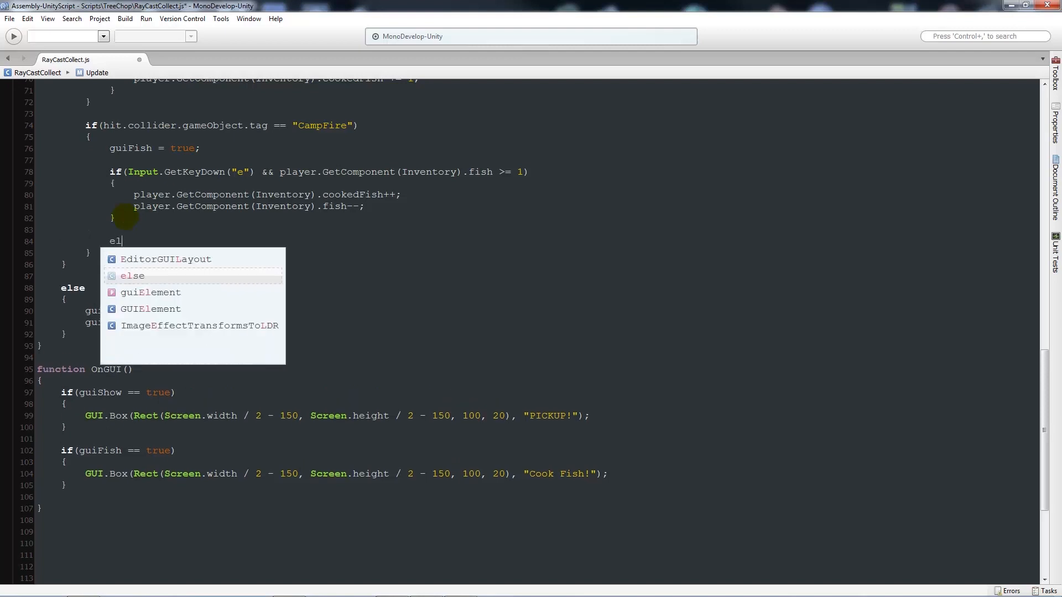
text(se)
text({)
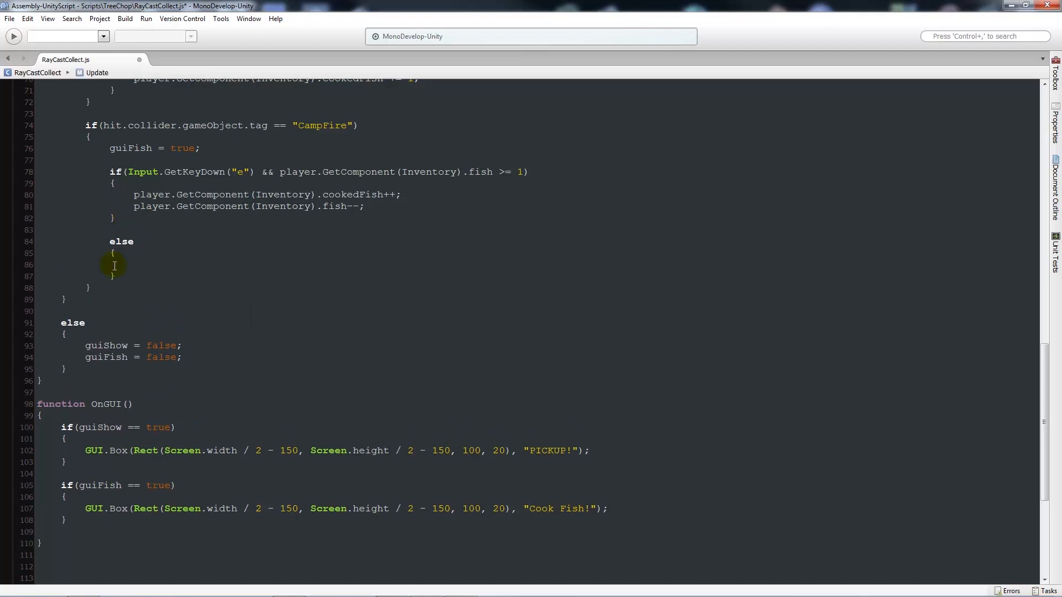
text(//)
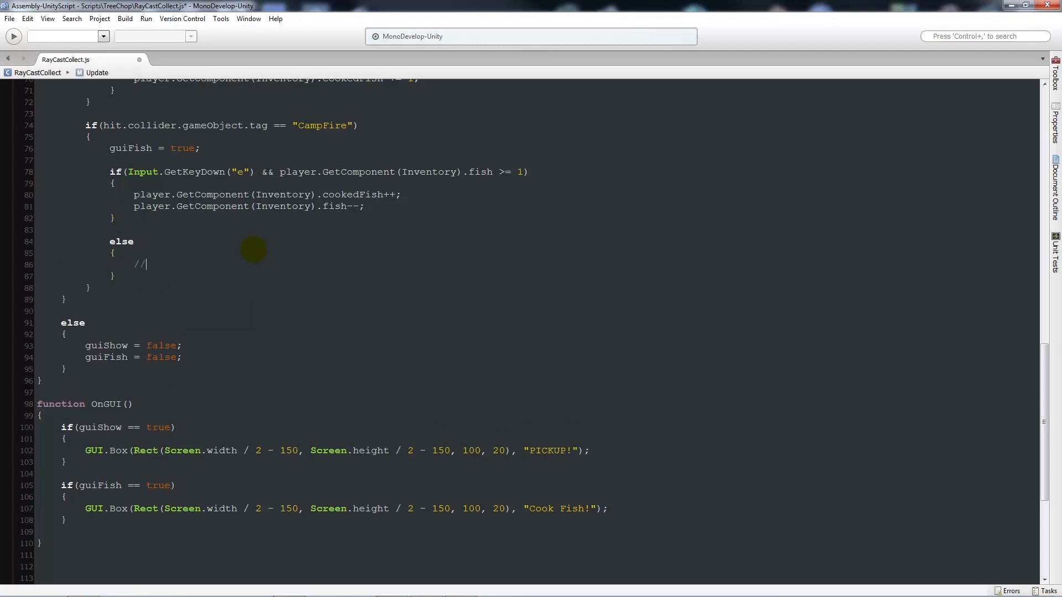
text(NOT)
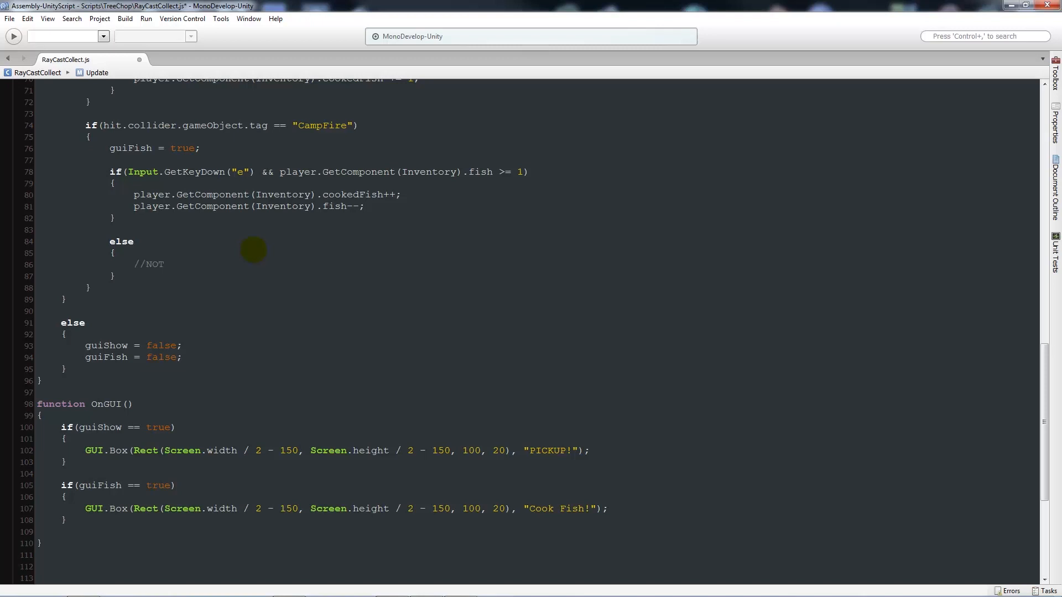
text(ENOUGH)
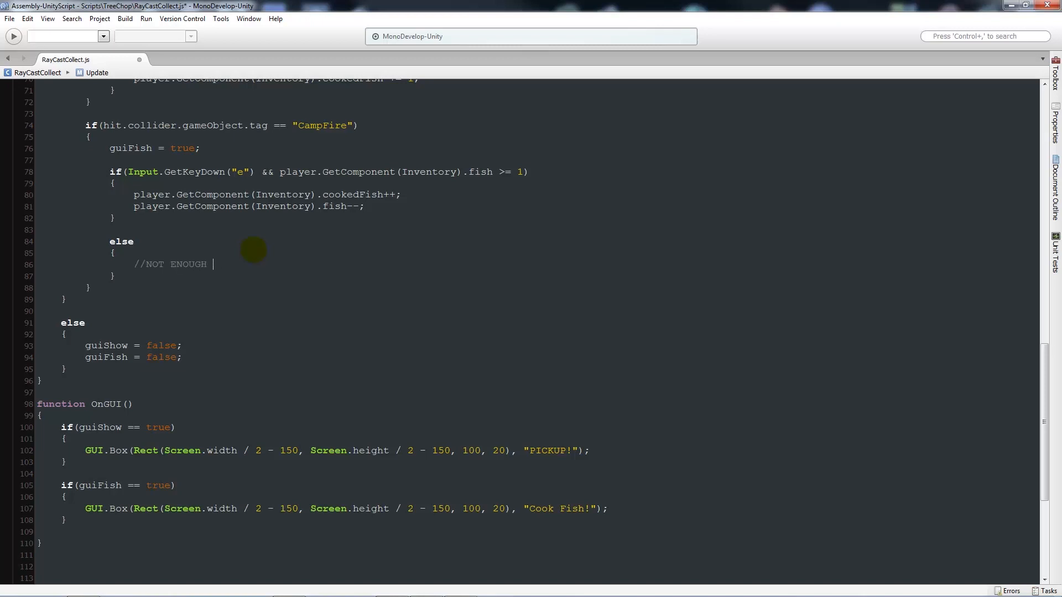
text(FISH)
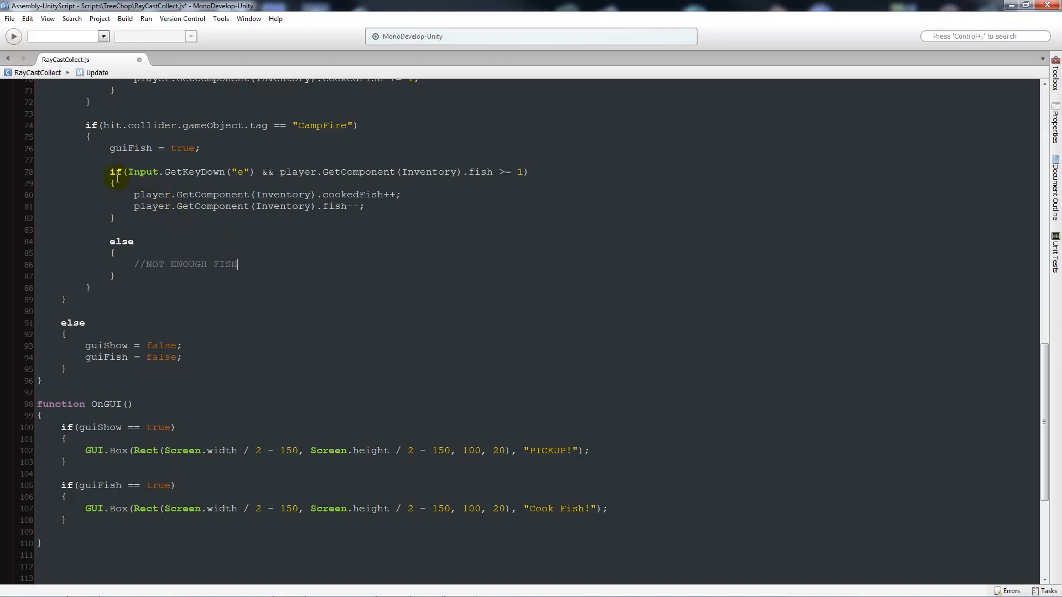
mouse_move(442, 177)
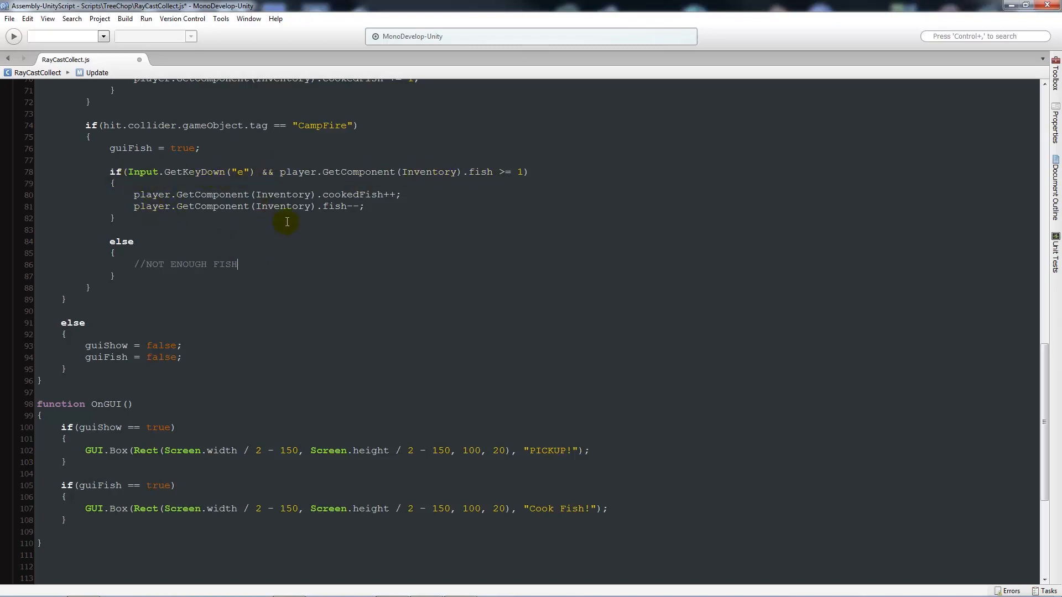
mouse_move(99, 249)
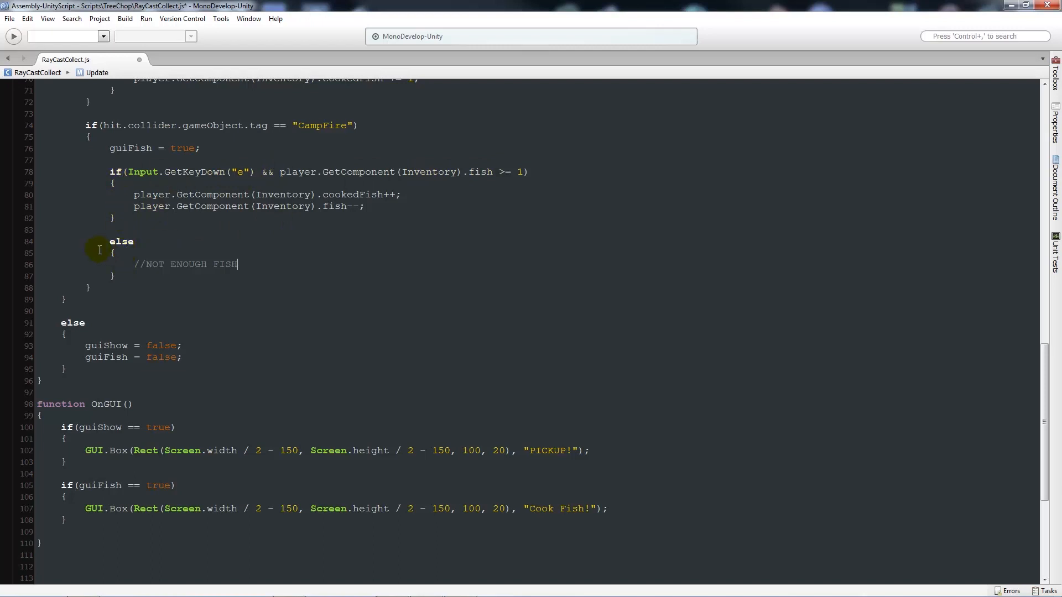
mouse_move(123, 259)
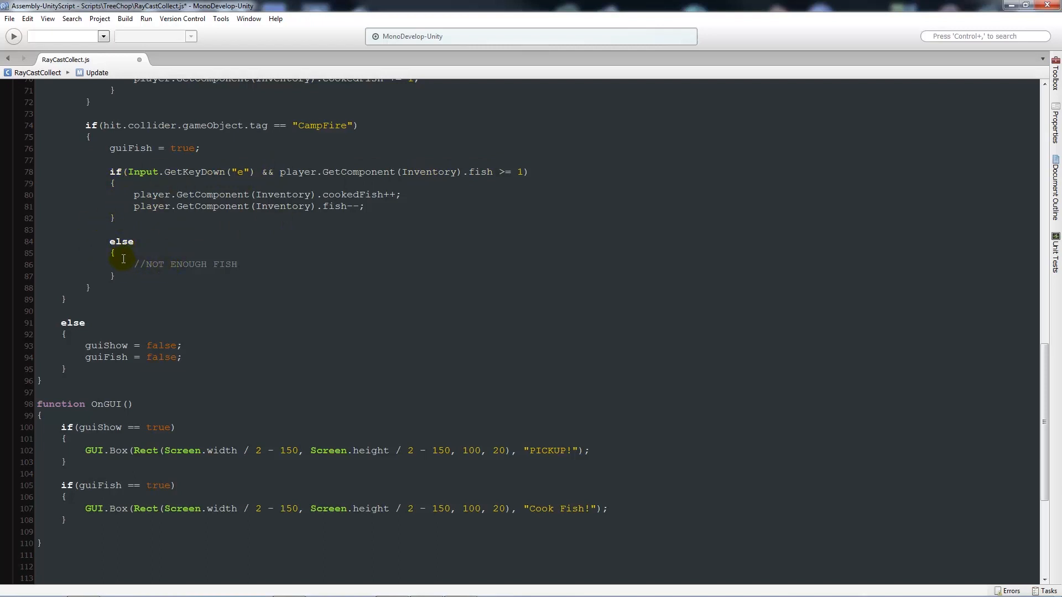
Step: Log "Not enough fish" with Debug.Log in the else branch and review the script
text(Deu)
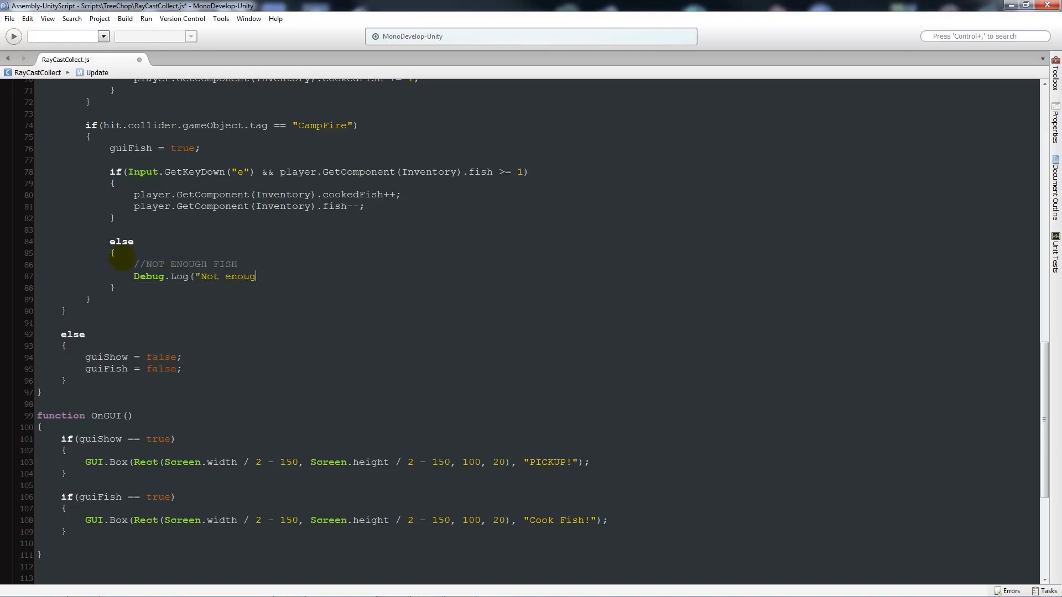
text(h fish");)
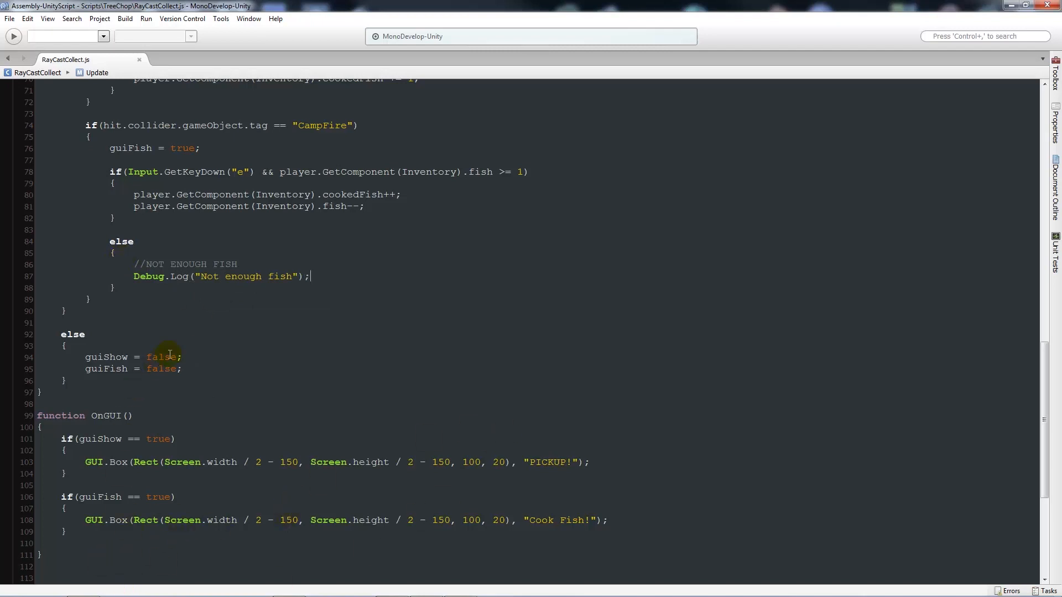
scroll(down, 3)
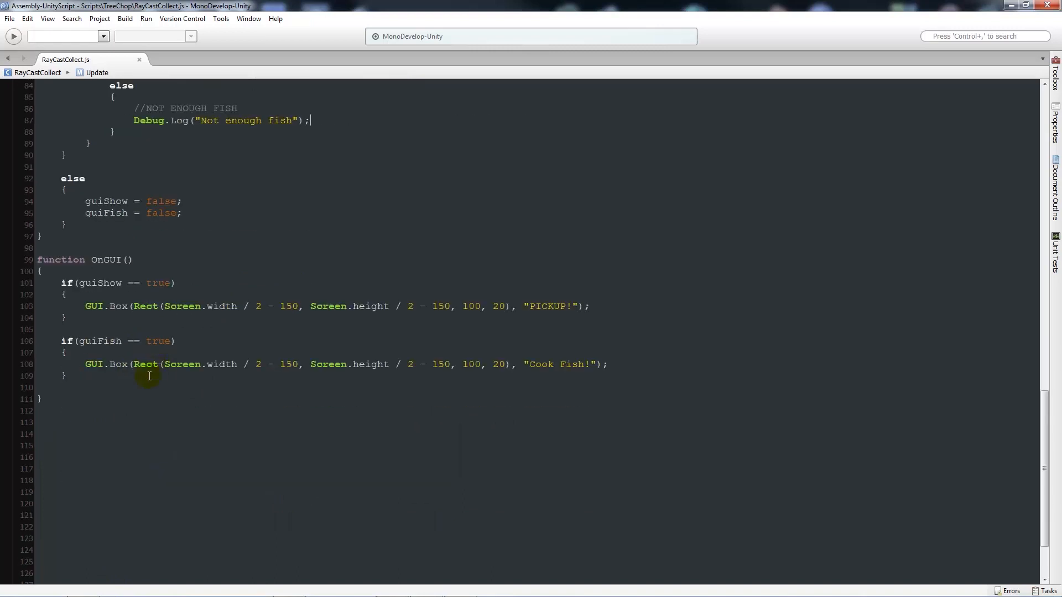
mouse_move(105, 219)
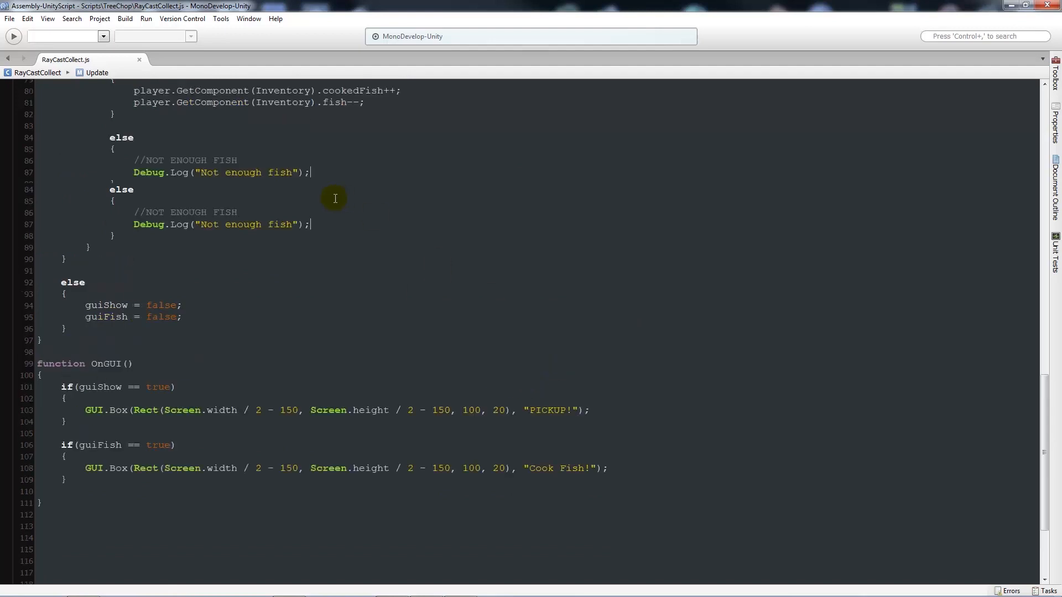
scroll(up, 3)
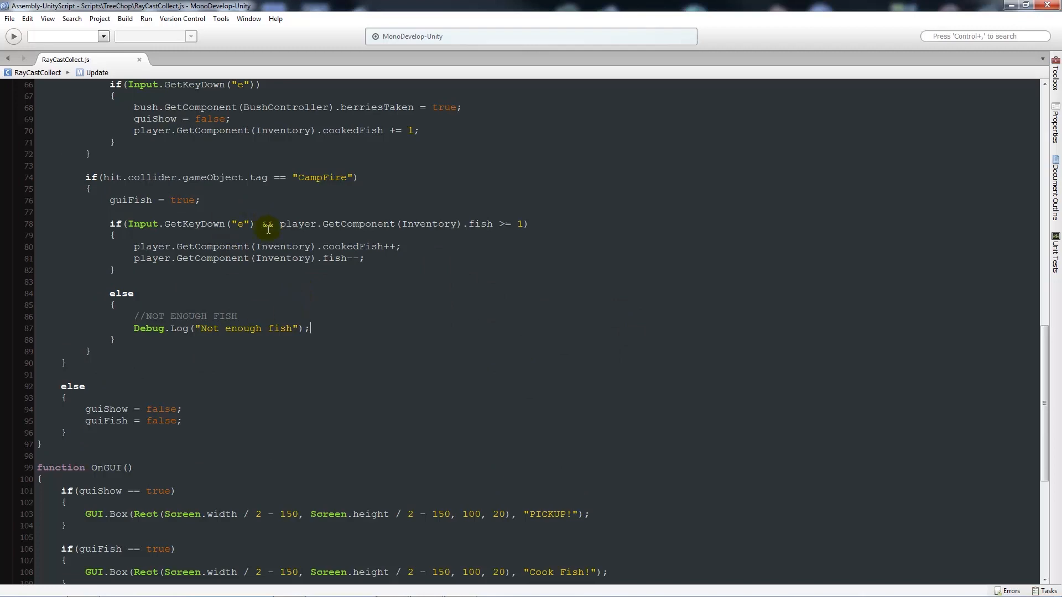
mouse_move(944, 16)
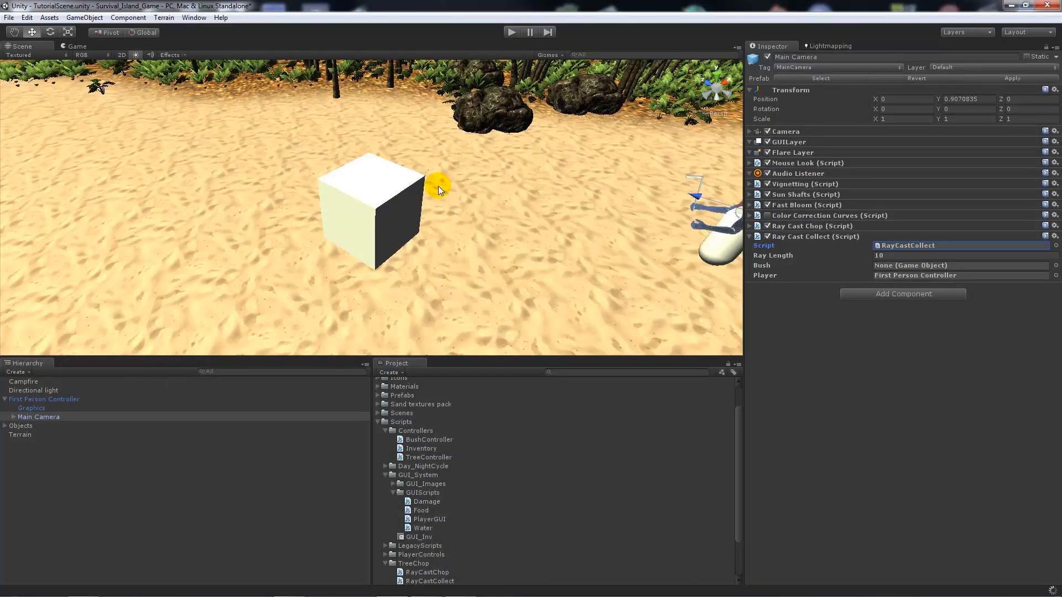
Step: Select First Person Controller to see 3 fish and 0 cooked fish, then enter Play mode
click(44, 398)
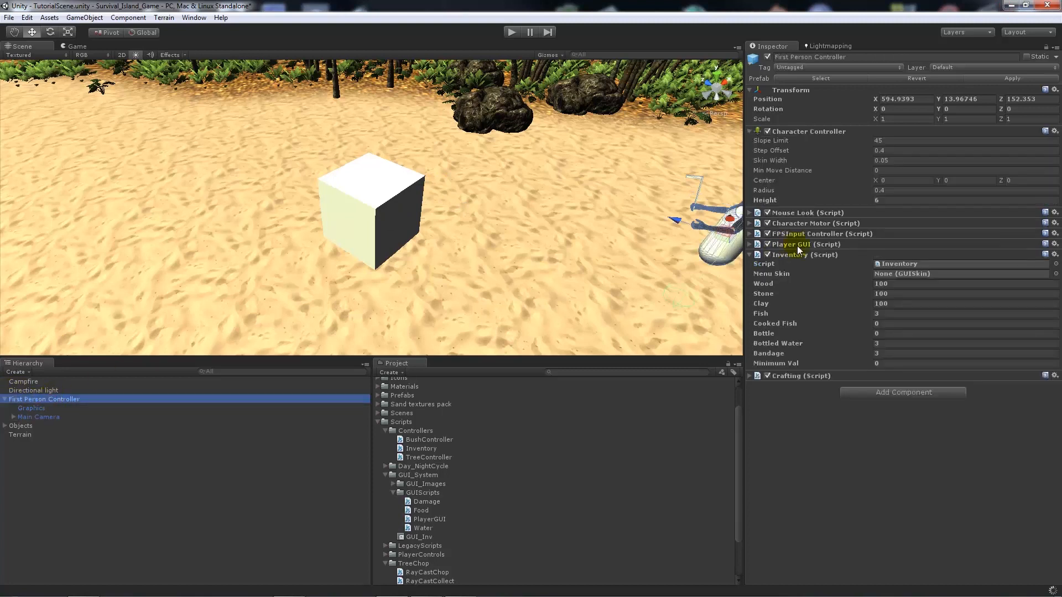
mouse_move(869, 311)
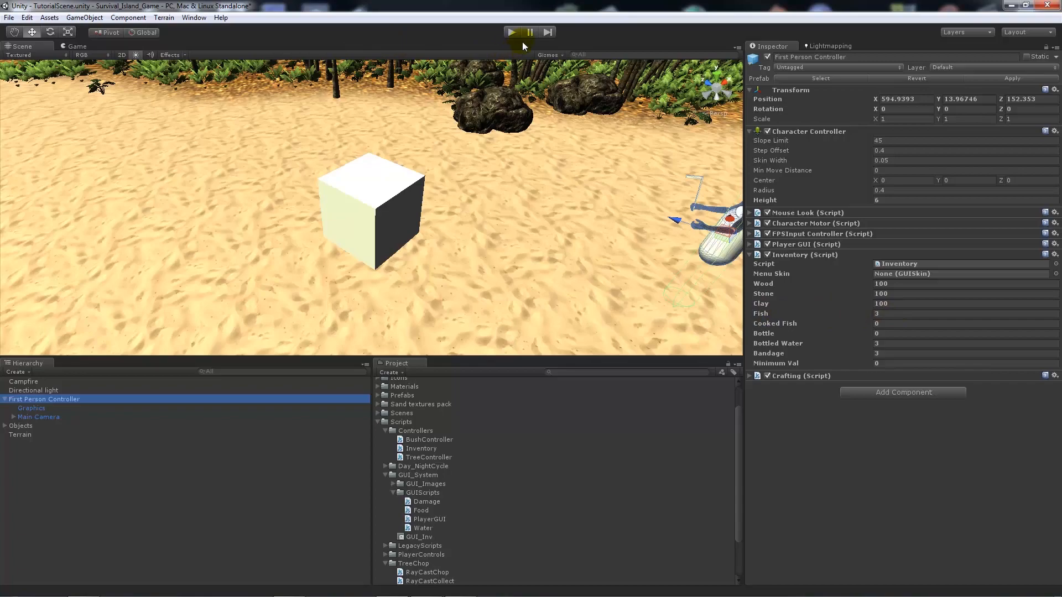
click(511, 32)
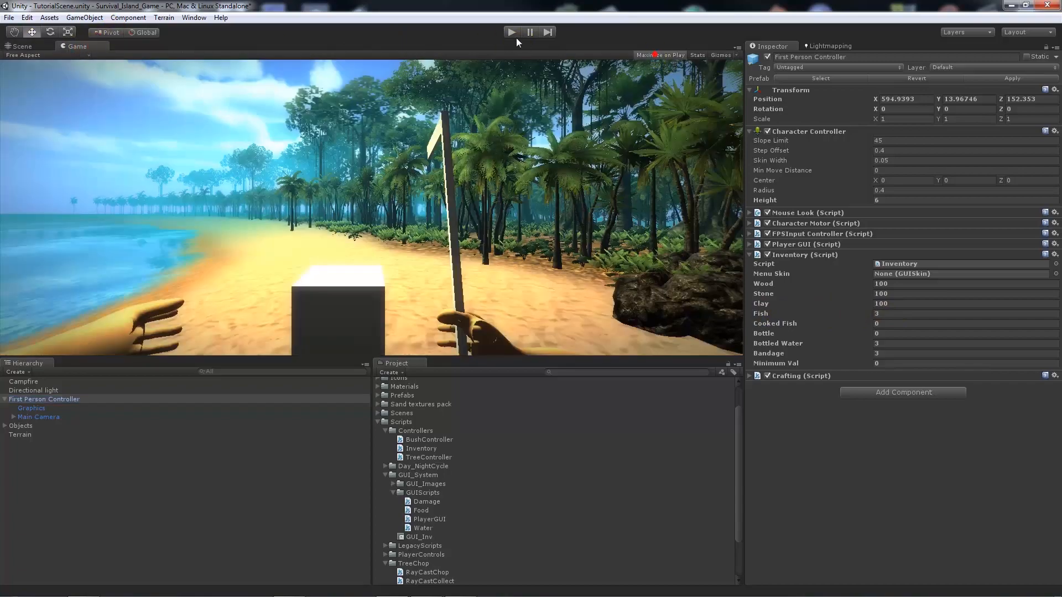
Step: Cook a fish at the campfire until inventory shows CFish 1, then stop play
click(510, 32)
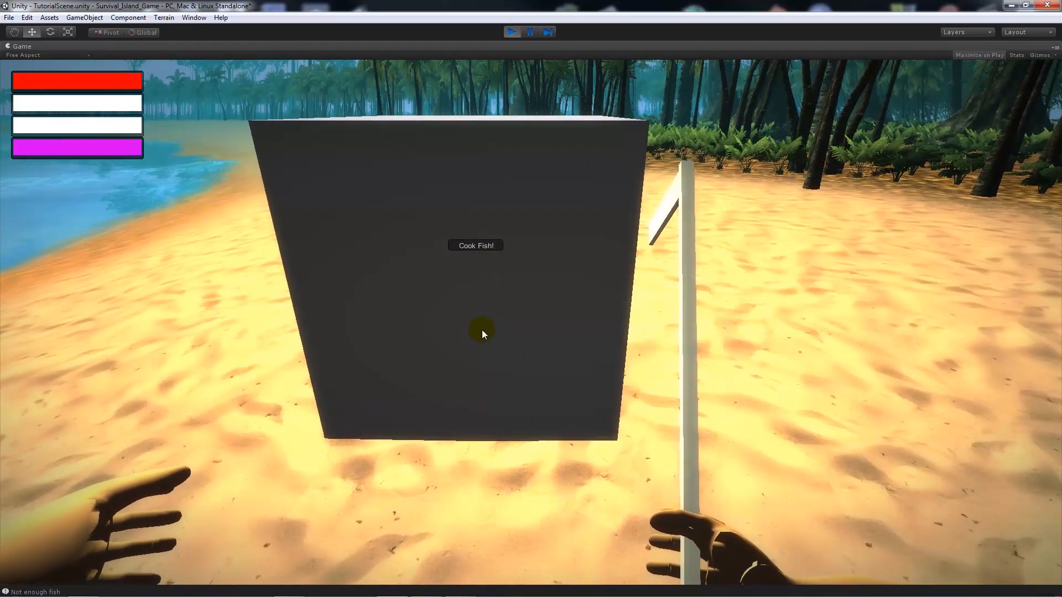
click(531, 245)
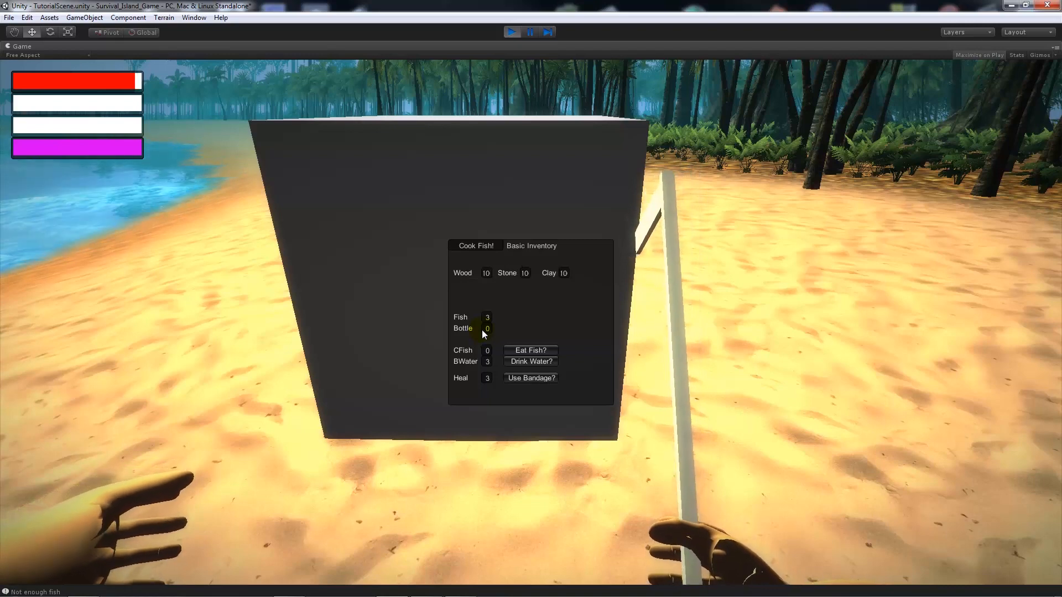
click(476, 245)
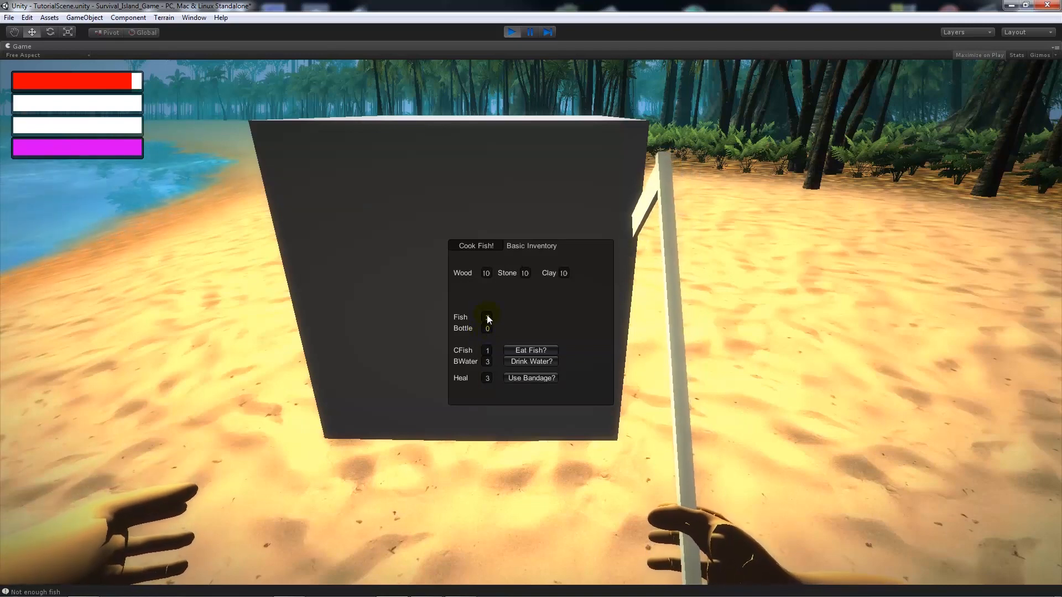
click(476, 245)
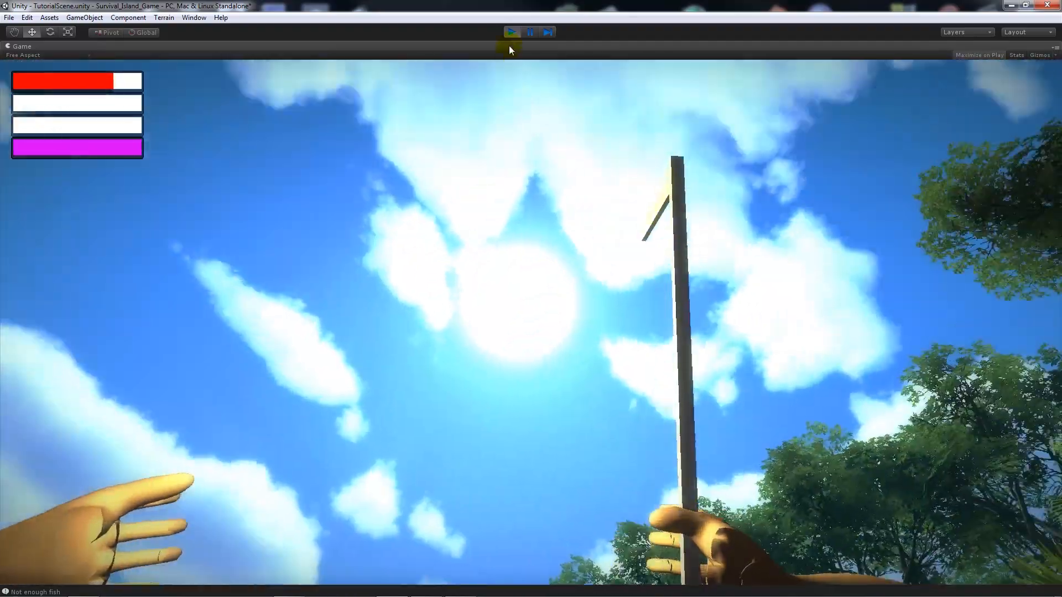
click(512, 32)
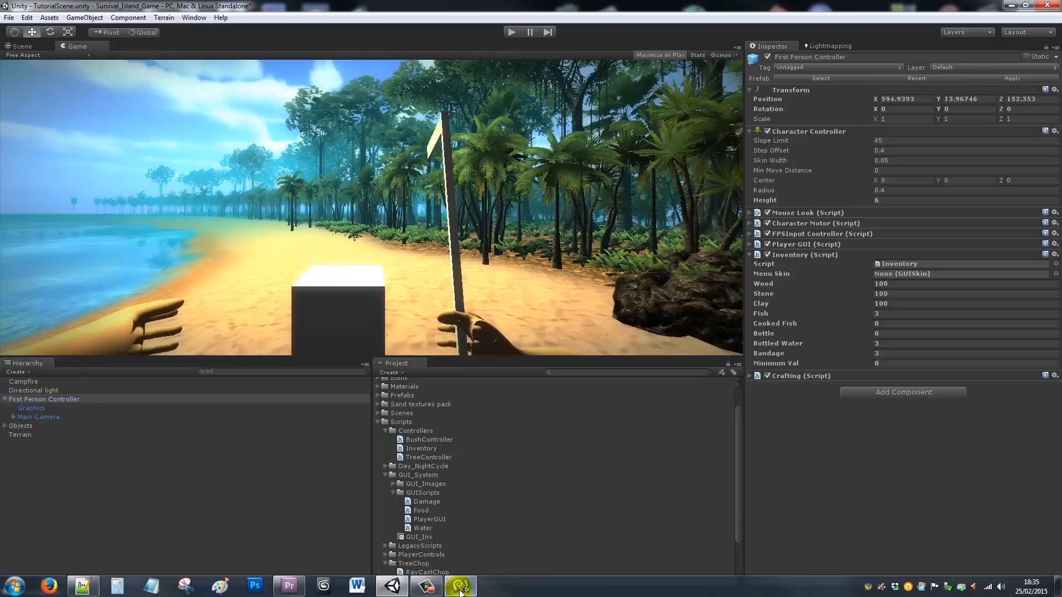
click(459, 585)
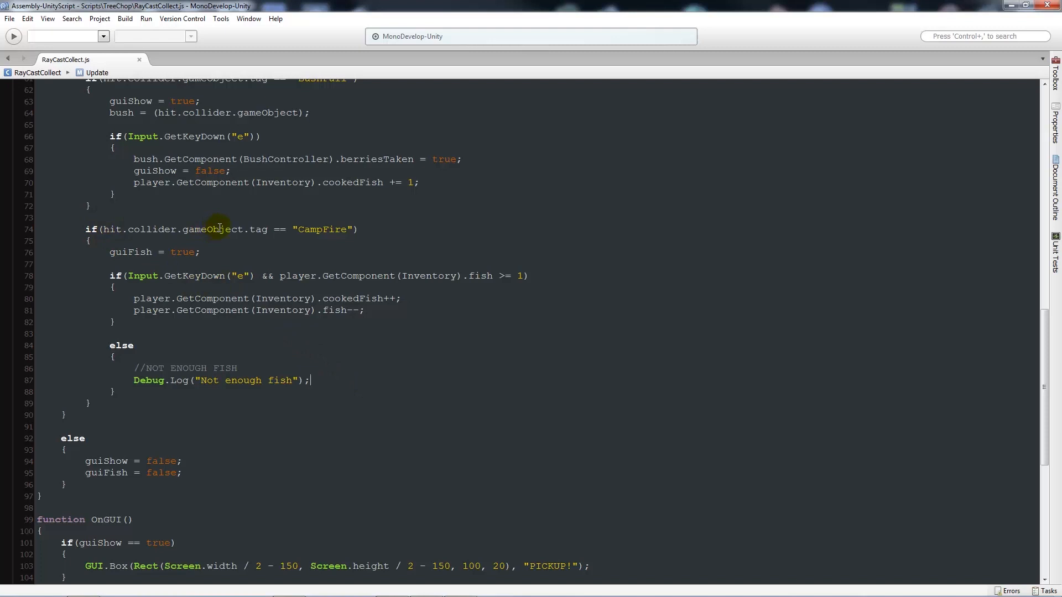
mouse_move(321, 234)
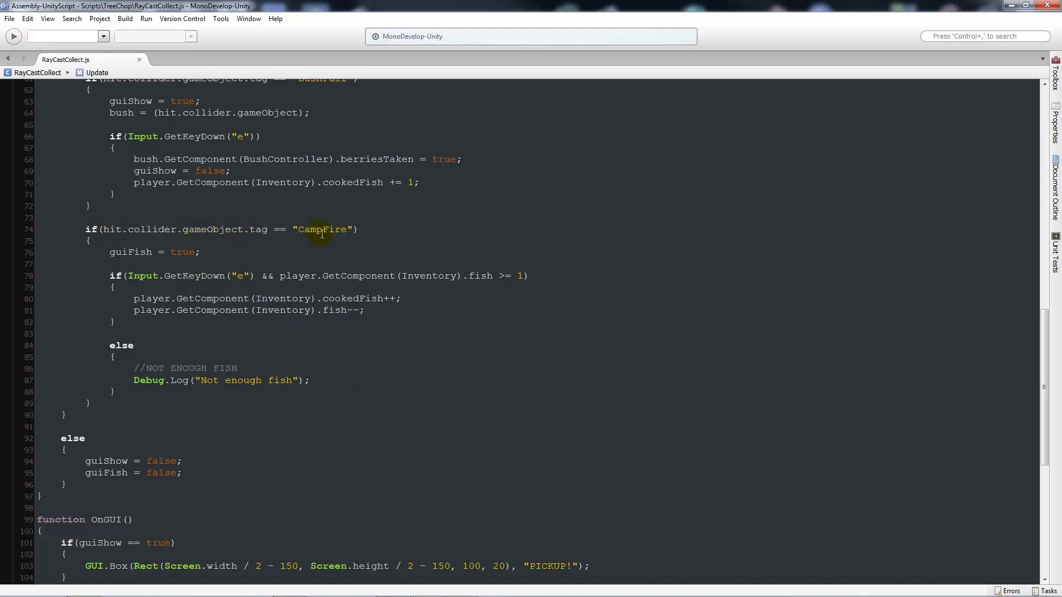
mouse_move(190, 395)
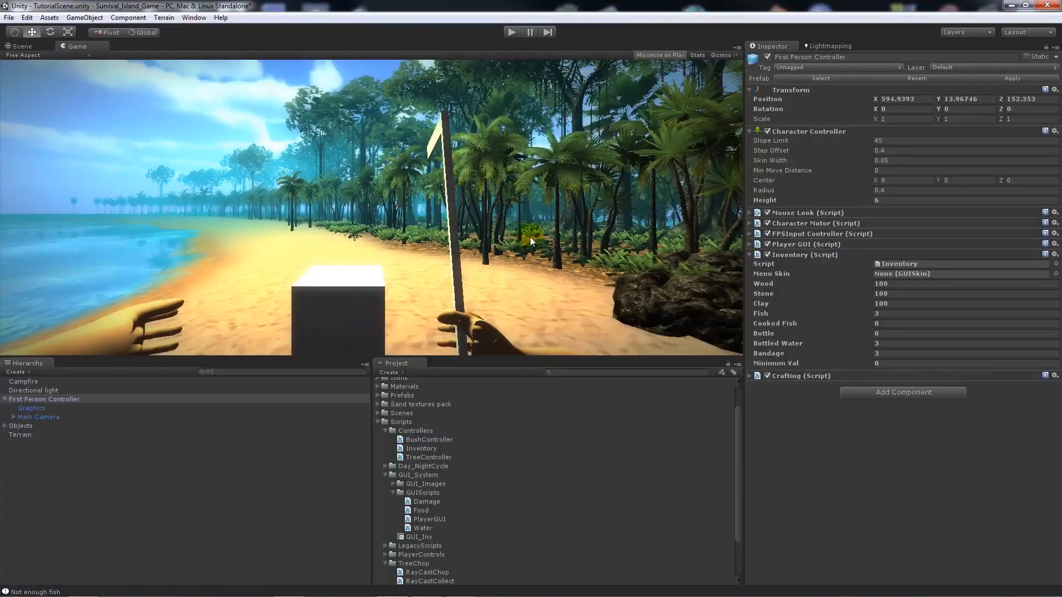
mouse_move(160, 133)
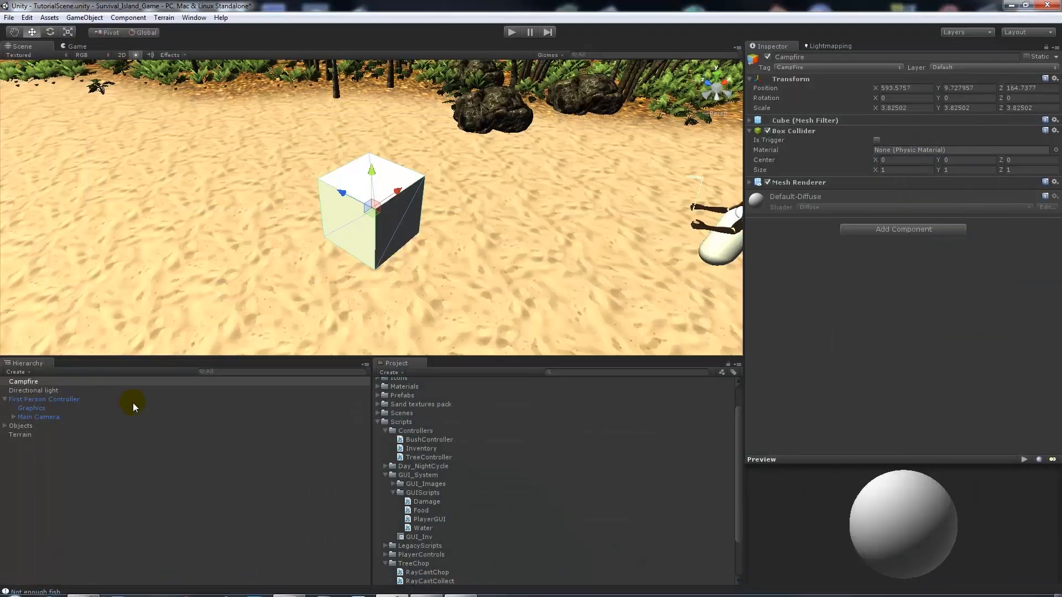
Step: Select First Person Controller to show its Inventory of 3 fish and 0 cooked fish
click(44, 398)
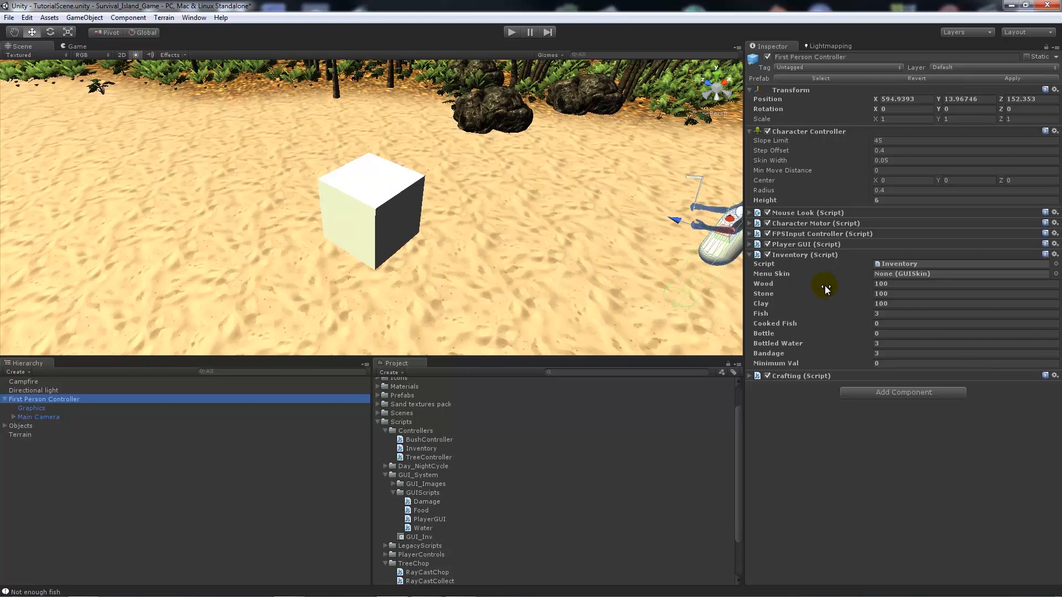
mouse_move(802, 347)
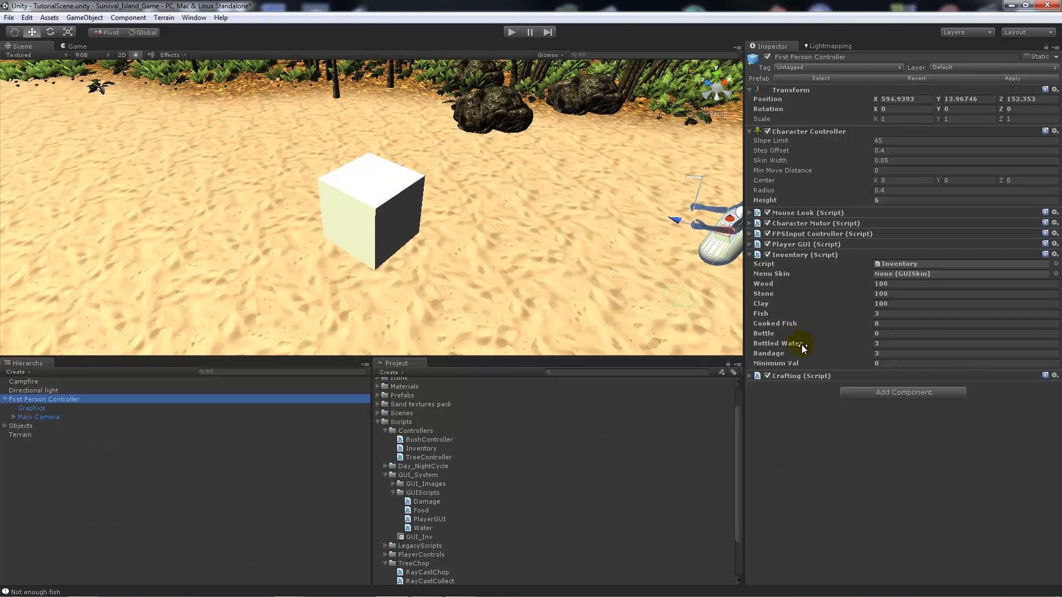
mouse_move(769, 337)
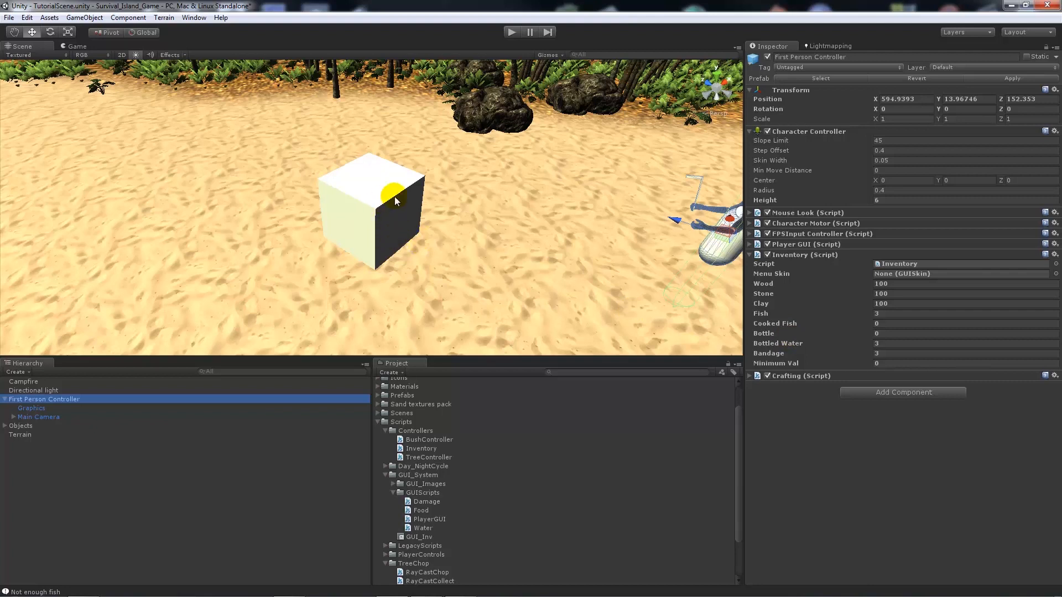
mouse_move(365, 230)
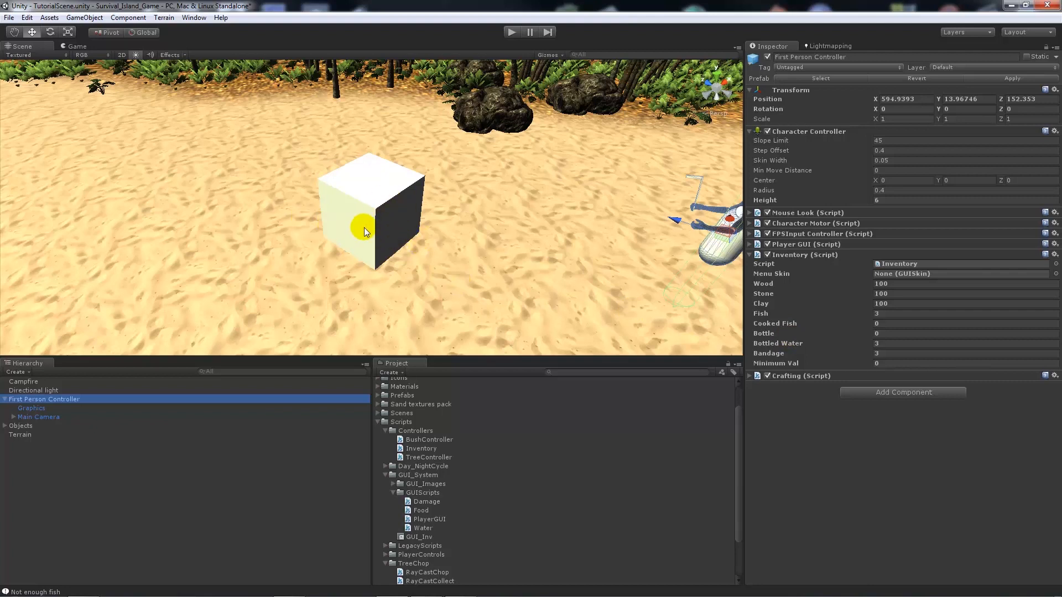
mouse_move(357, 246)
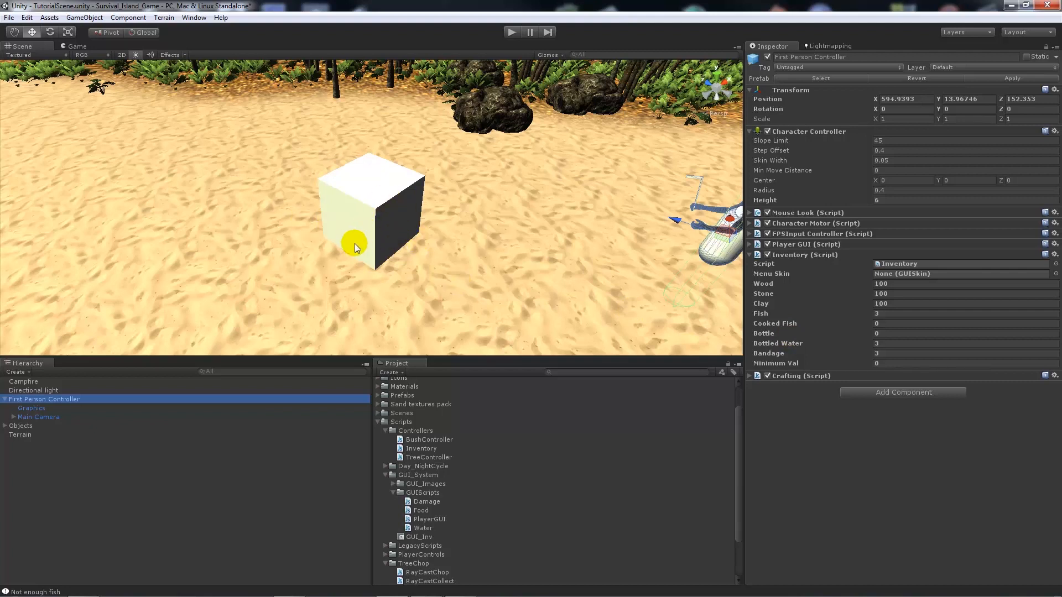